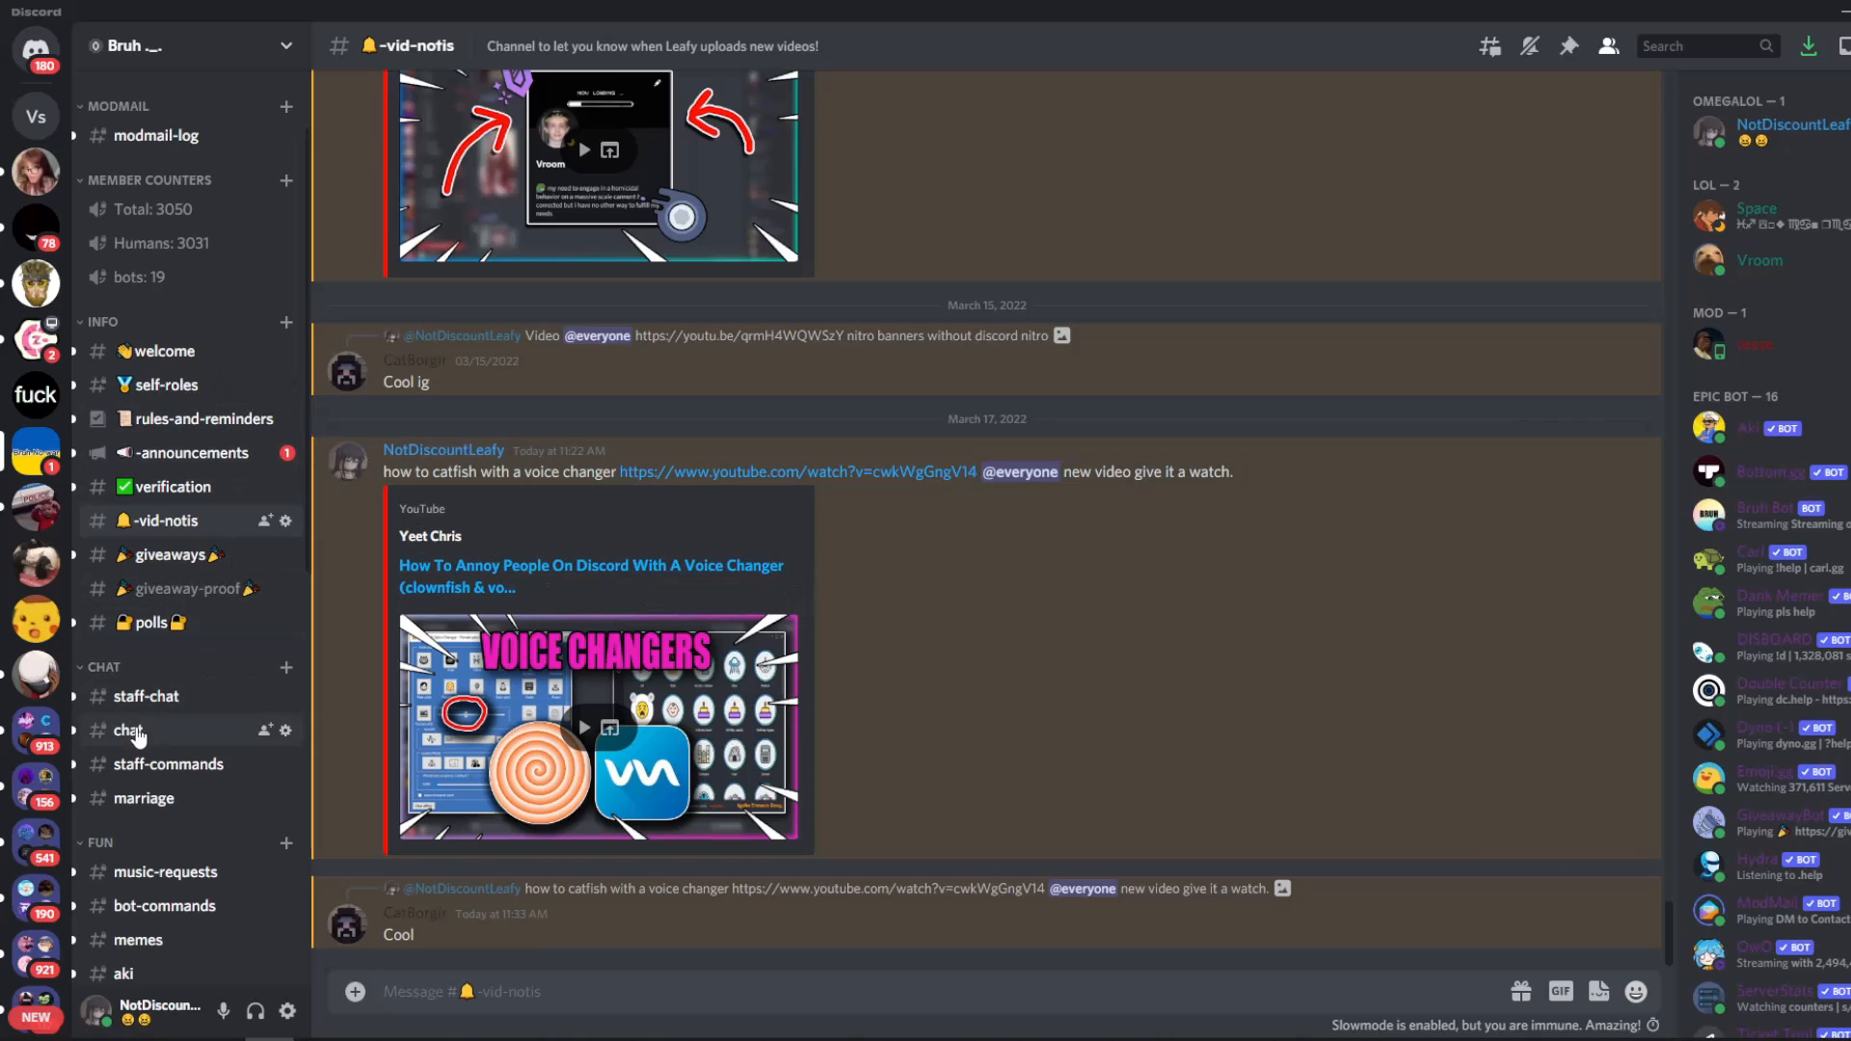
Switch to NotDiscountLeafy's server and bring up its server options menu.
click(127, 728)
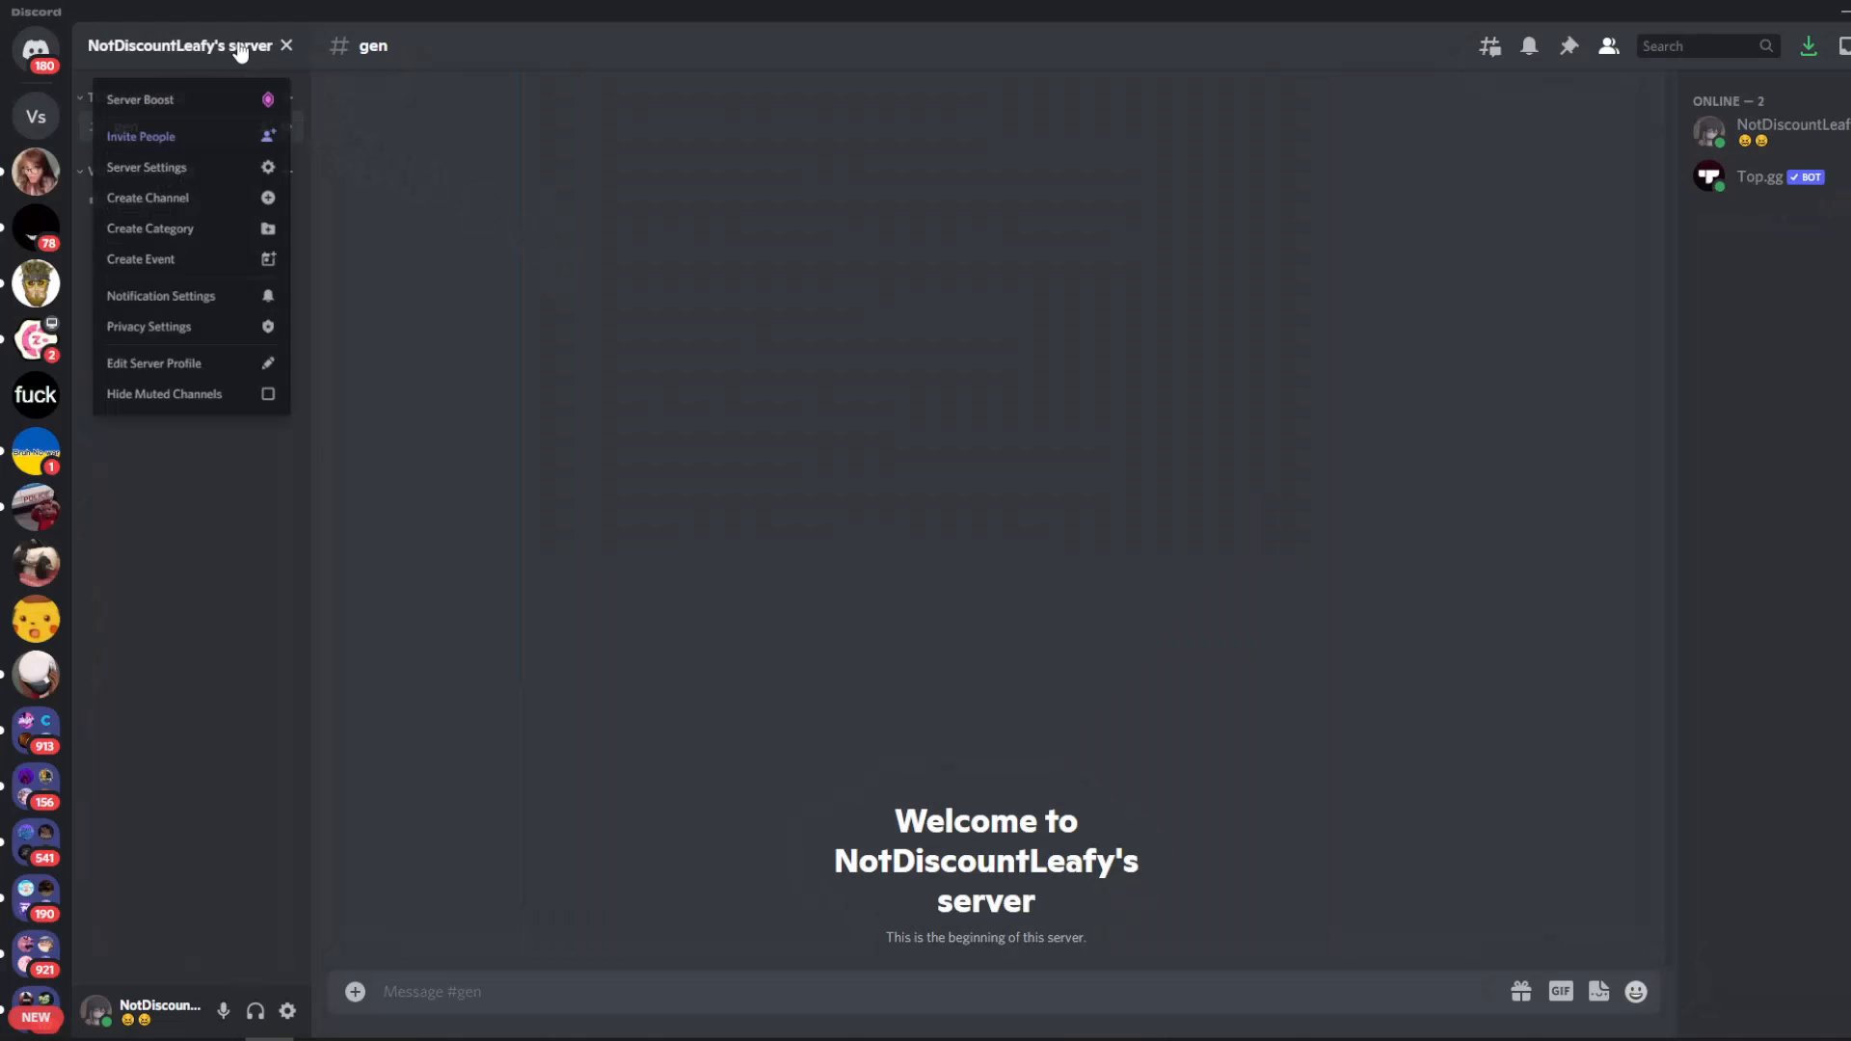
In Server Settings > Roles, create a new role for the orange colour.
click(146, 166)
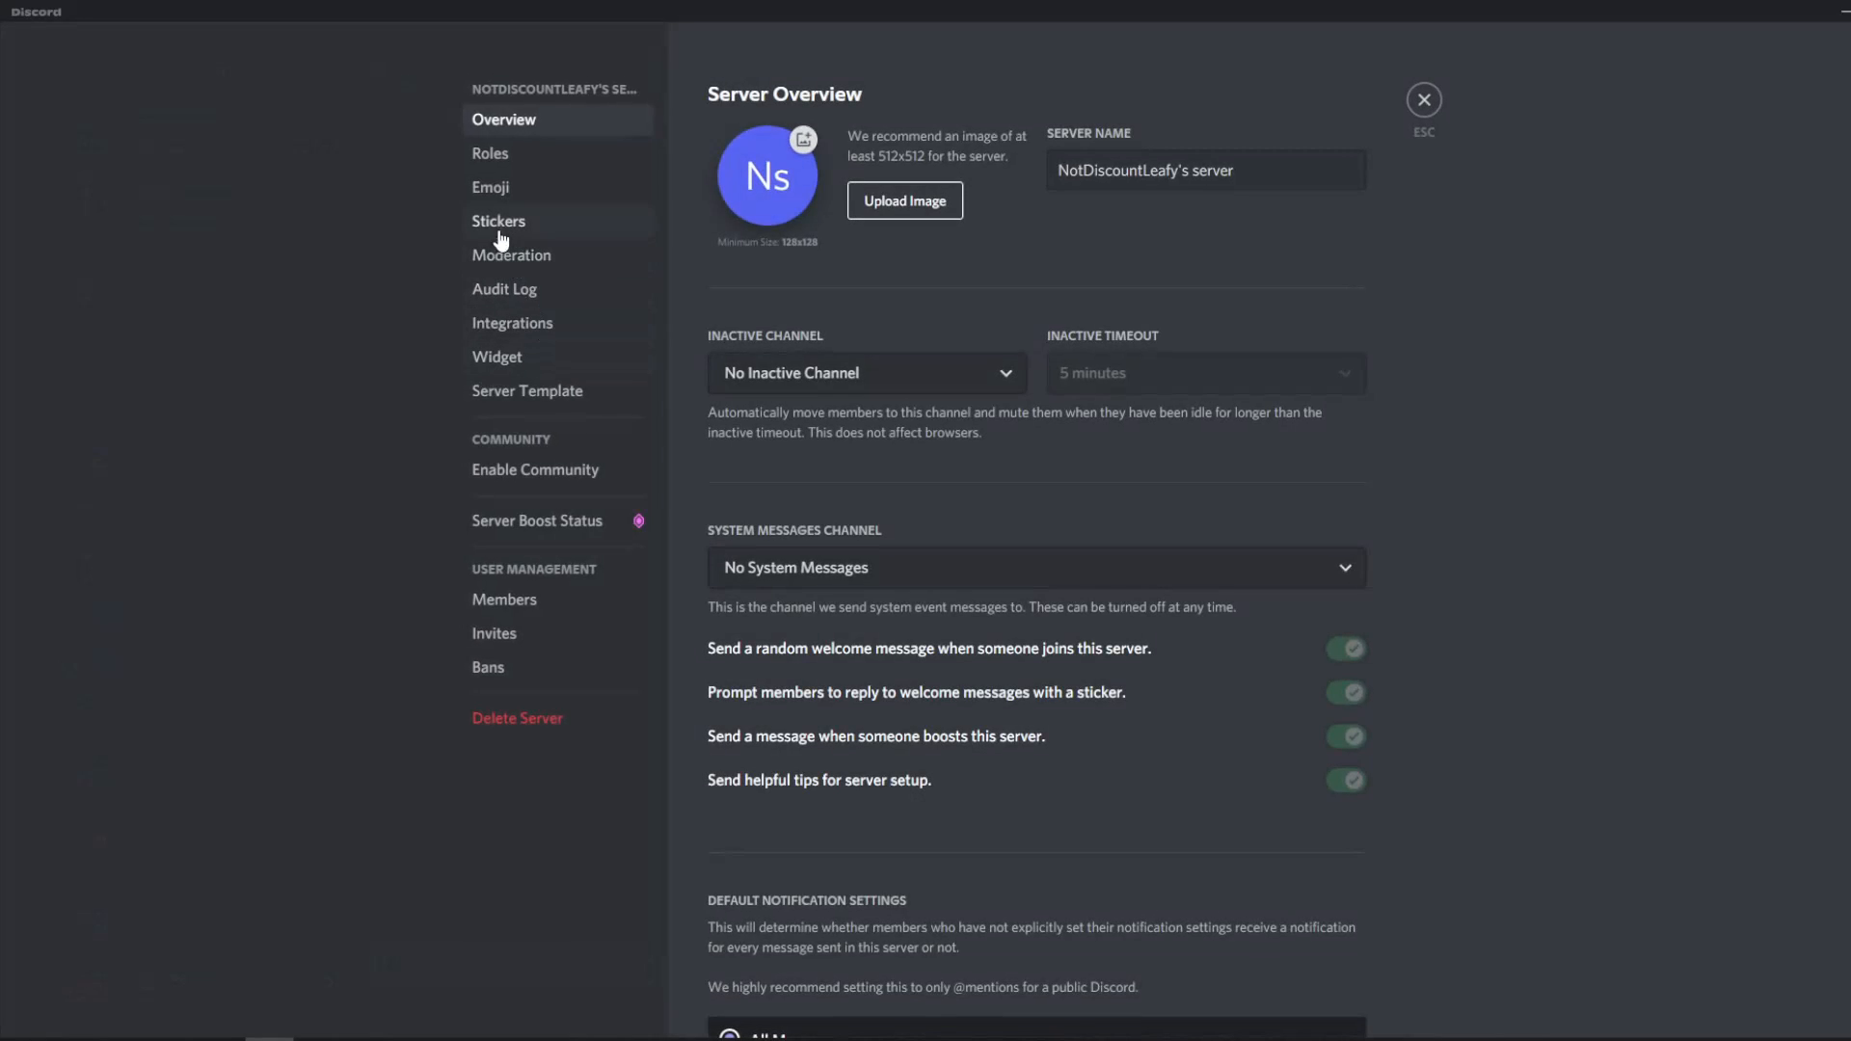
click(488, 154)
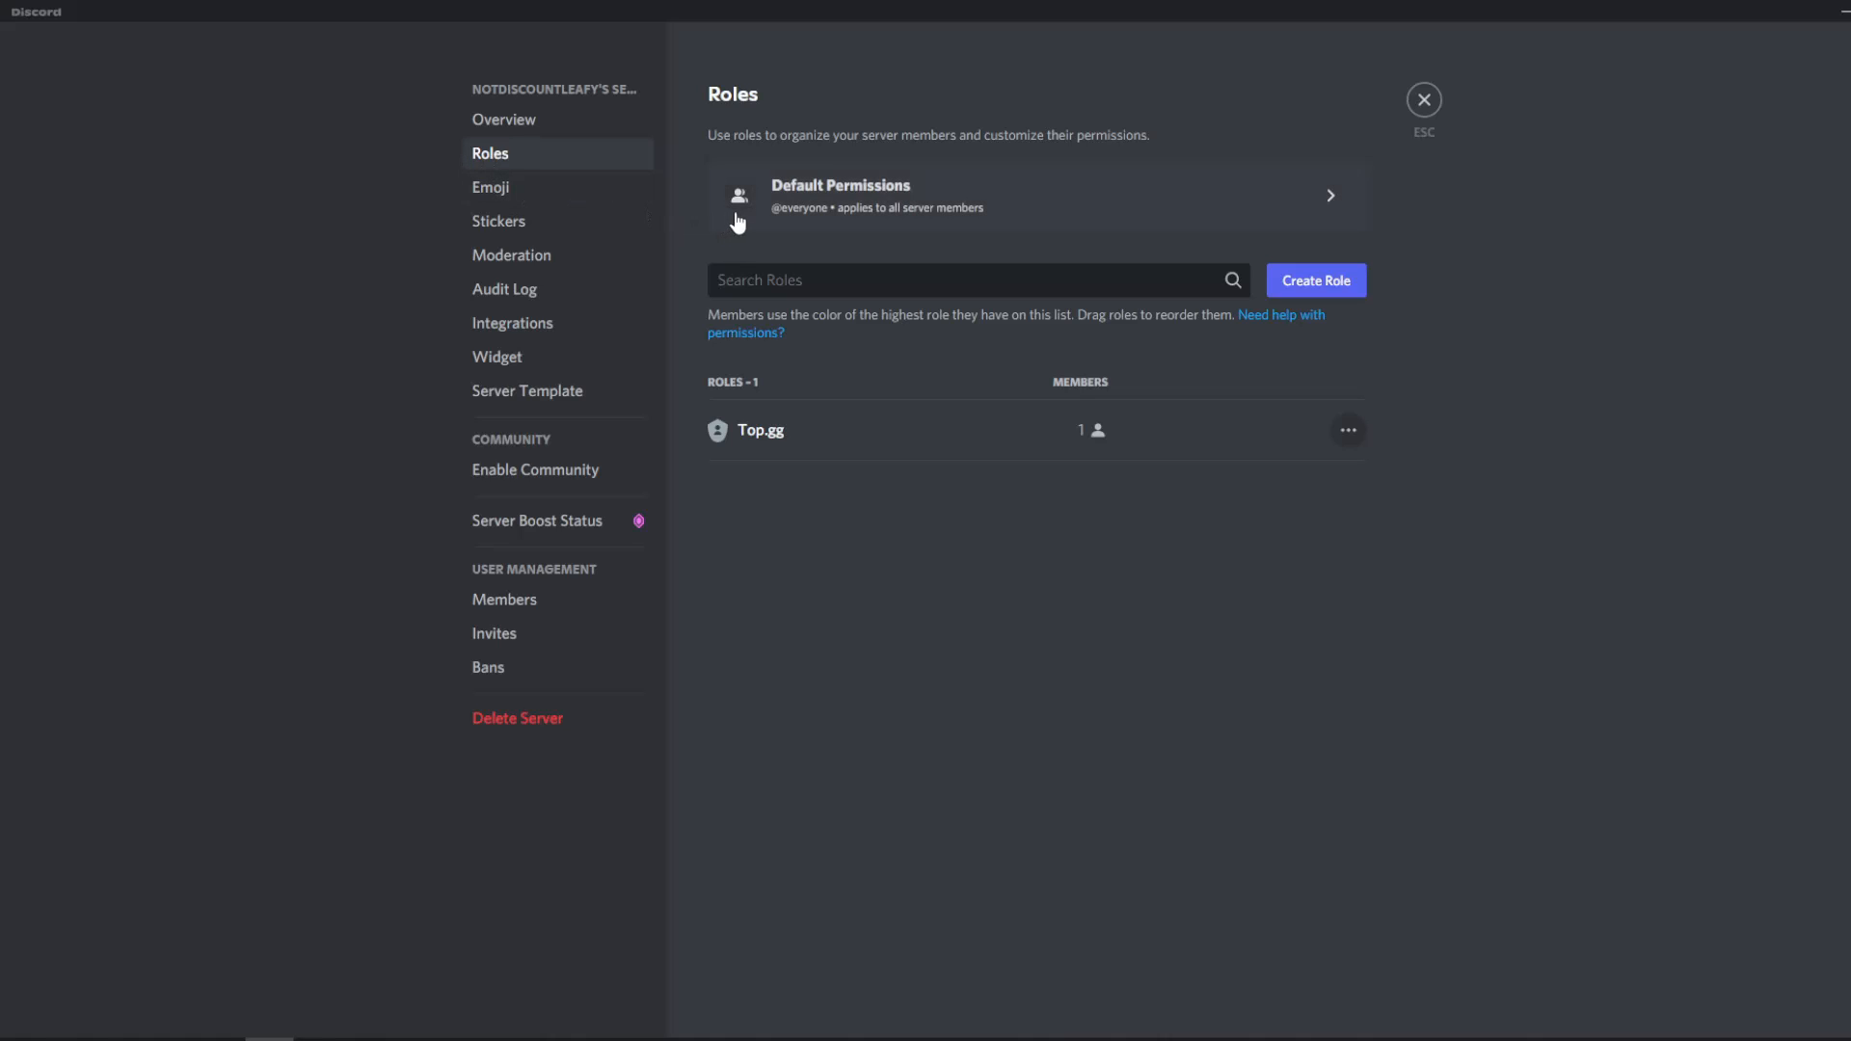
click(1313, 281)
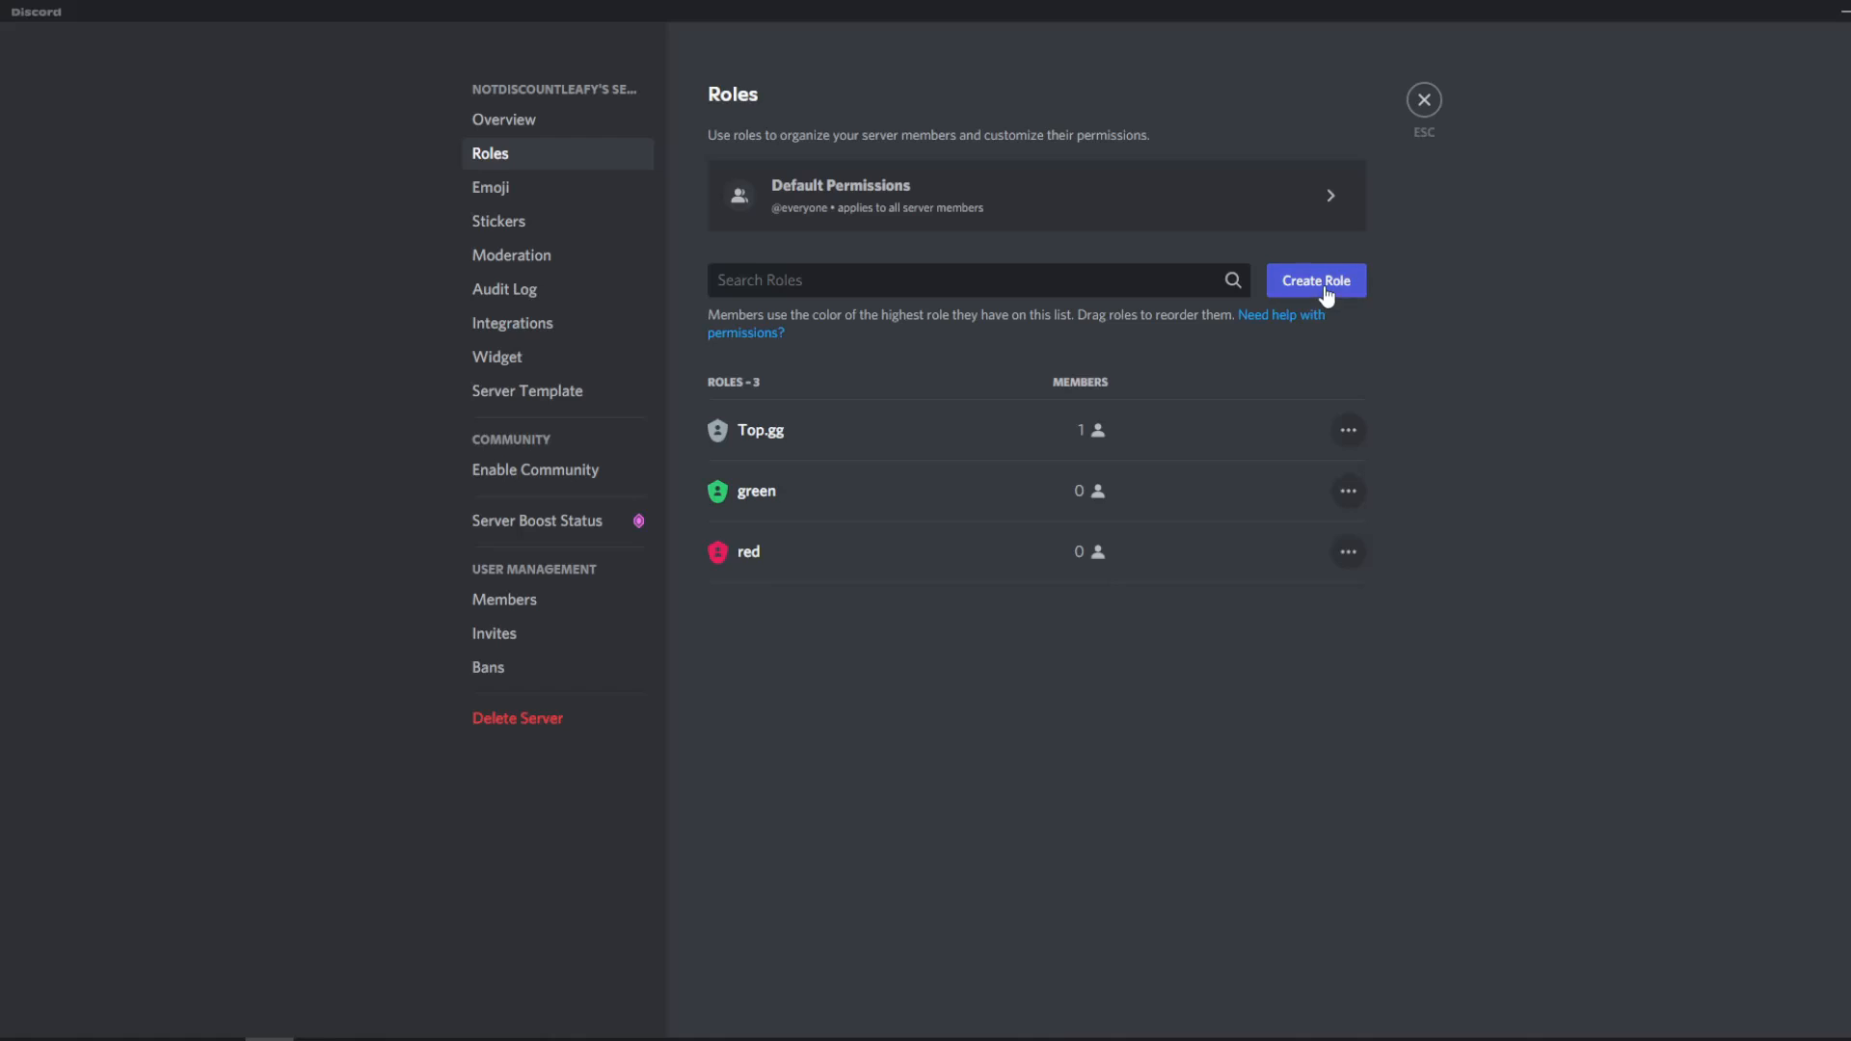
click(1312, 280)
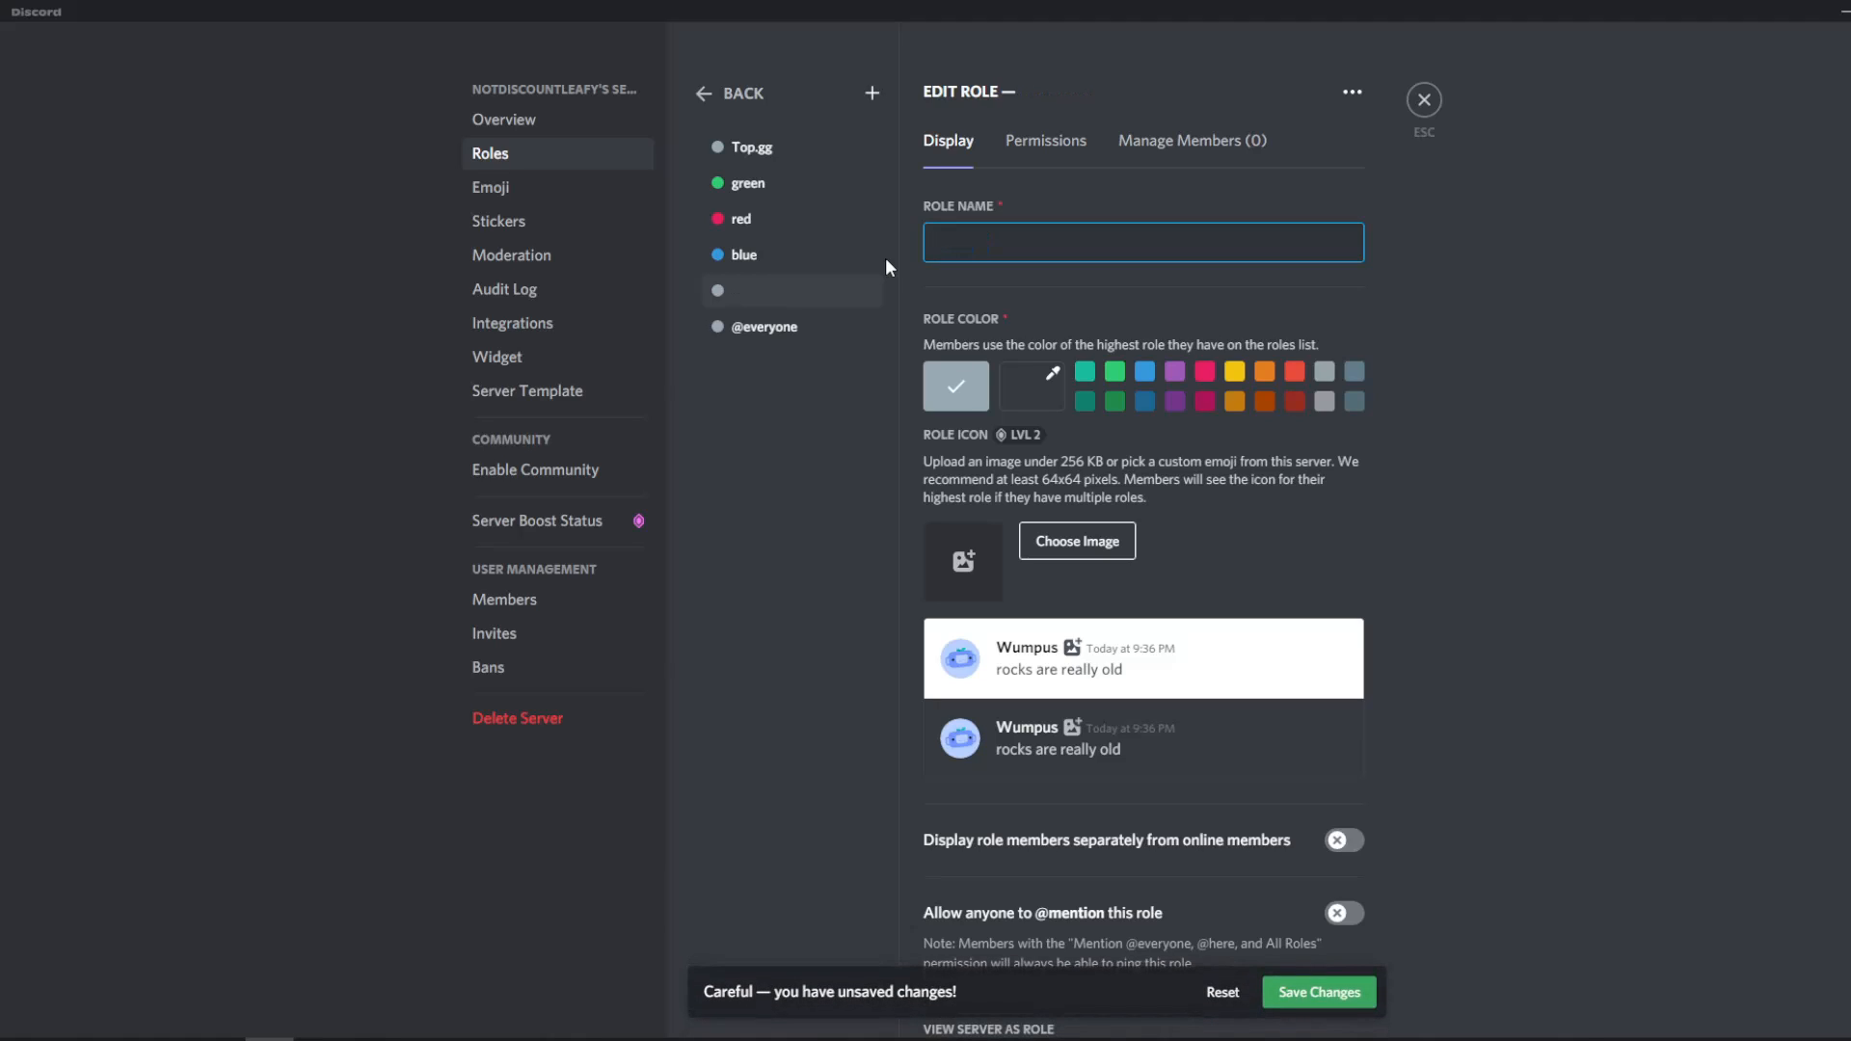
Give the new role the orange swatch, name it Orange and leave settings.
click(1265, 370)
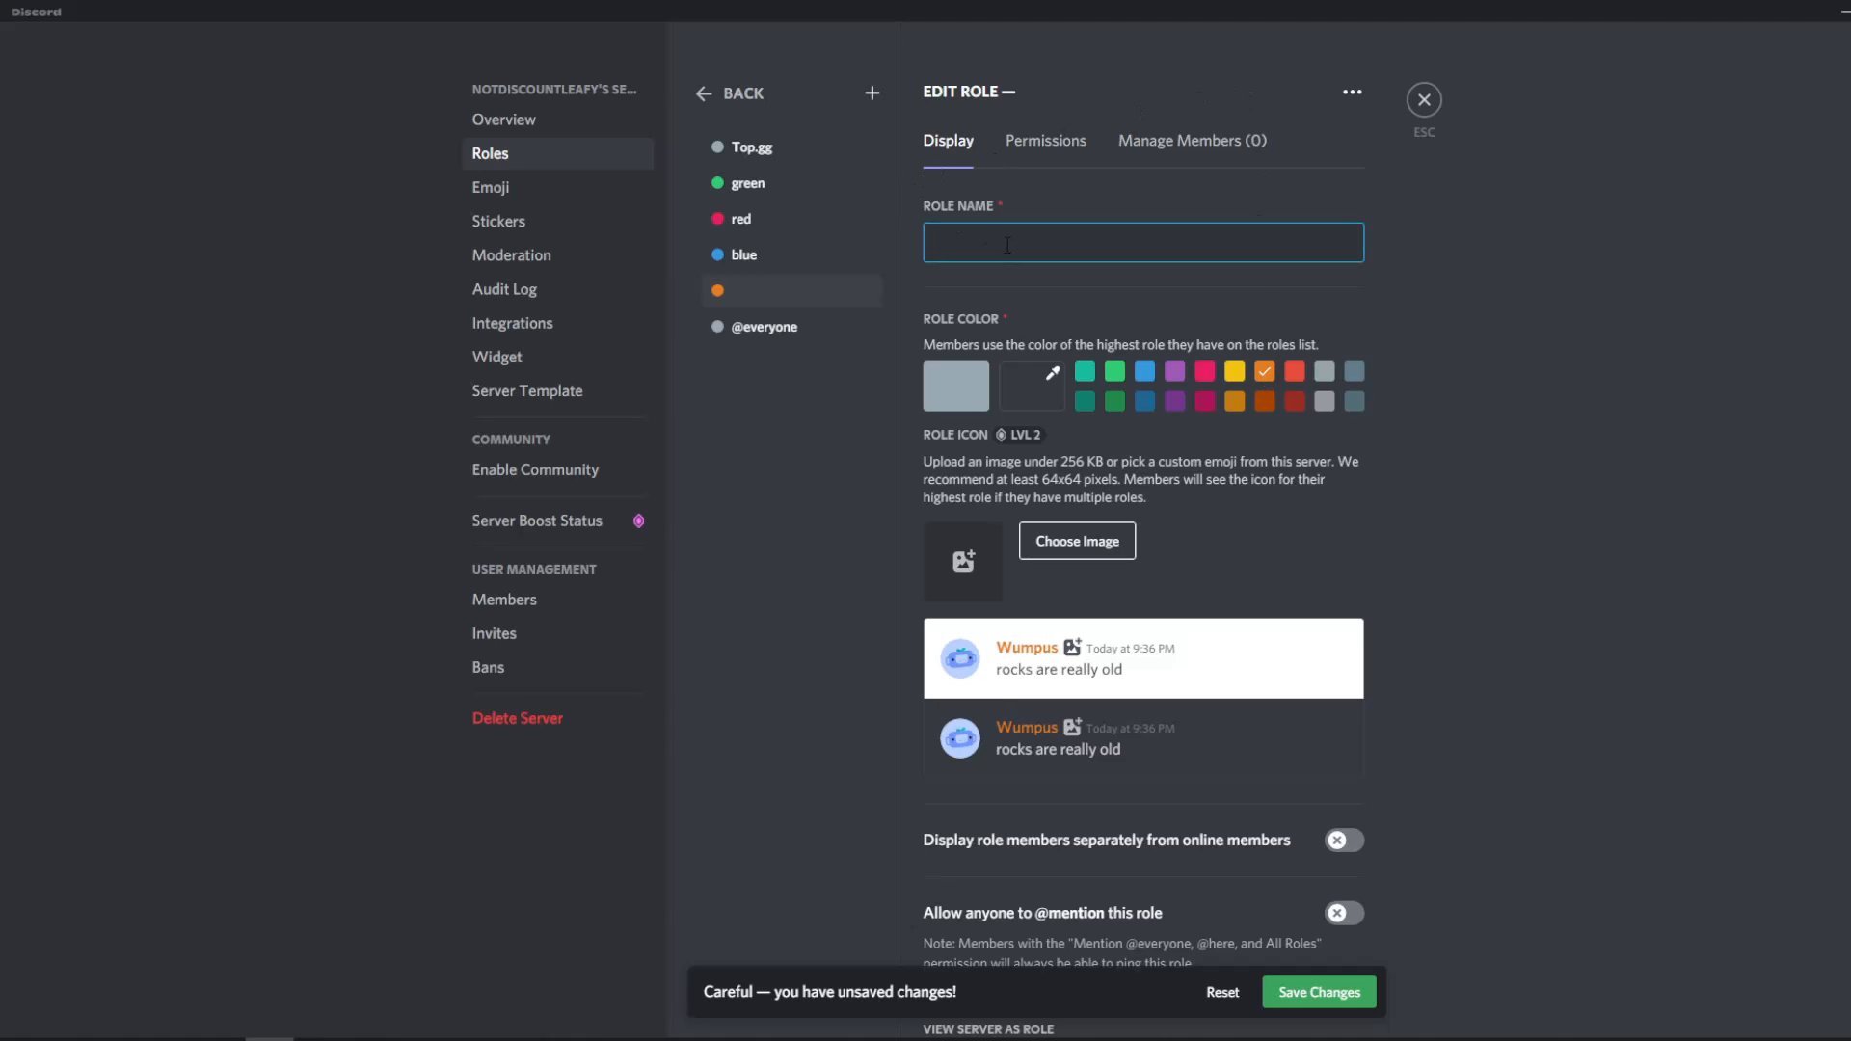
text(O)
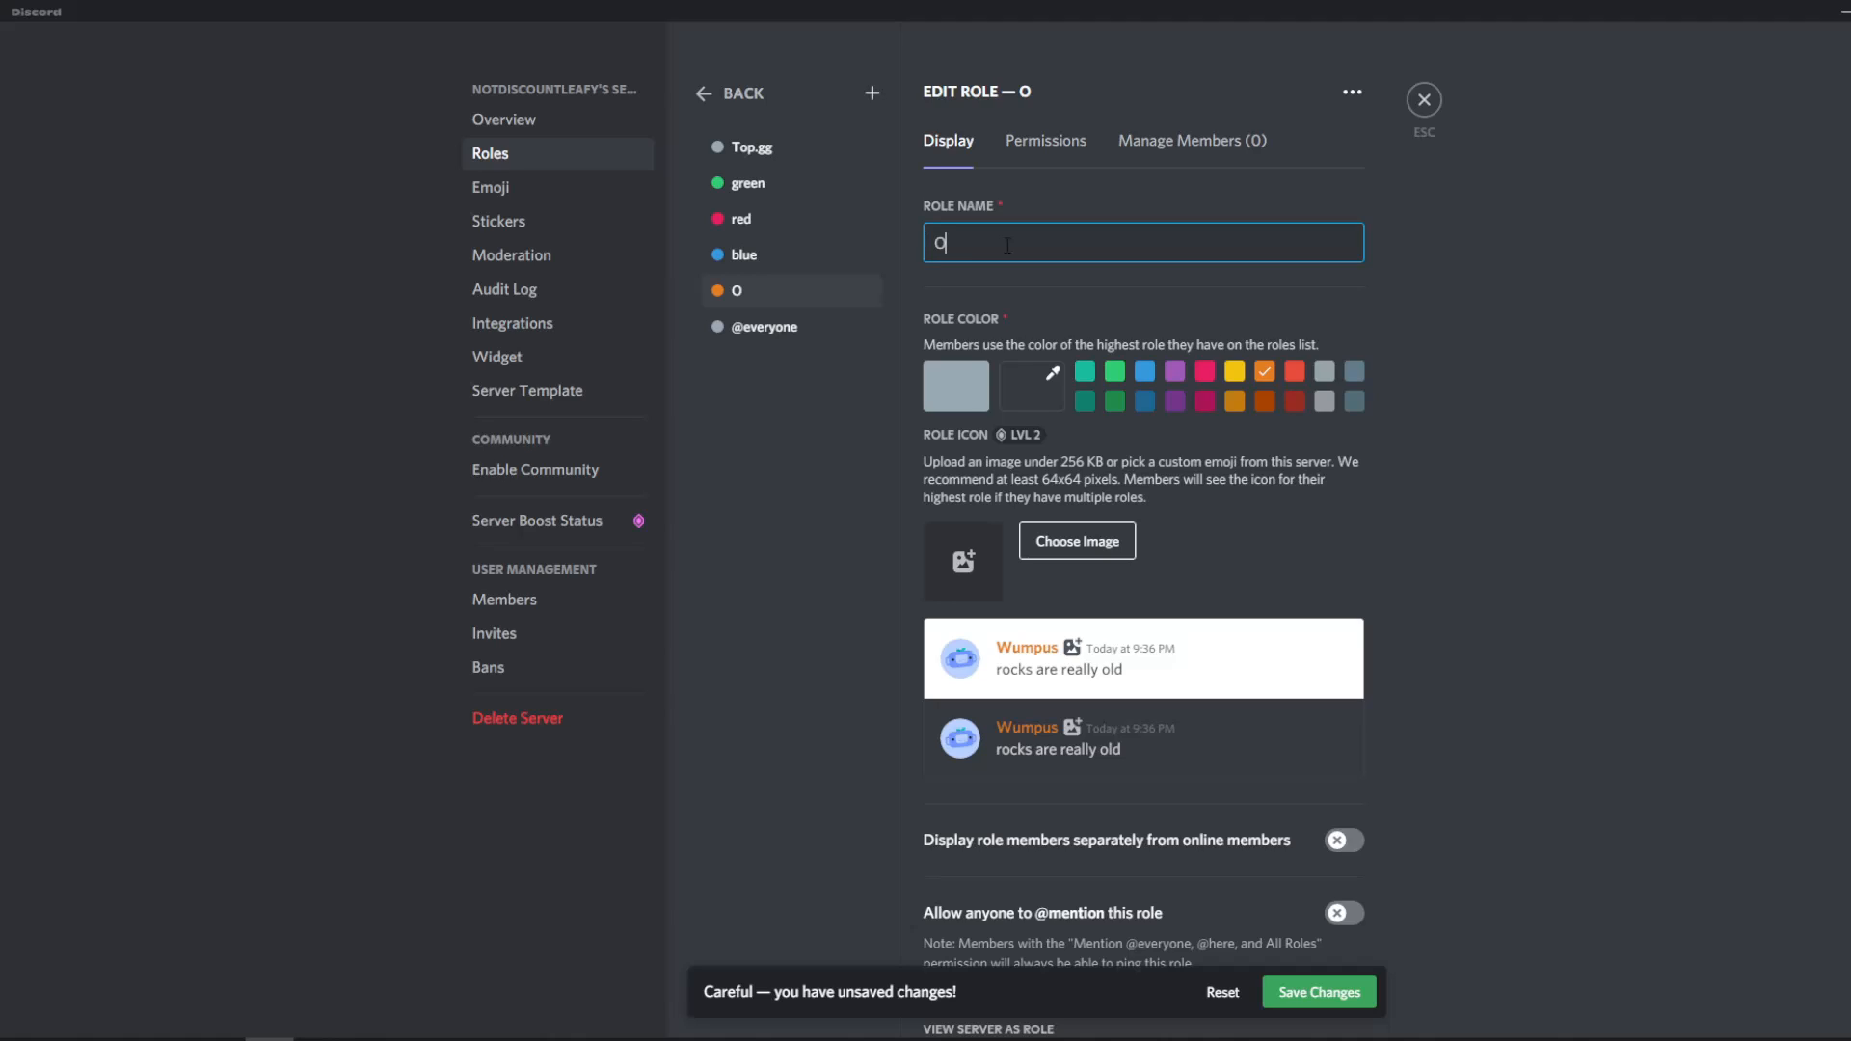
text(range)
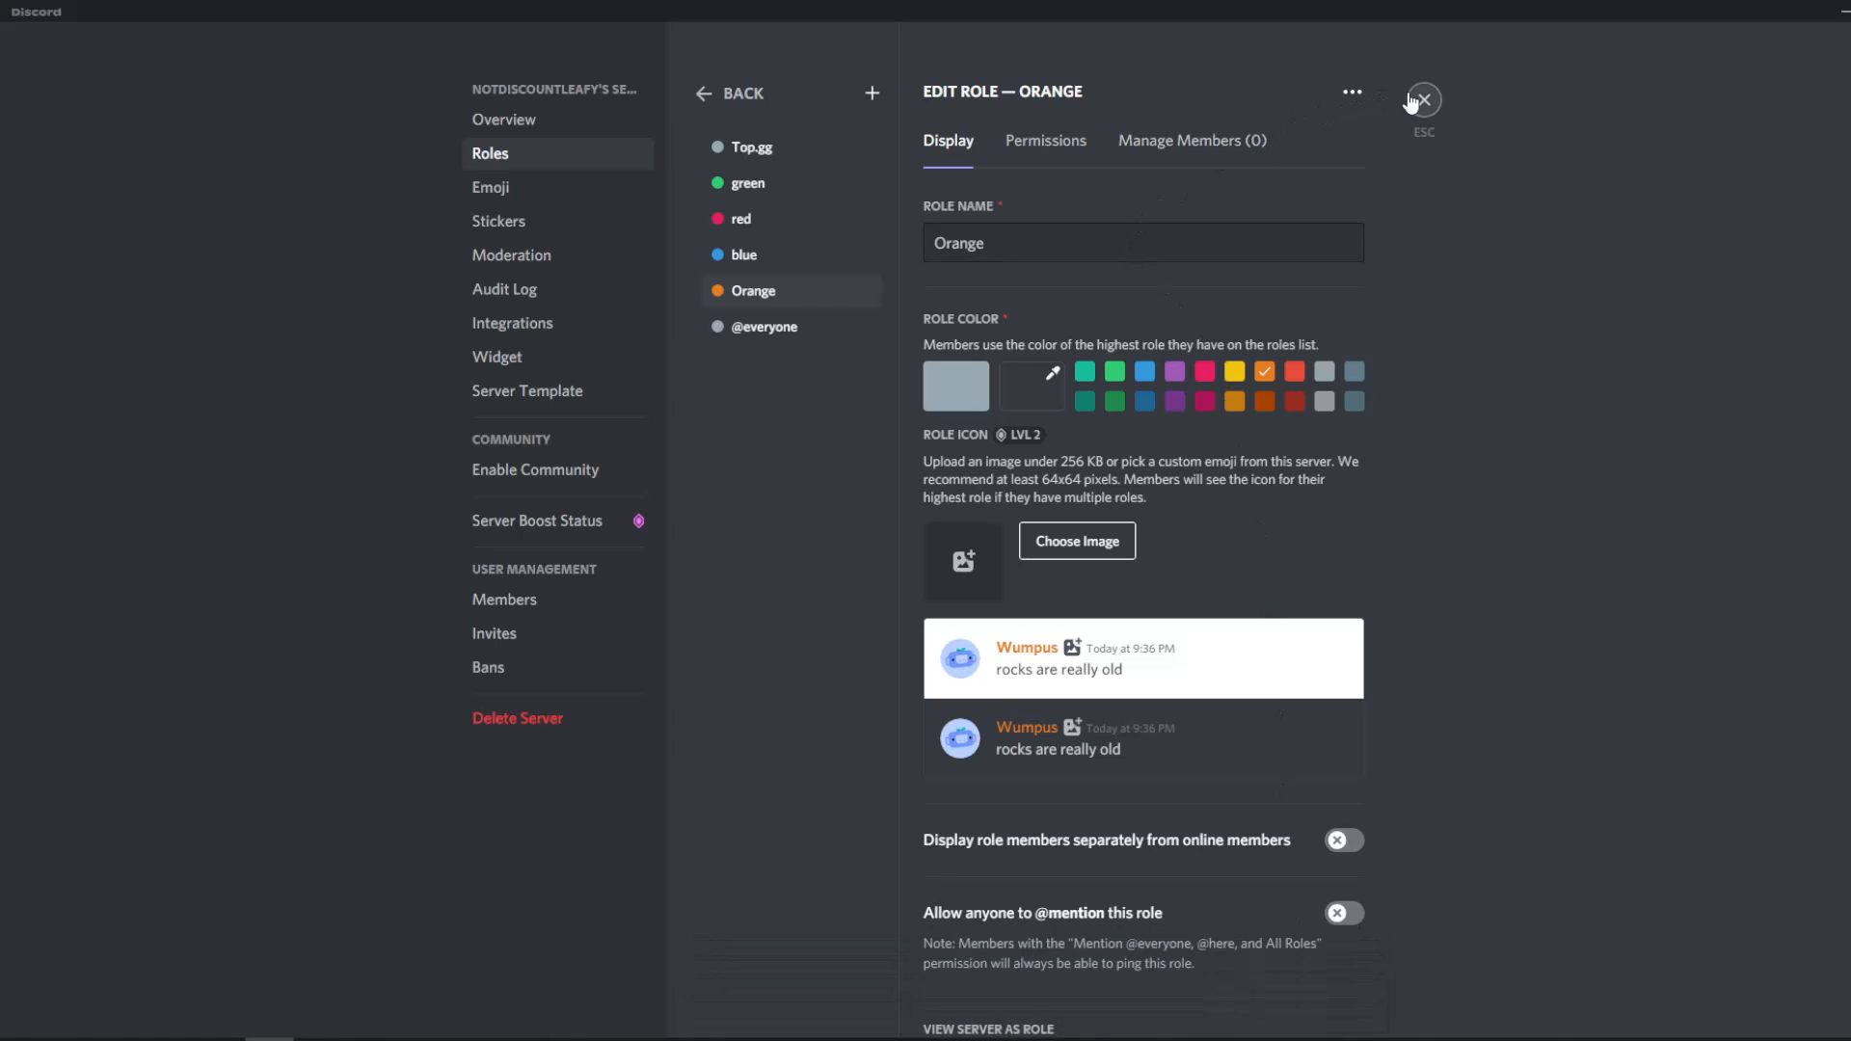
click(1423, 98)
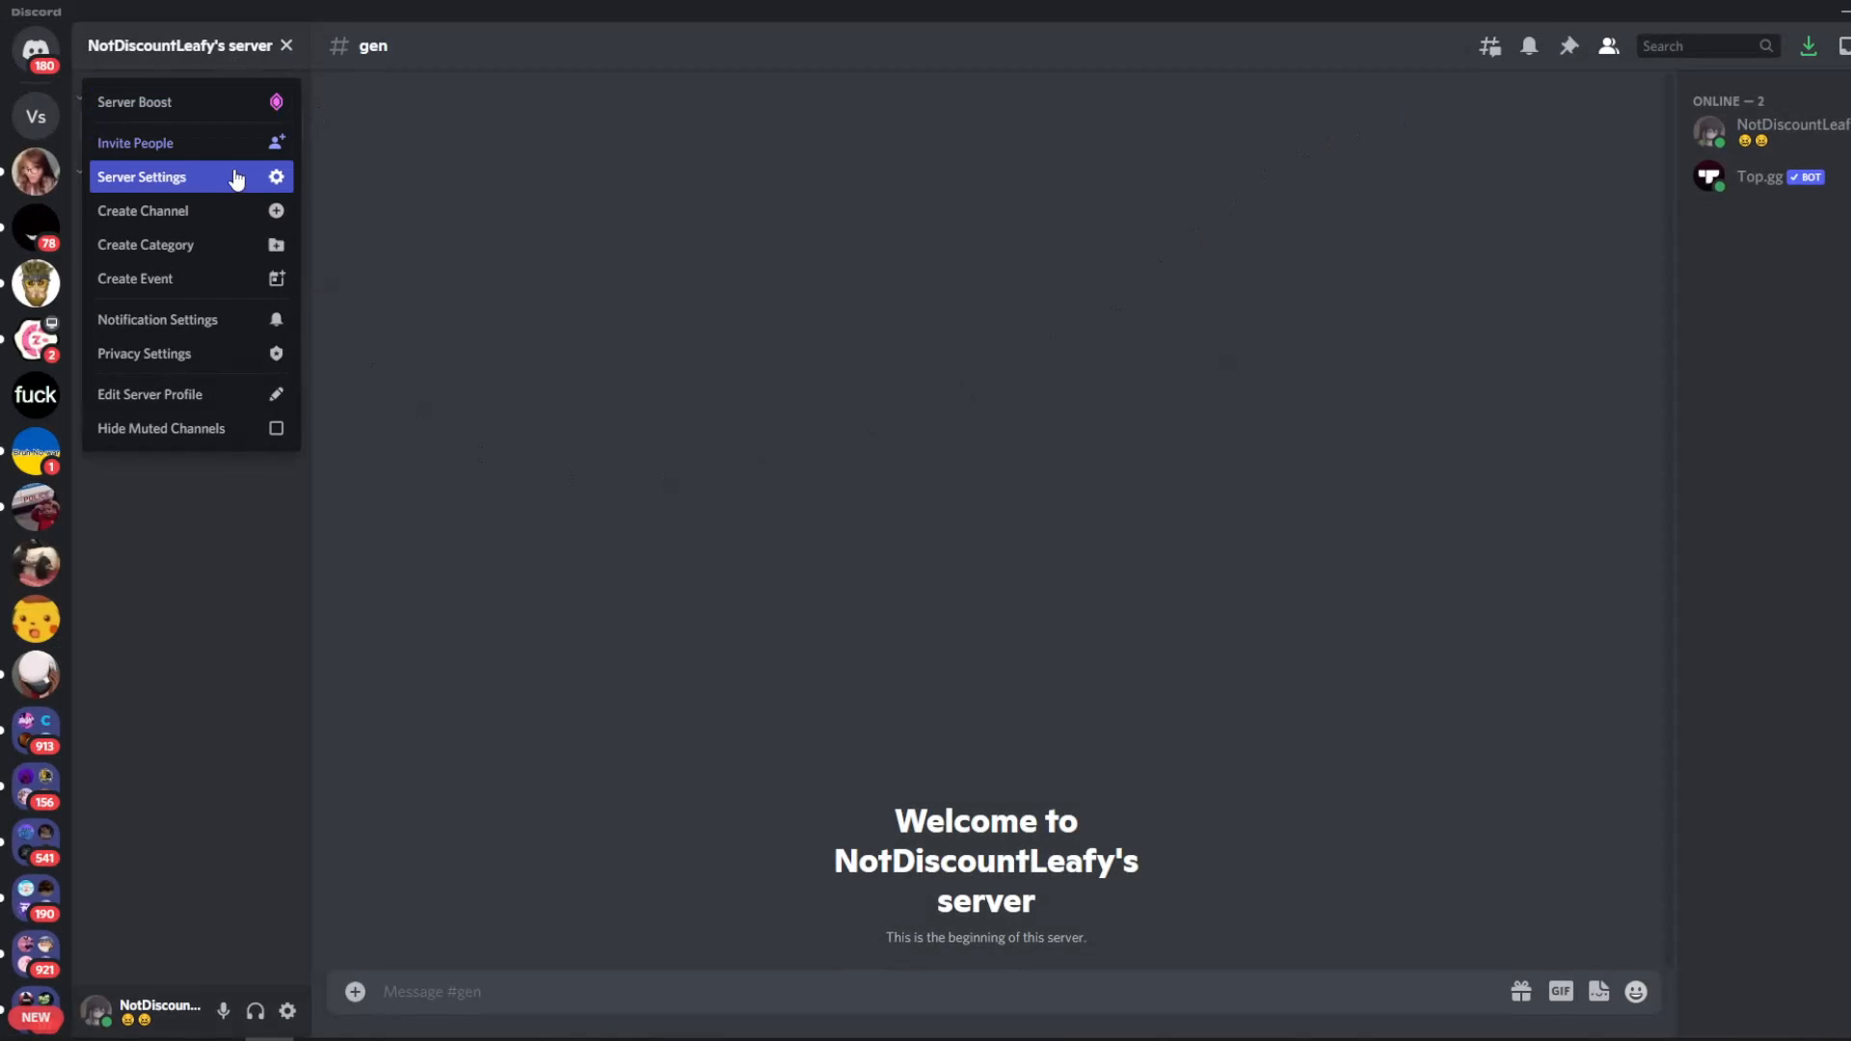
Create a role named colors with custom colour #000000 (pure black).
click(141, 176)
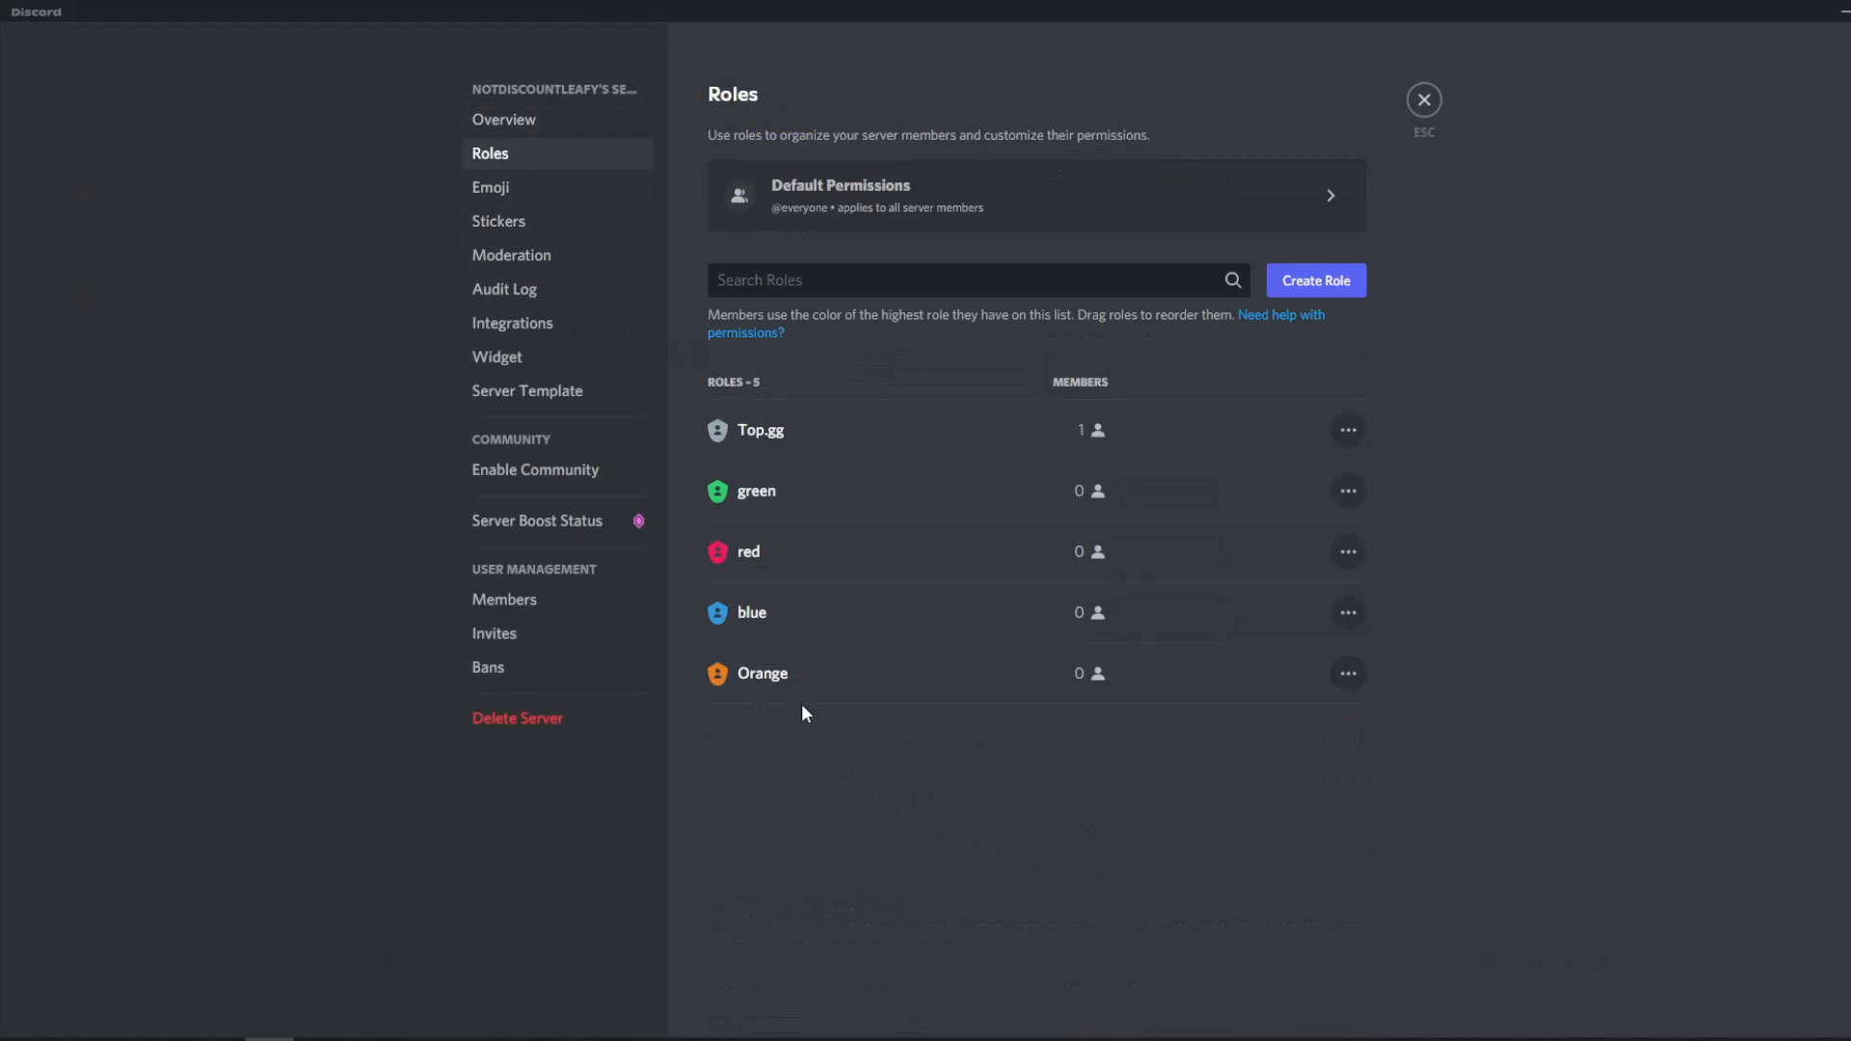
mouse_move(759, 532)
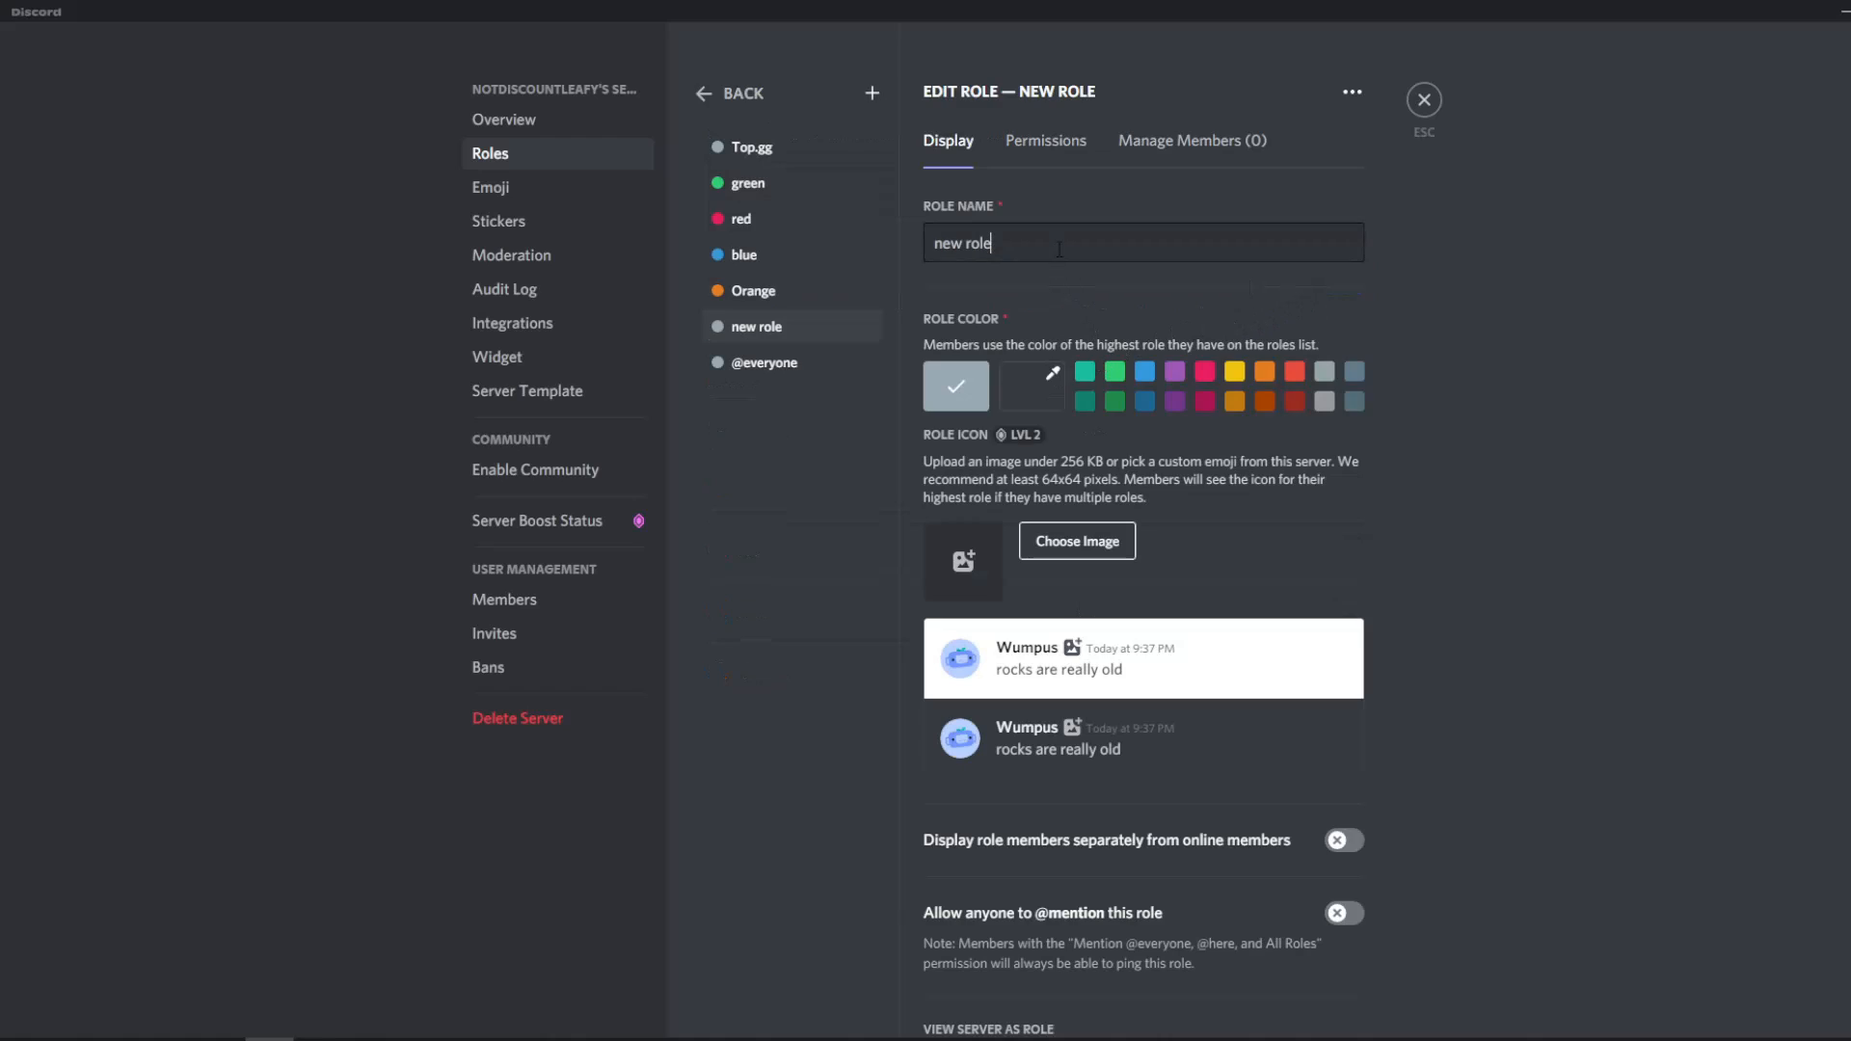
text(colo)
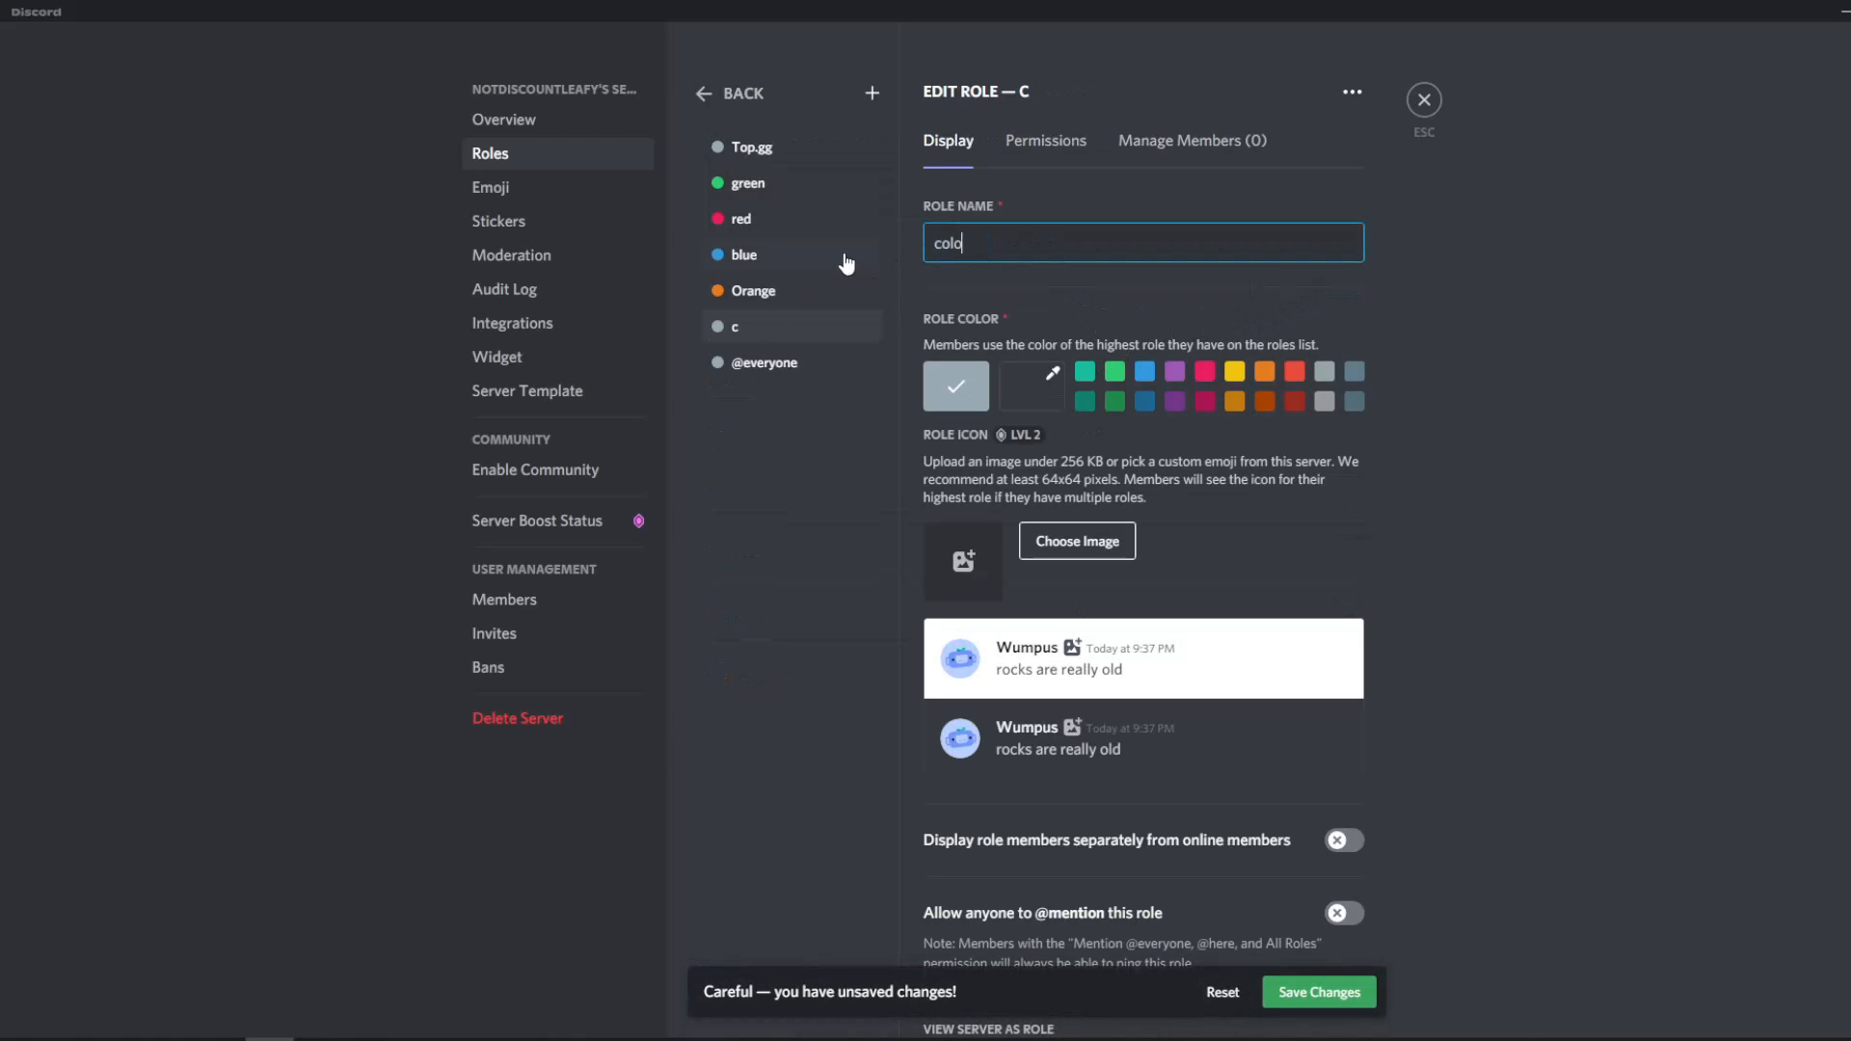
text(rs)
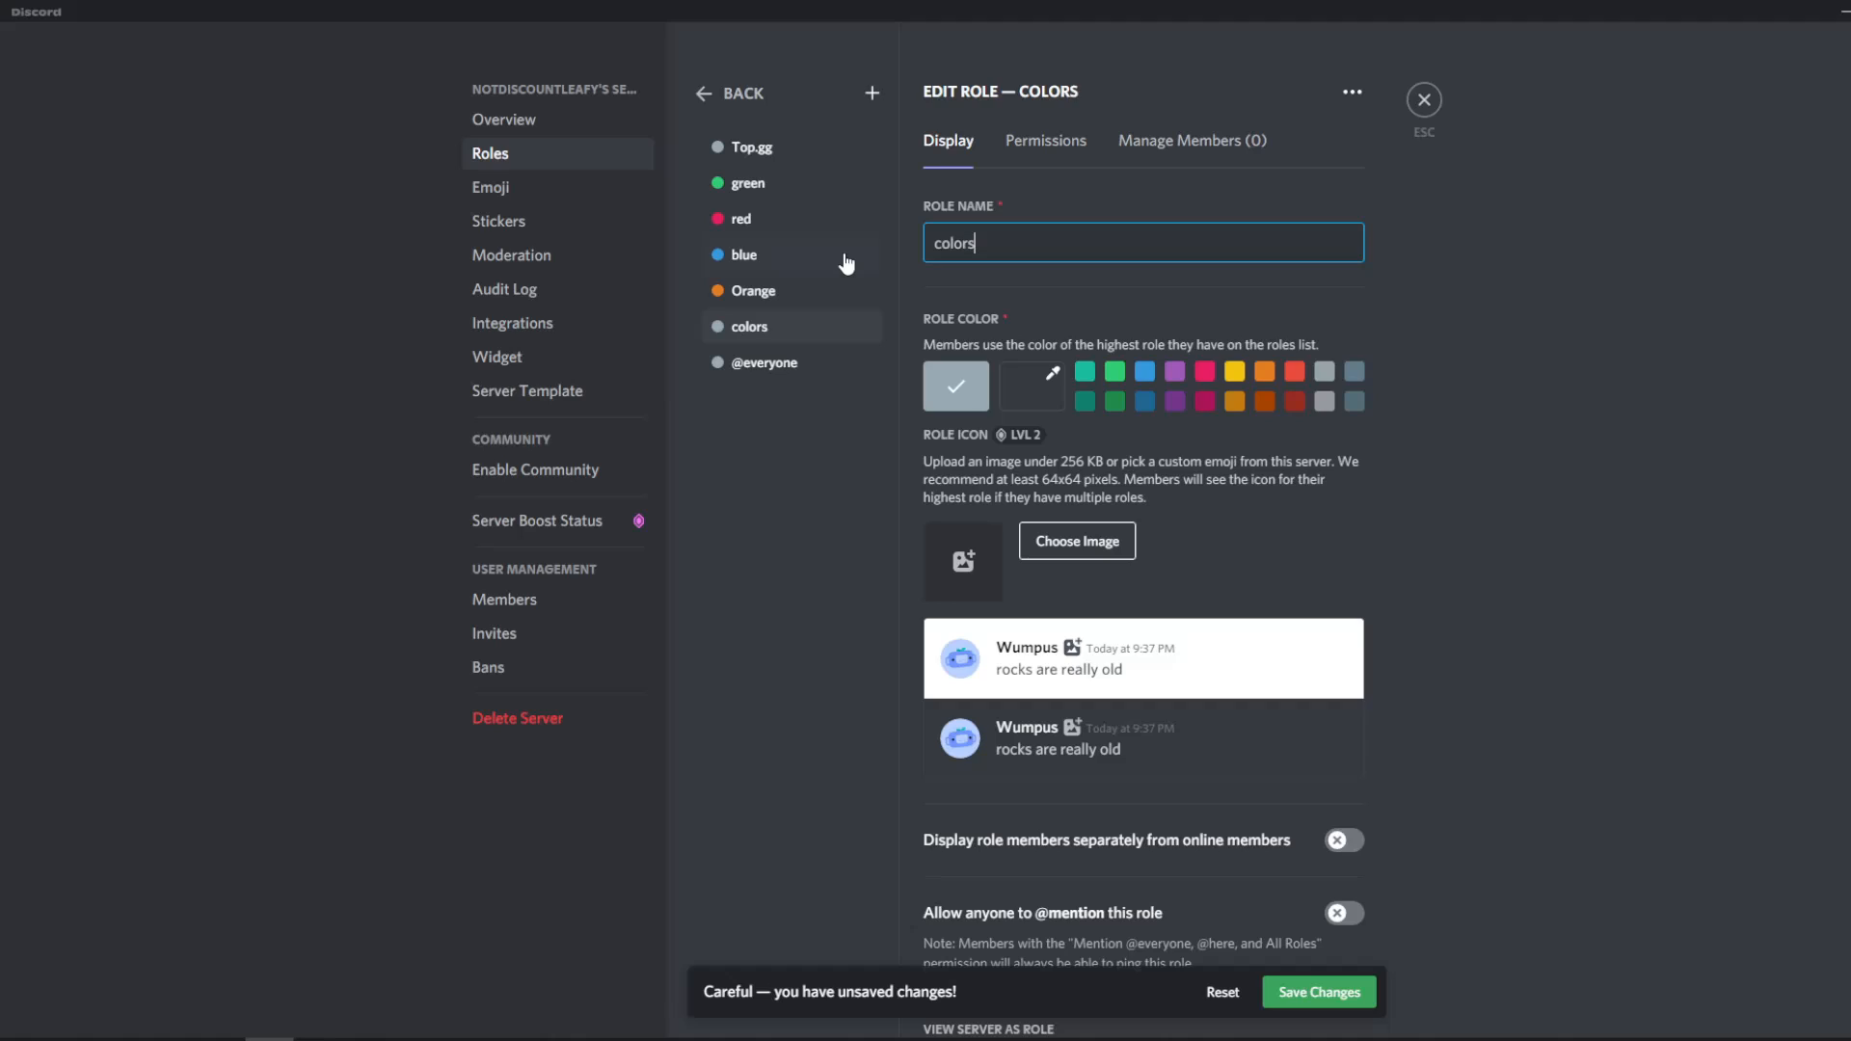
mouse_move(1029, 386)
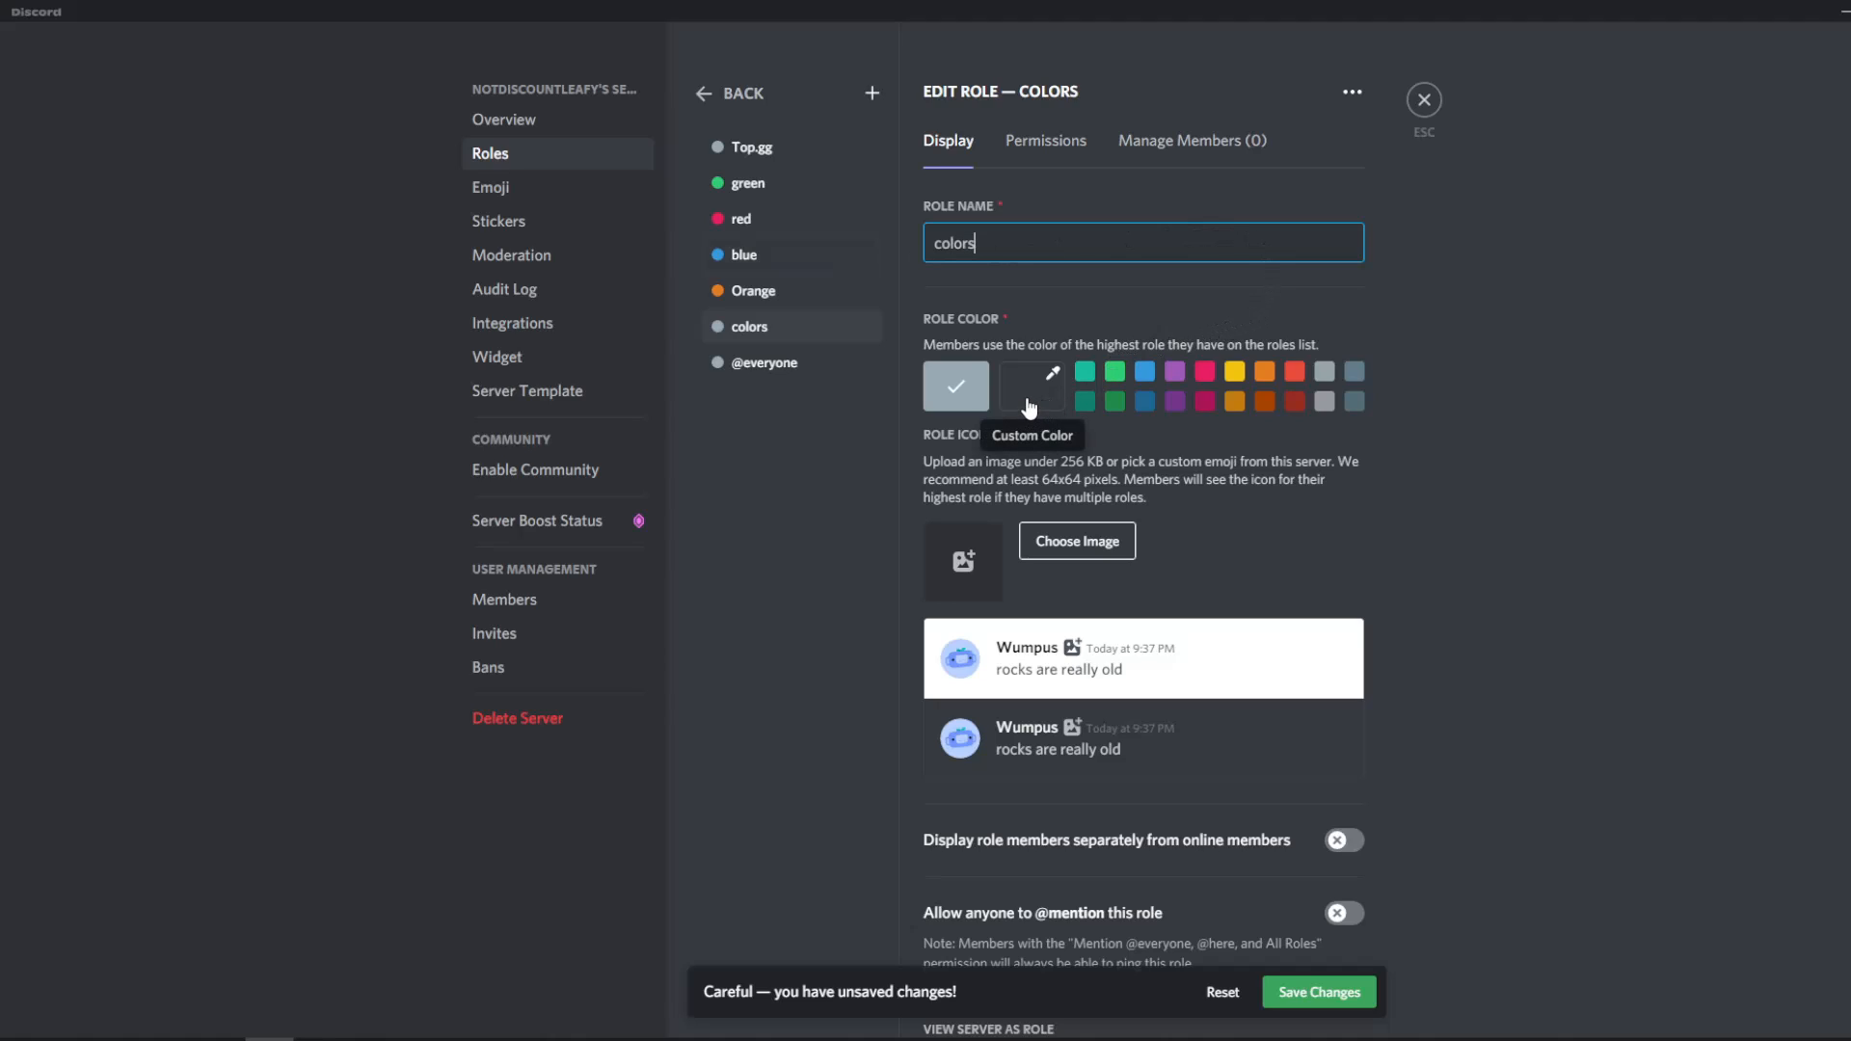
click(1030, 386)
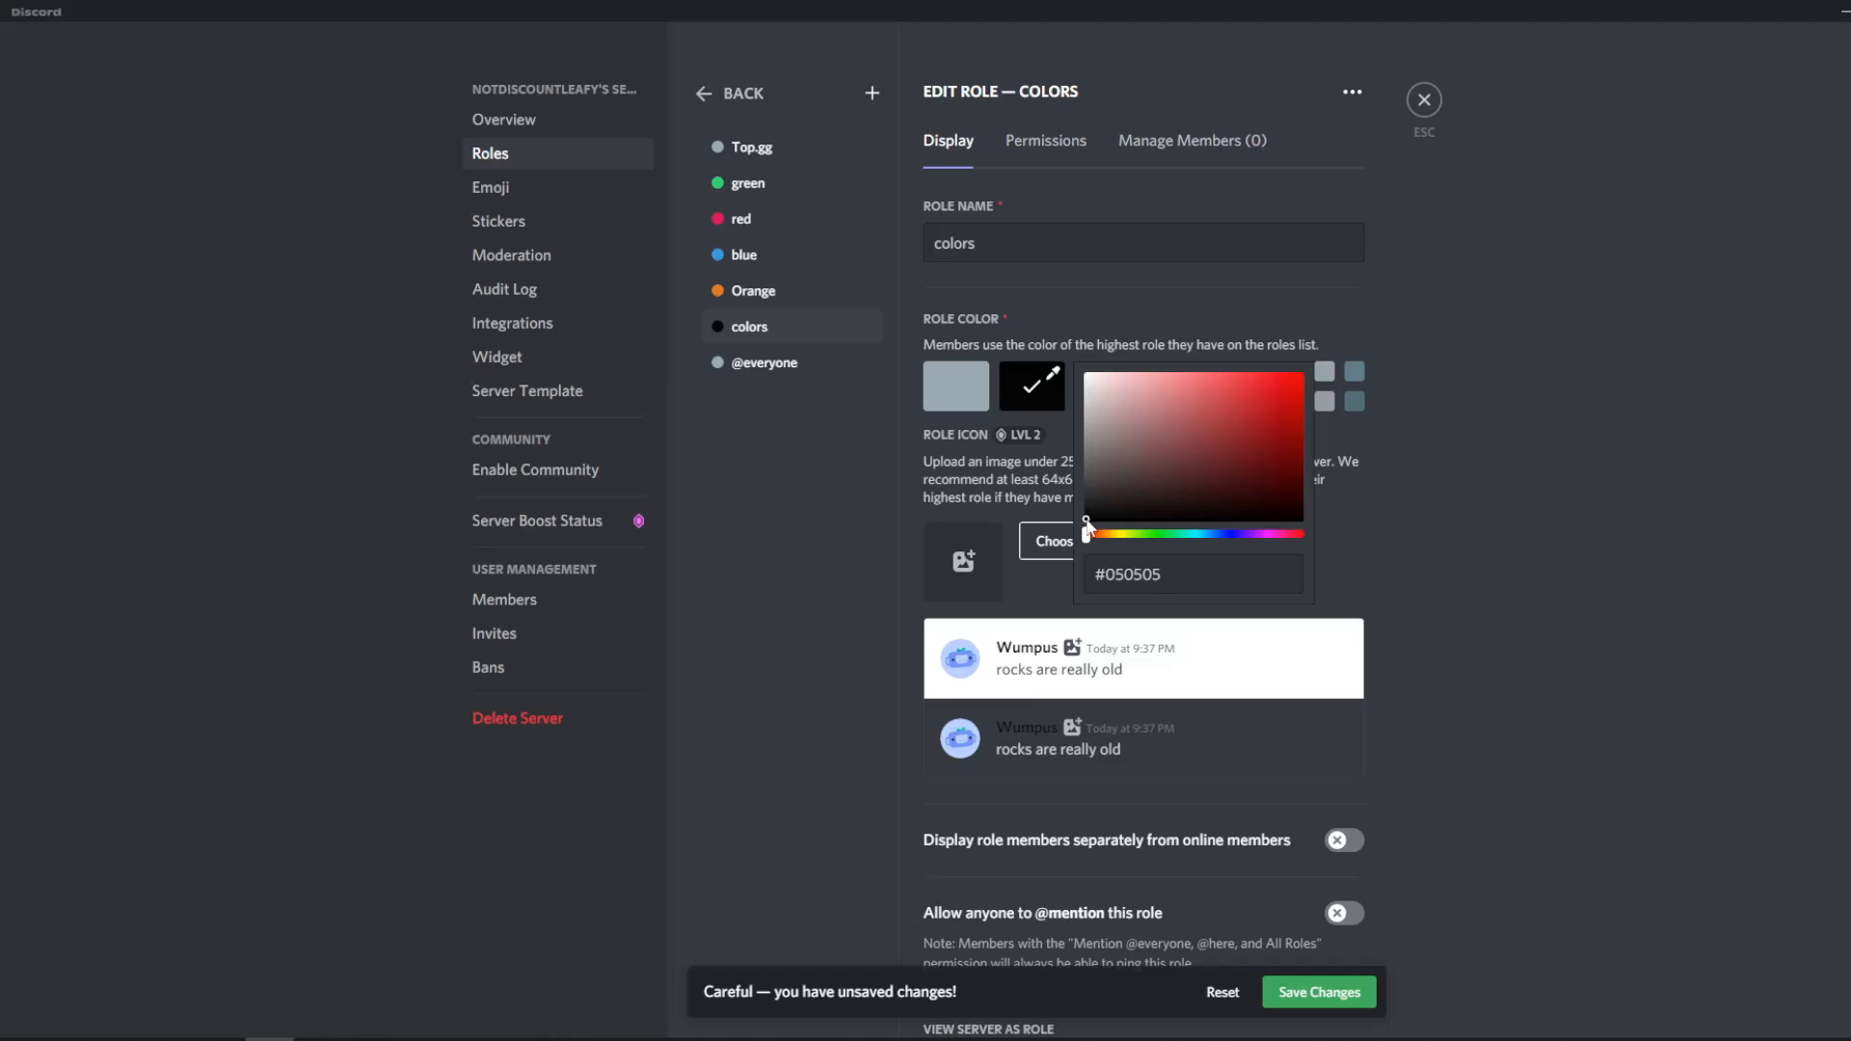
click(956, 385)
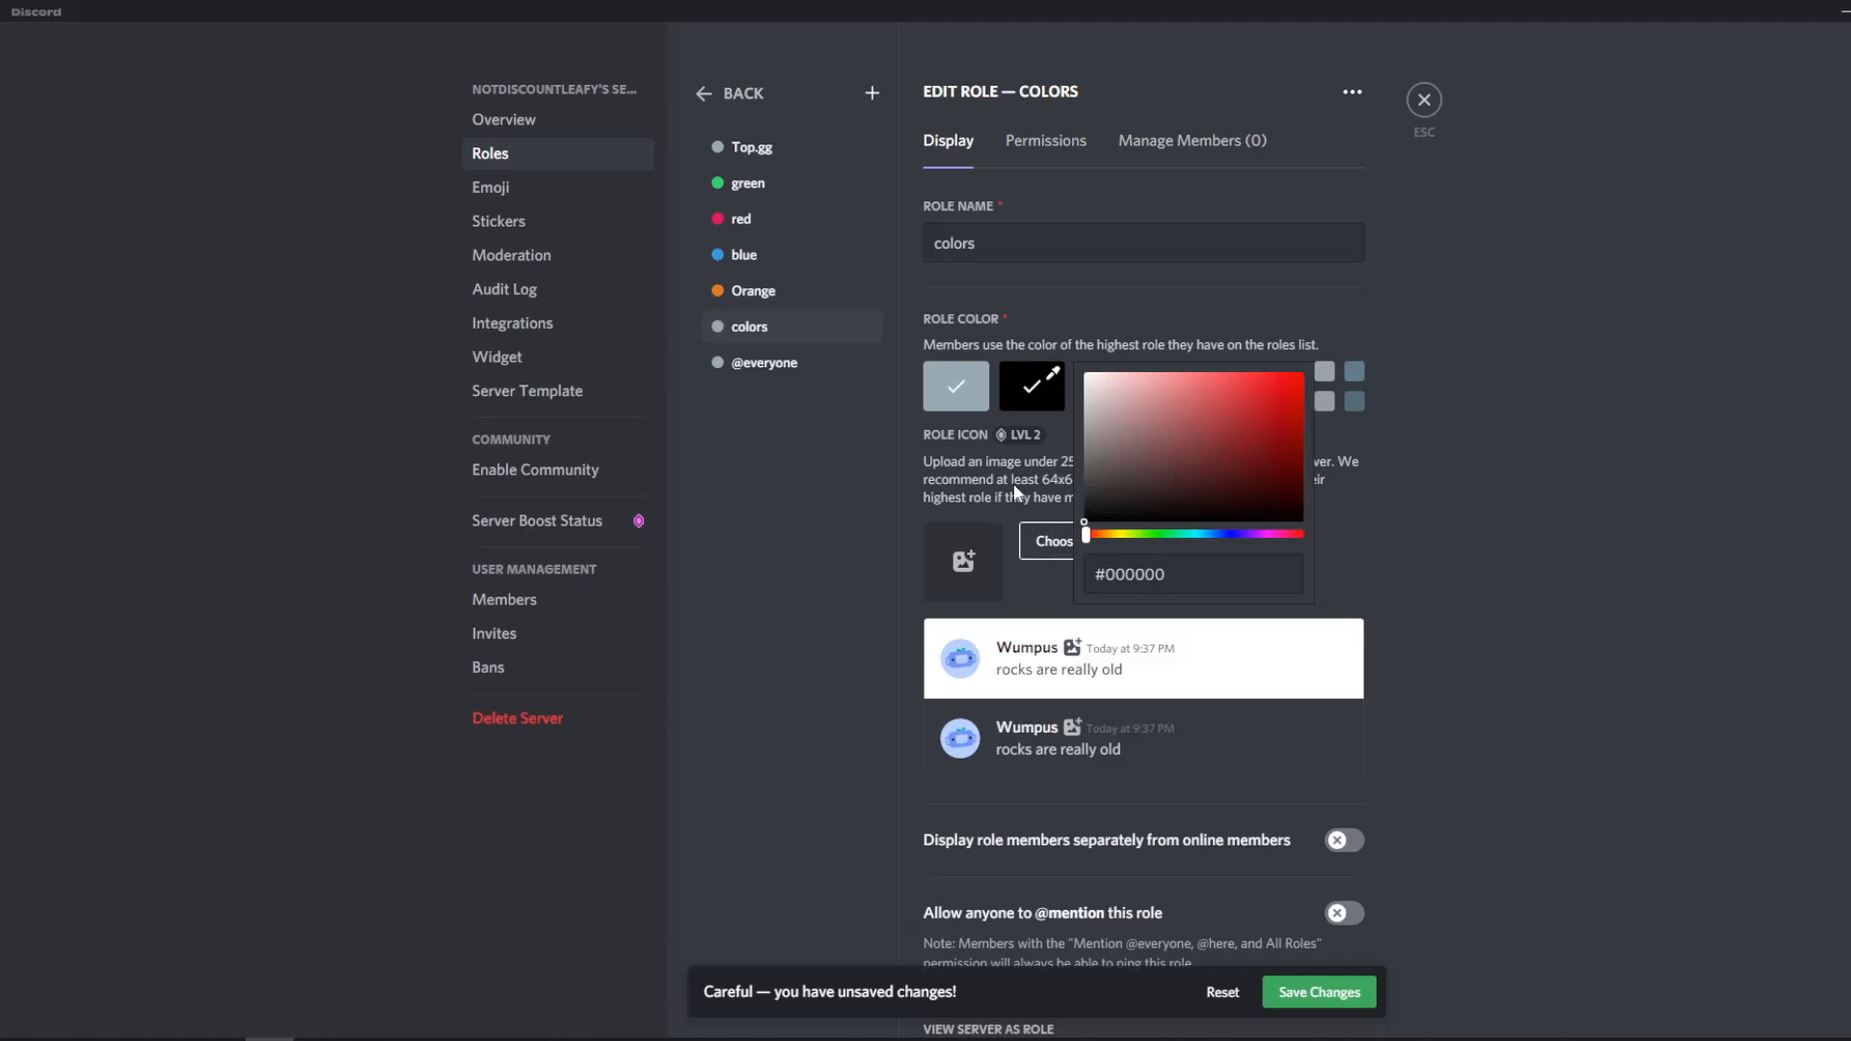
mouse_move(1030, 386)
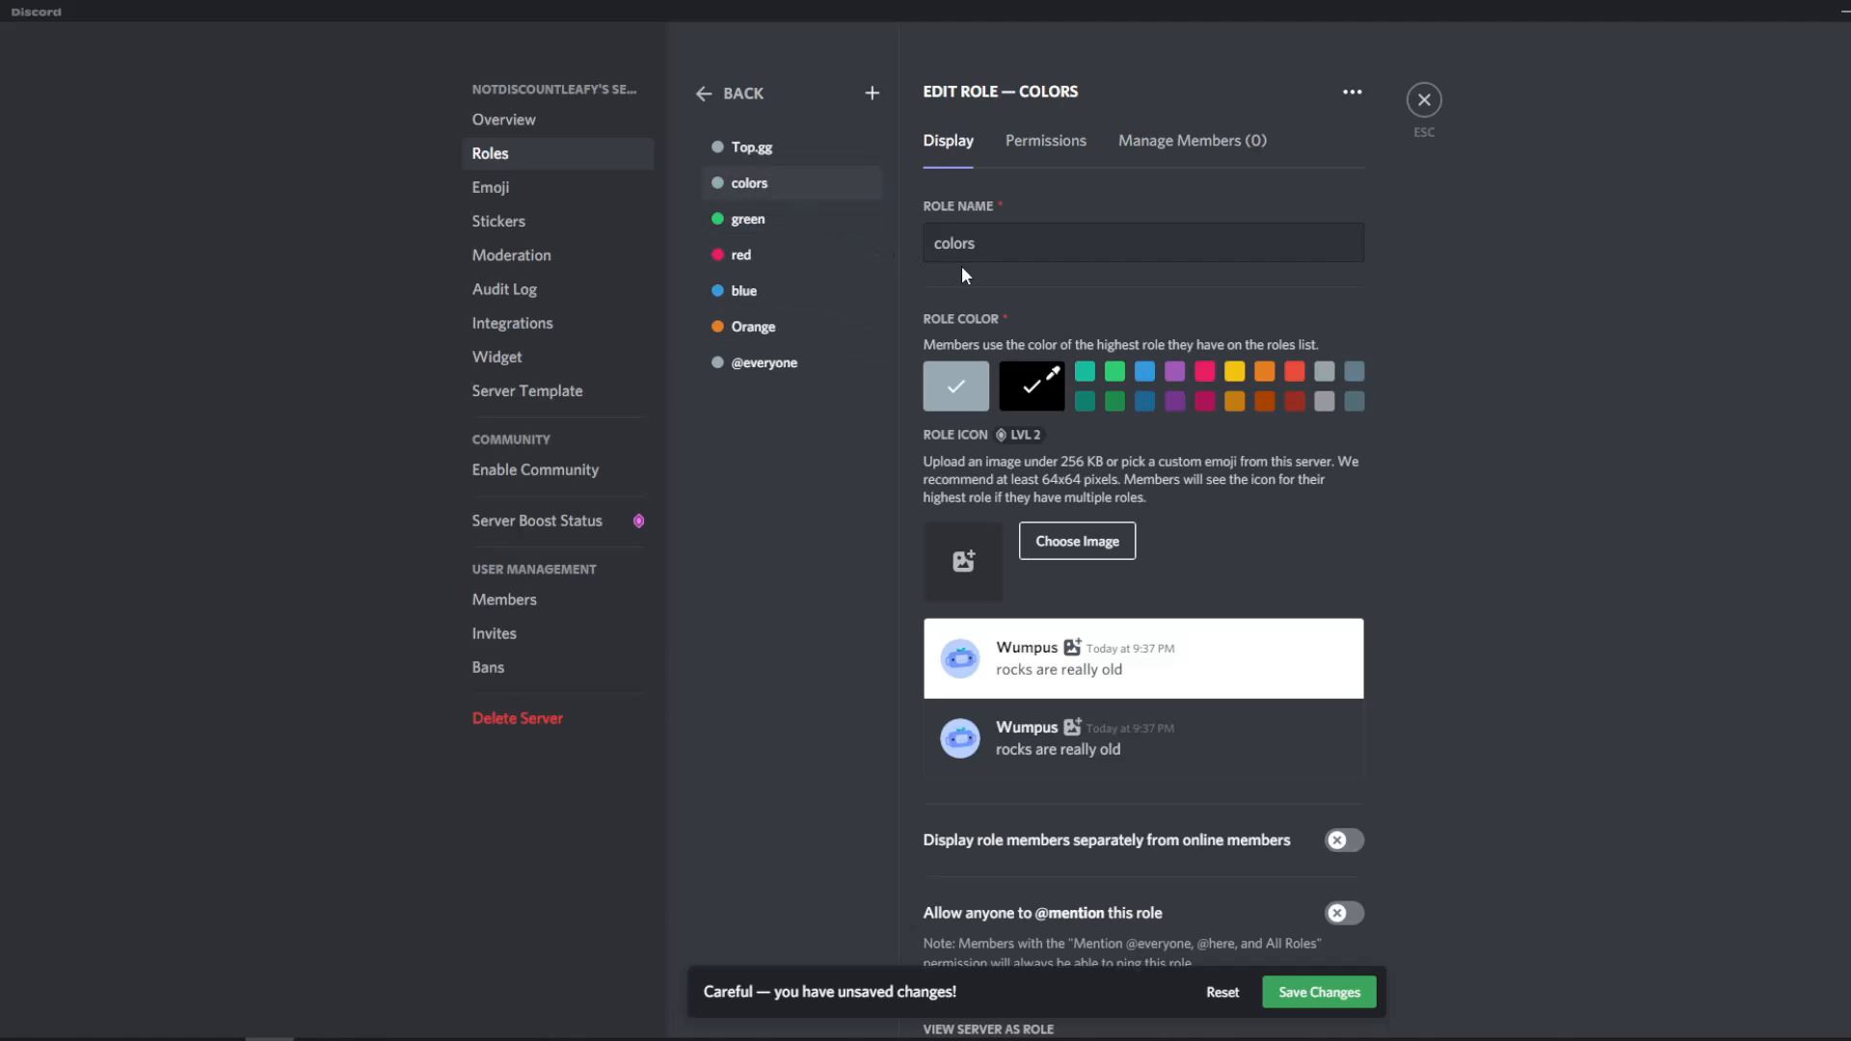
mouse_move(1120, 228)
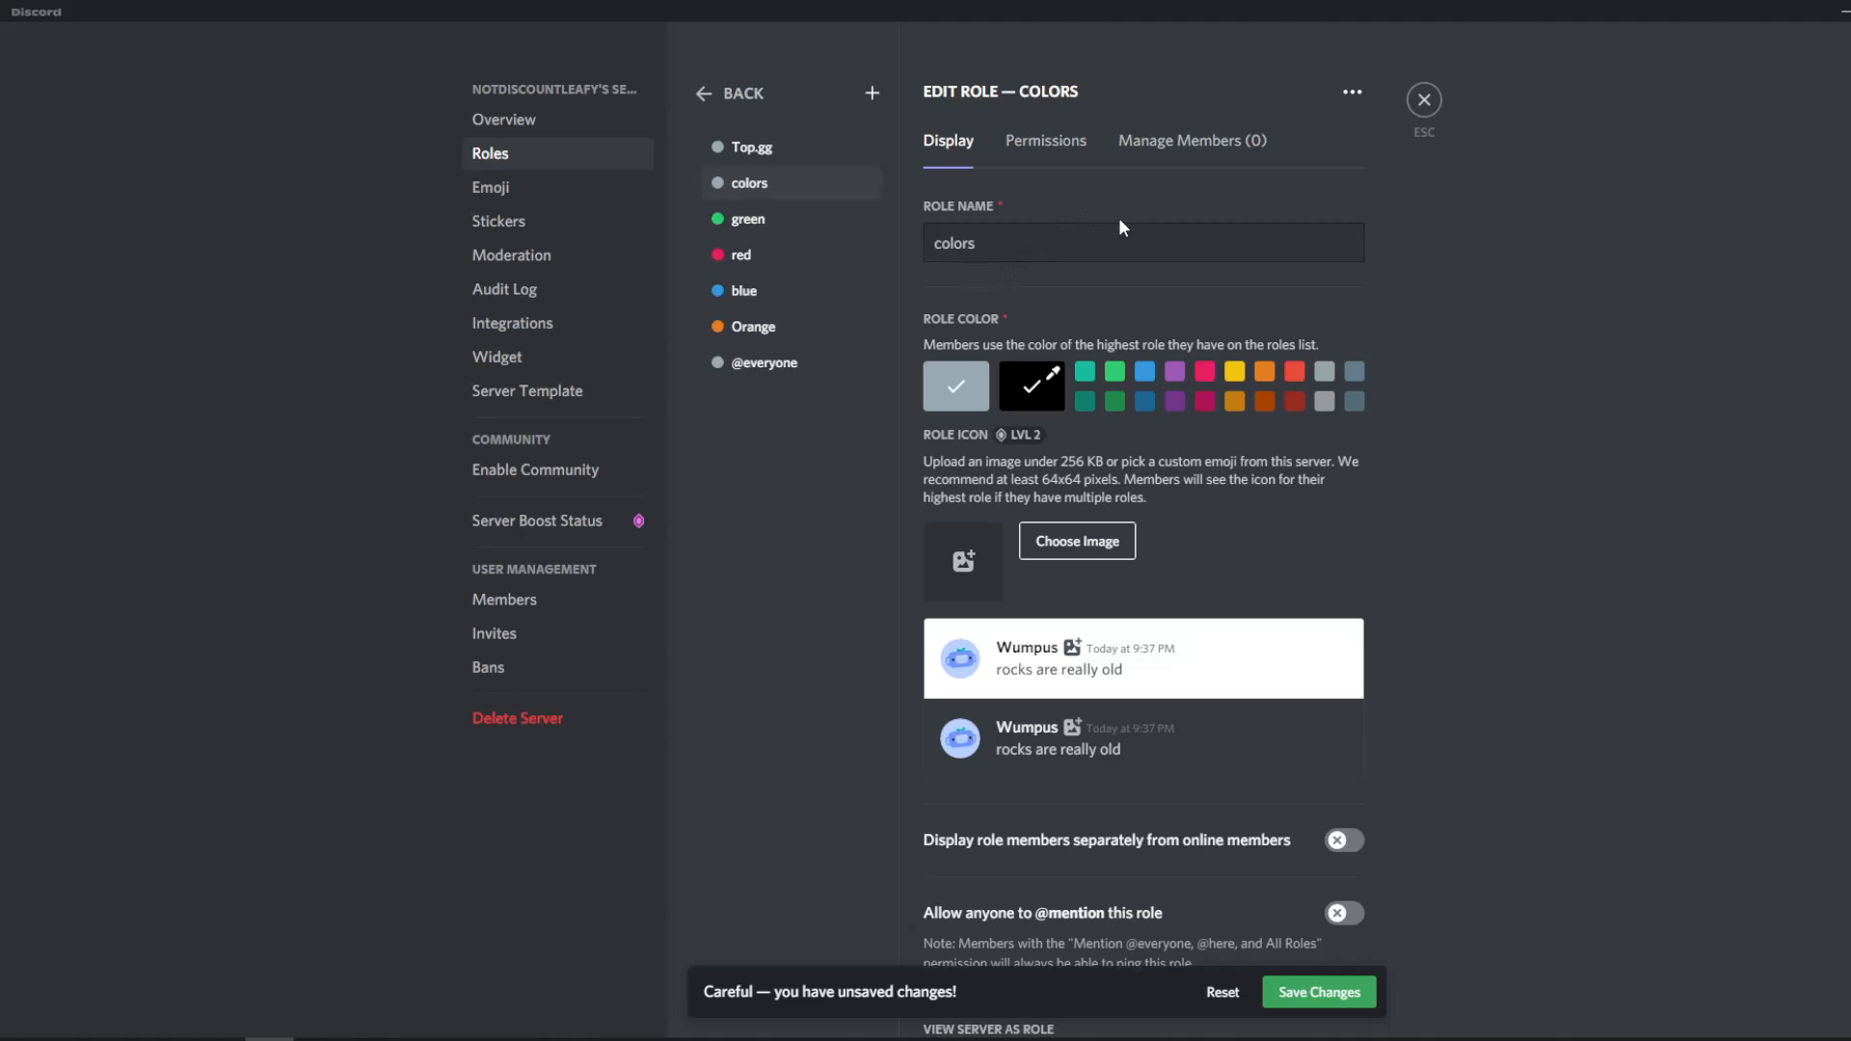
mouse_move(954, 212)
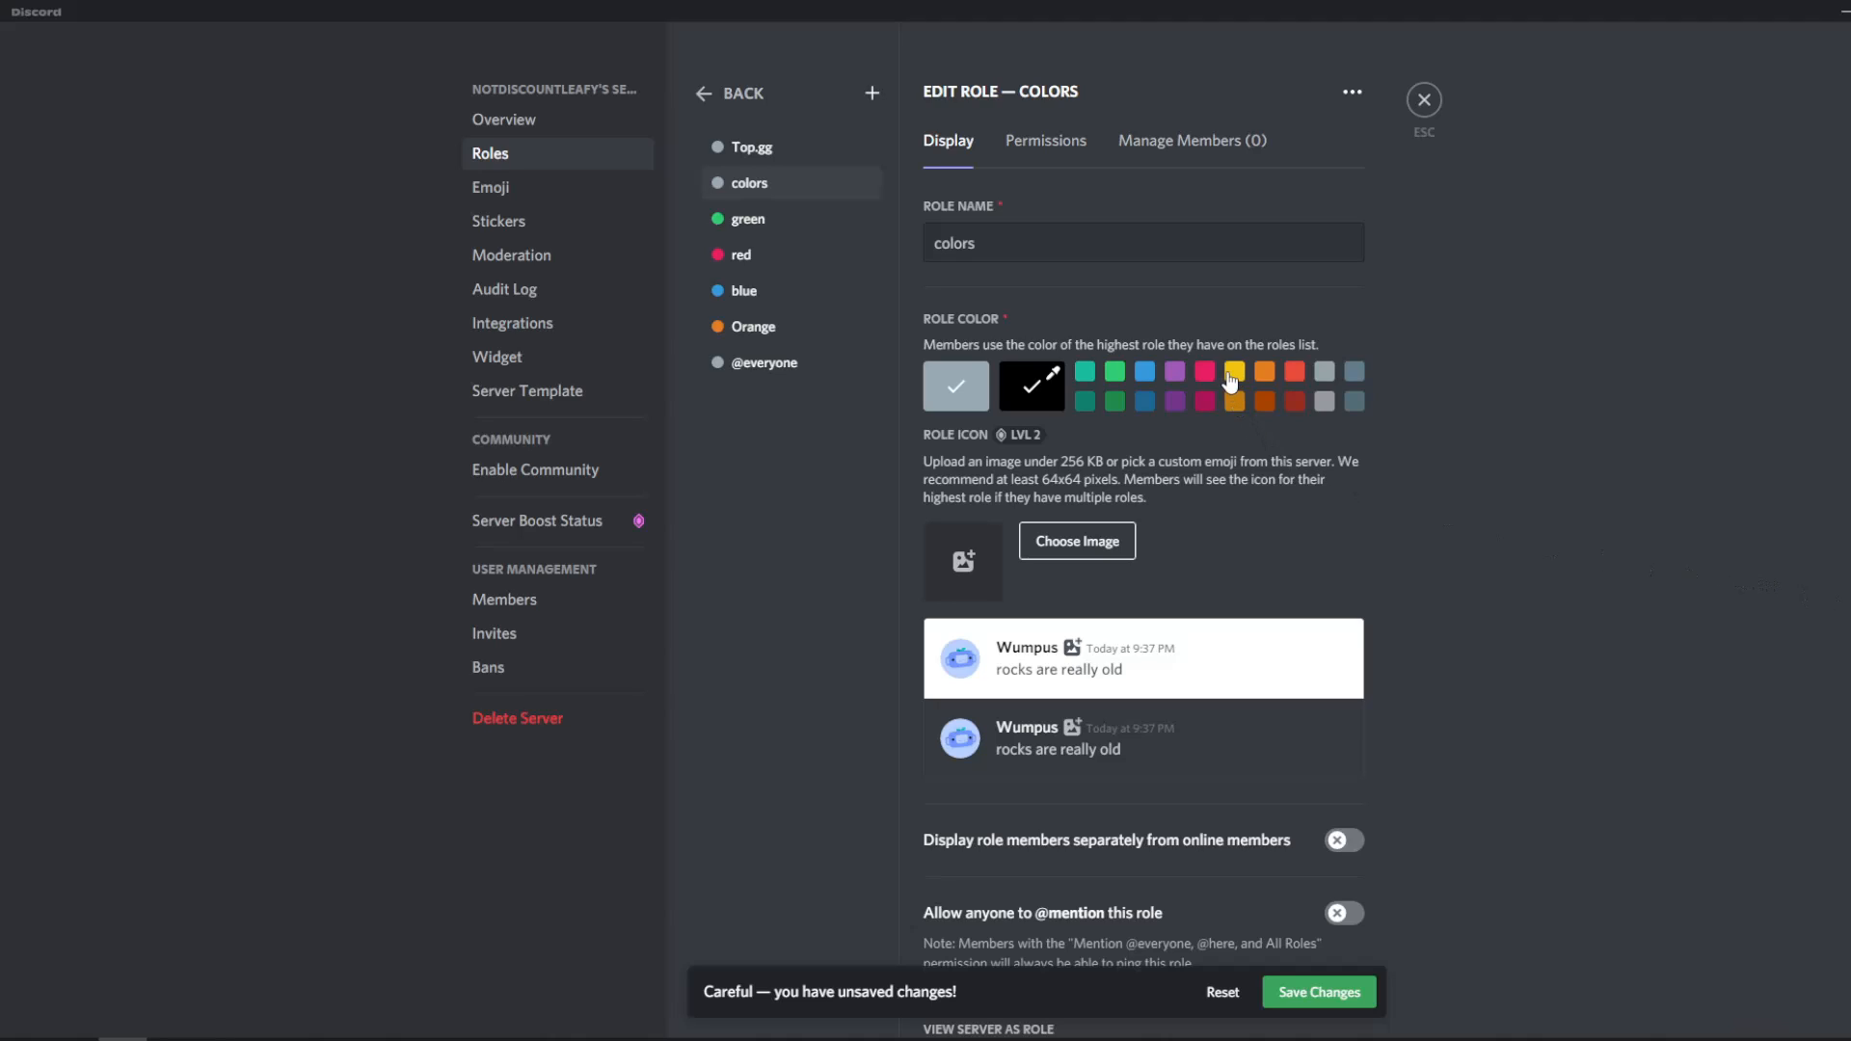
mouse_move(1045, 343)
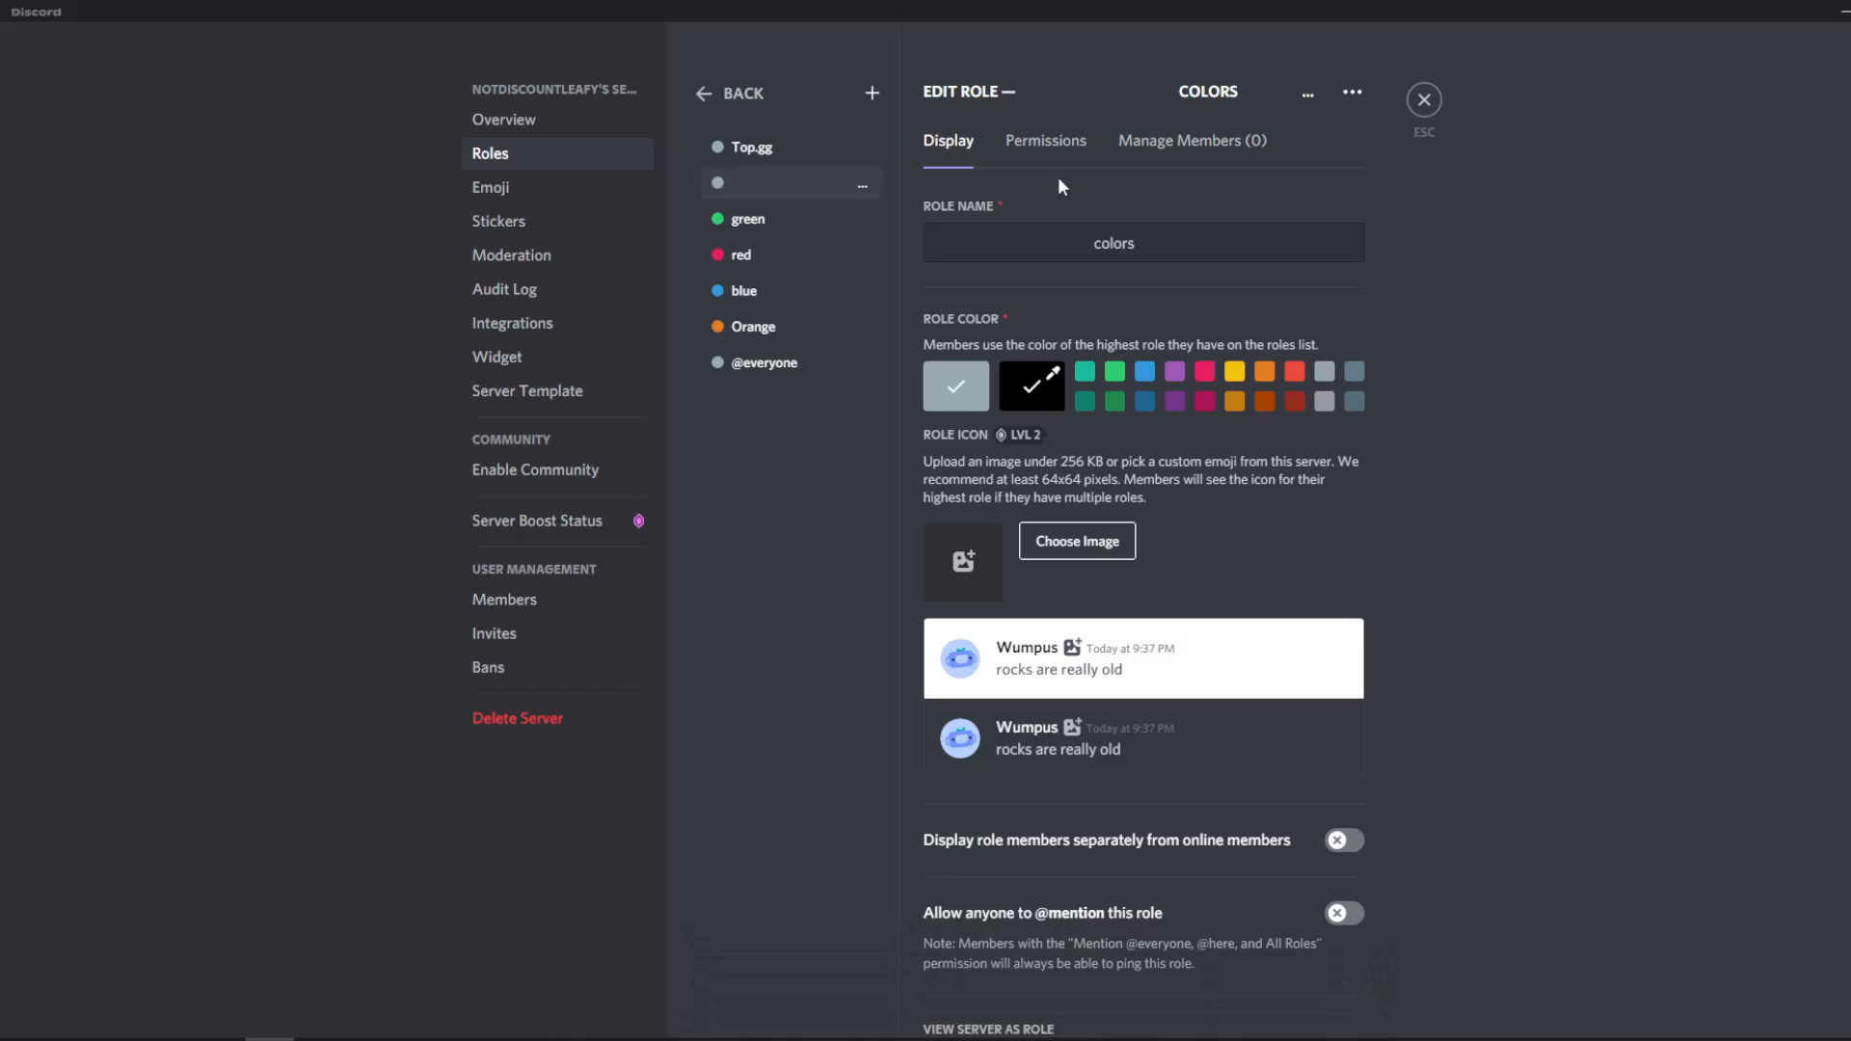
Turn off View Channels for the colors role, save it and return to #gen.
click(1043, 141)
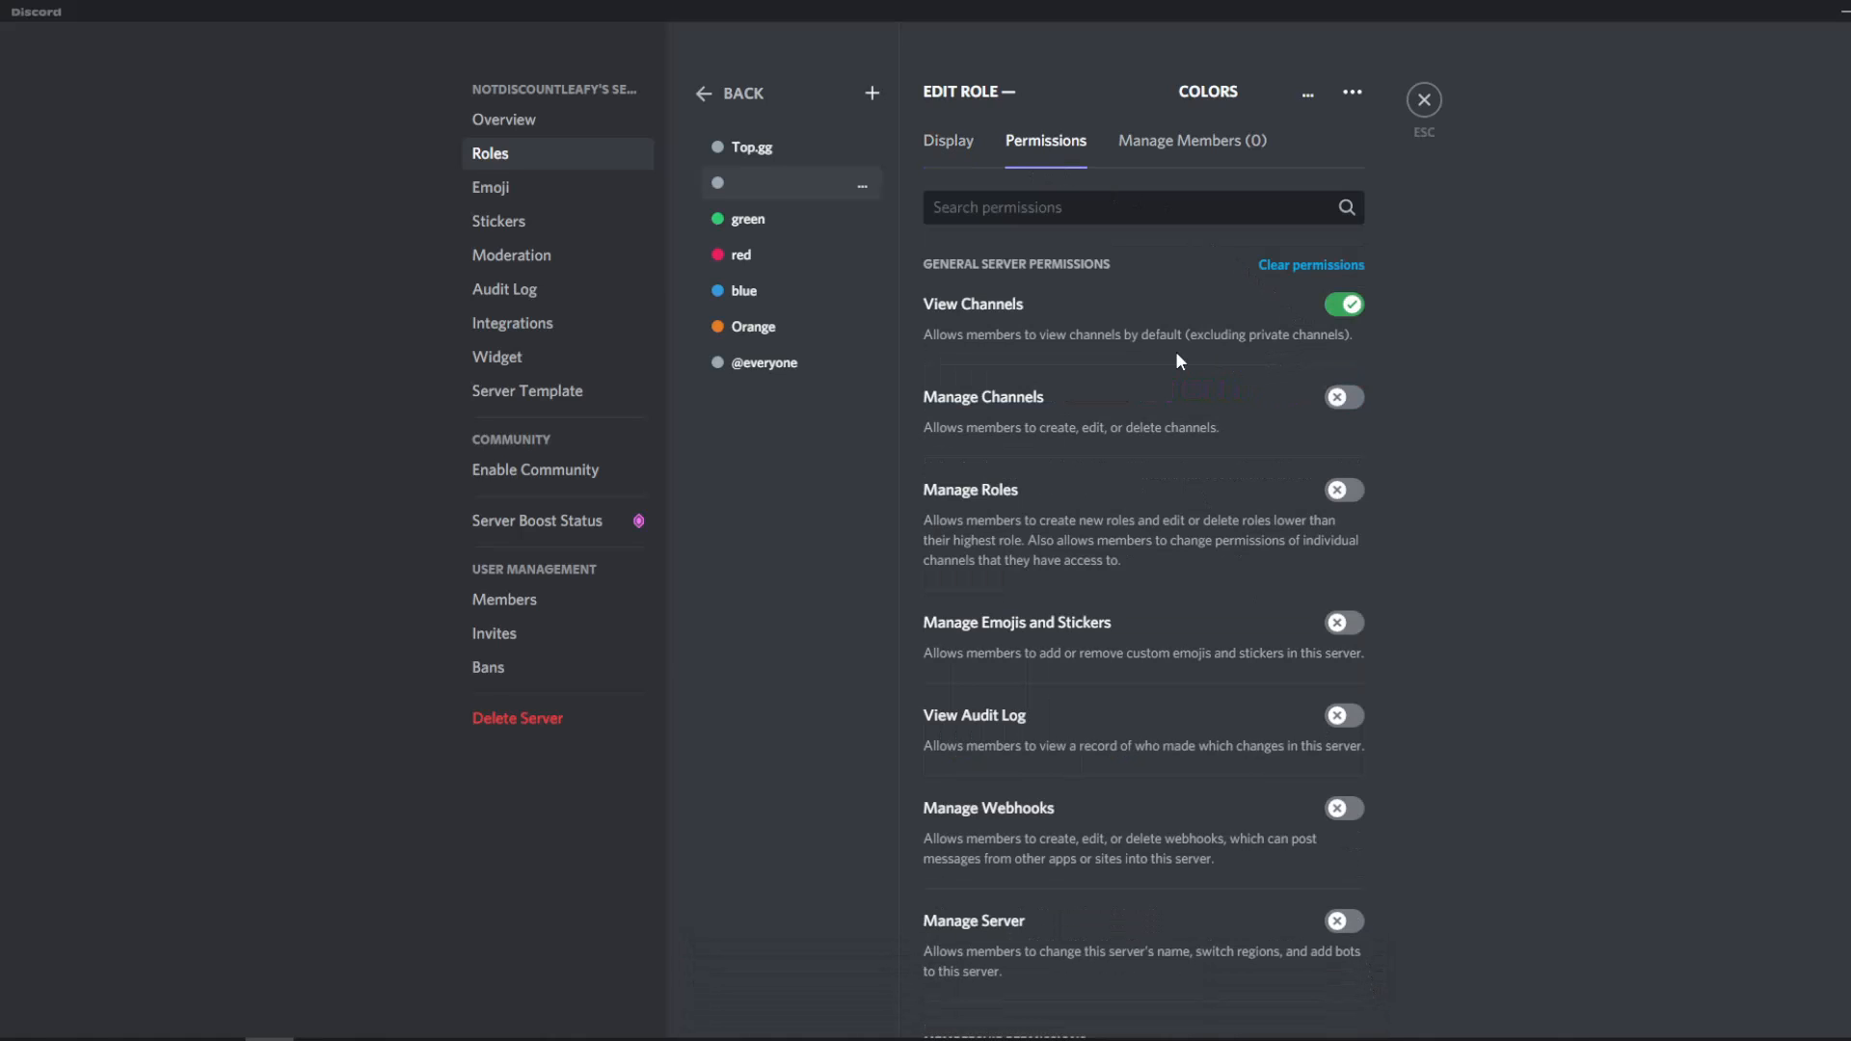
click(1342, 304)
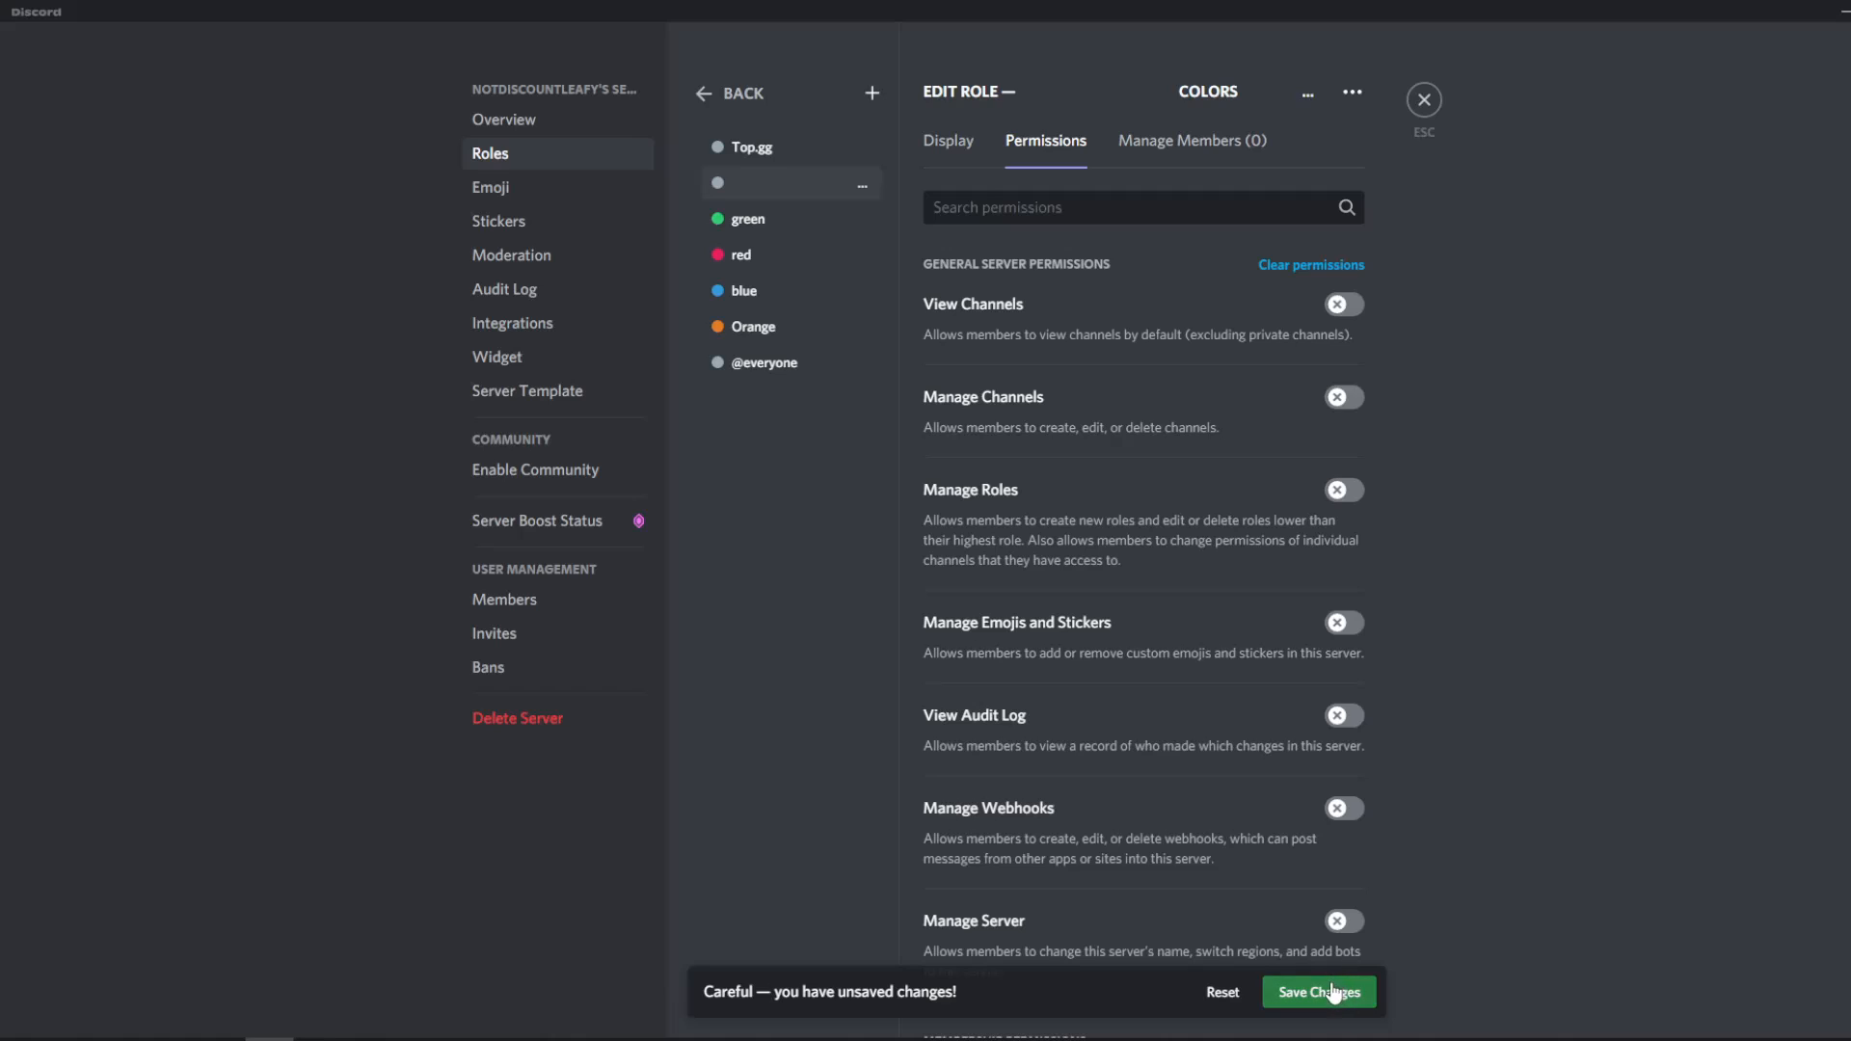
click(1317, 991)
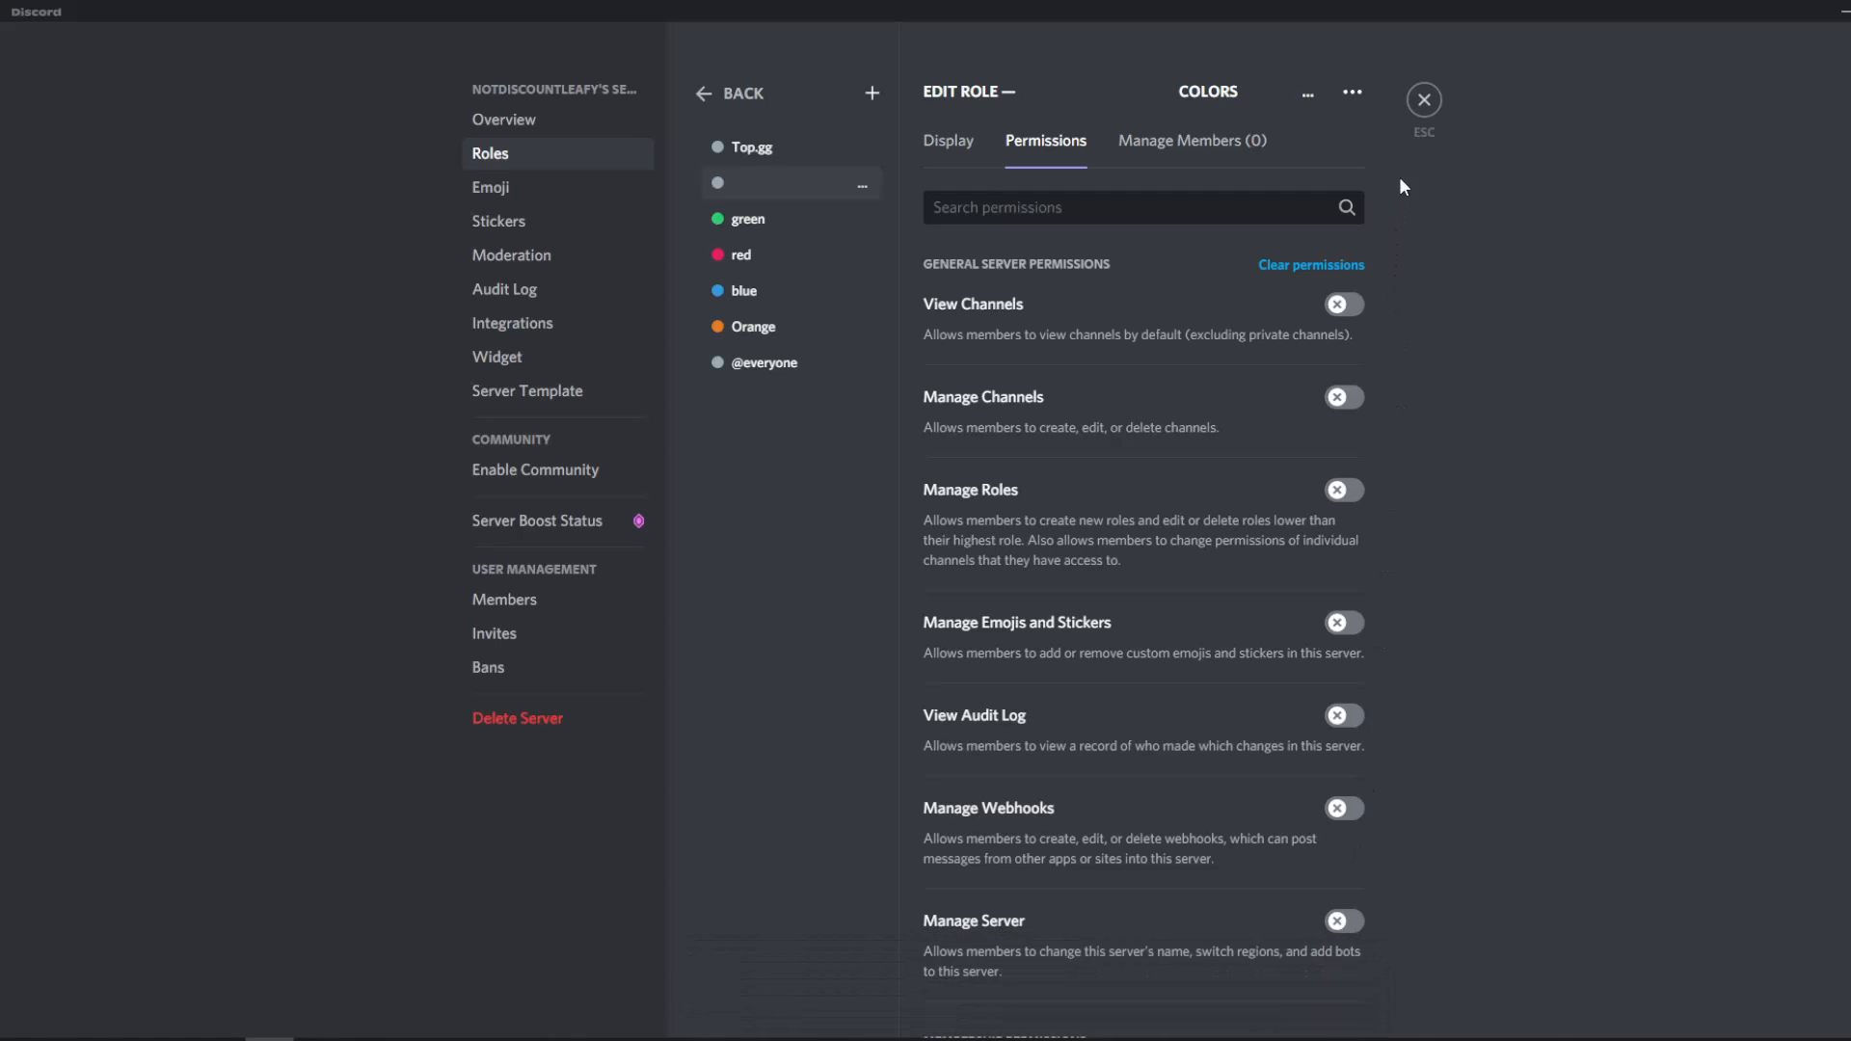
click(1422, 99)
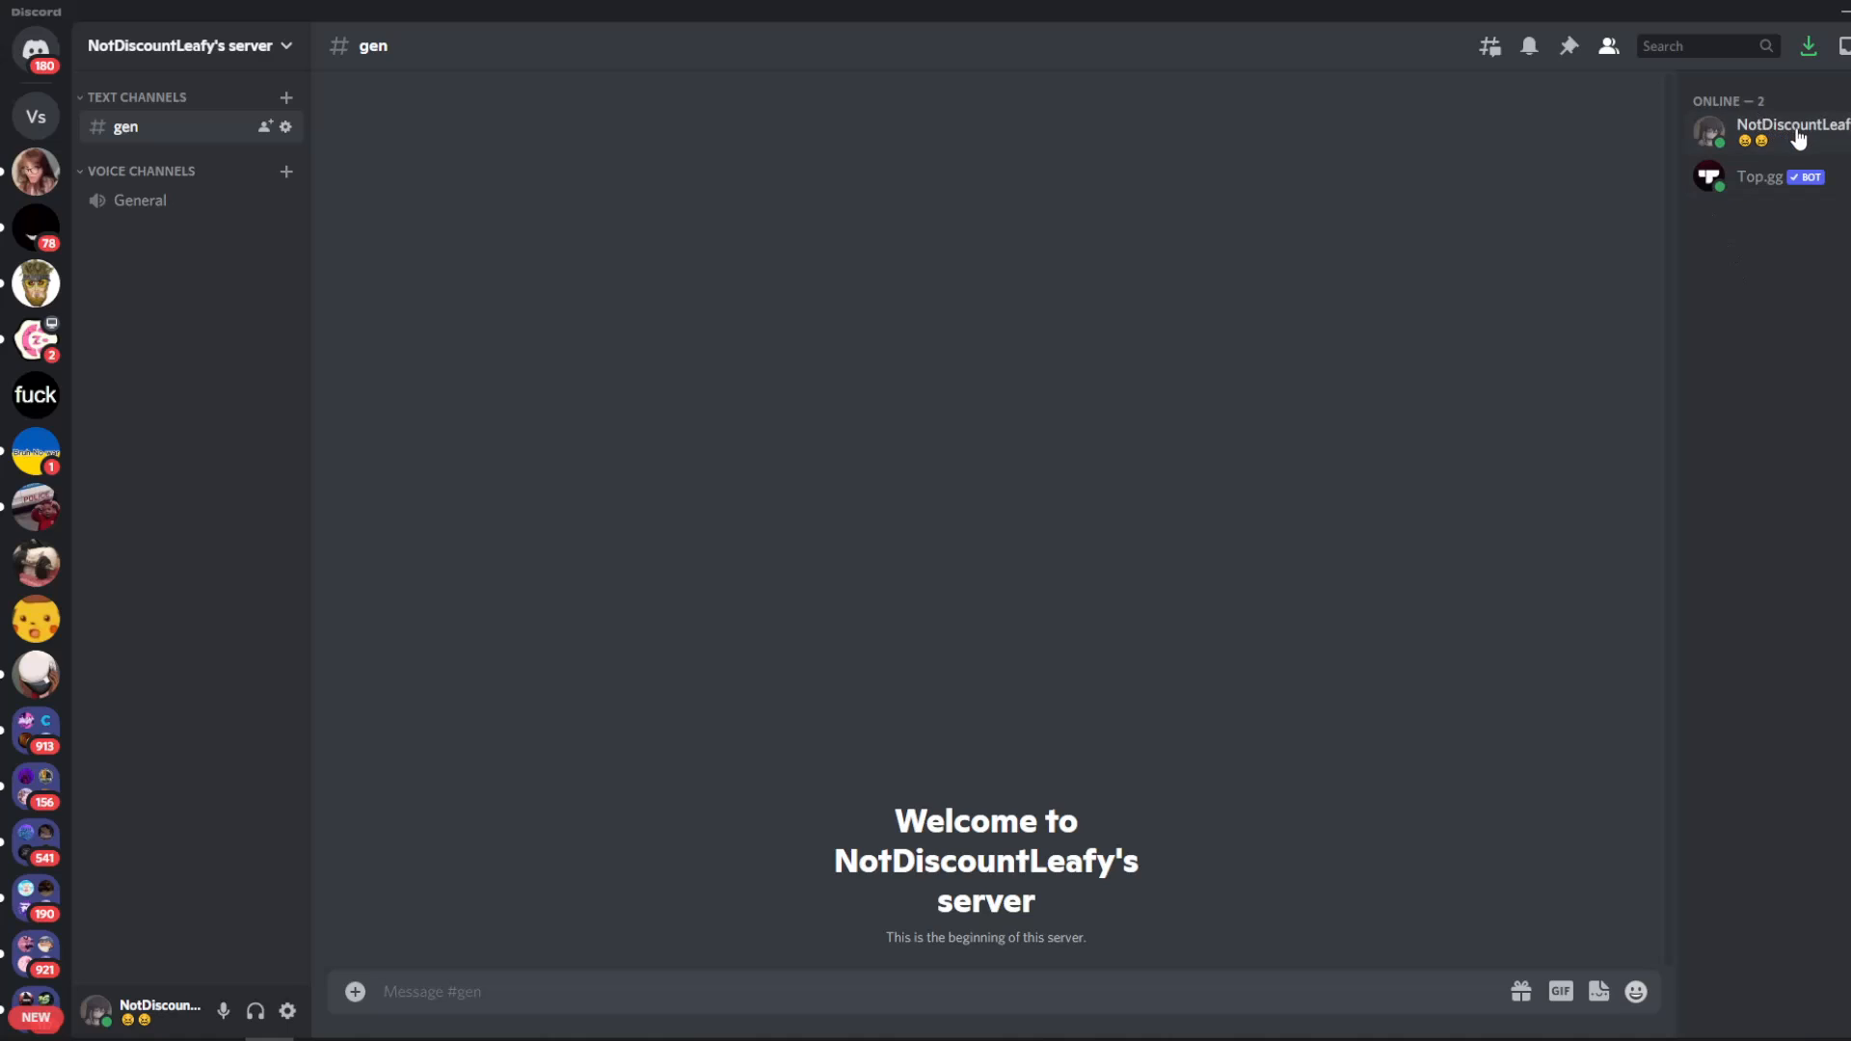
Add the colors, green, red, blue and Orange roles to your own profile.
click(1396, 403)
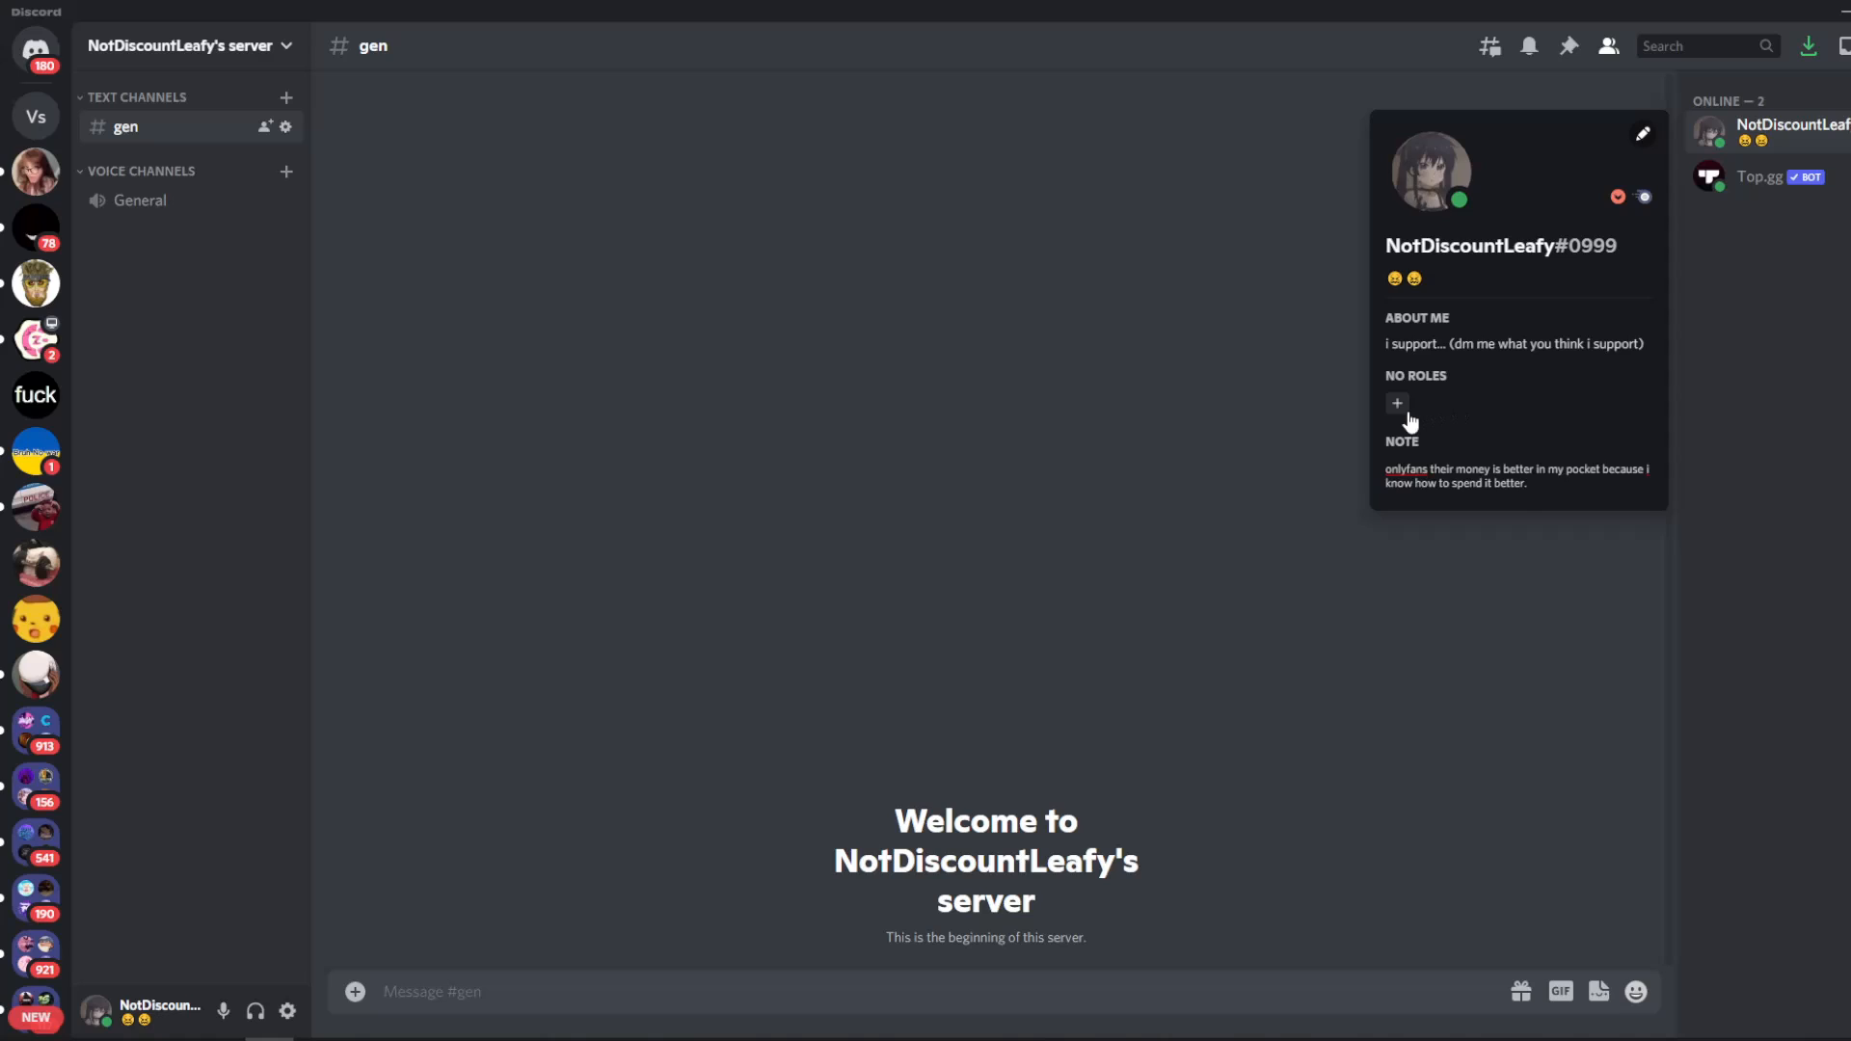
click(1398, 403)
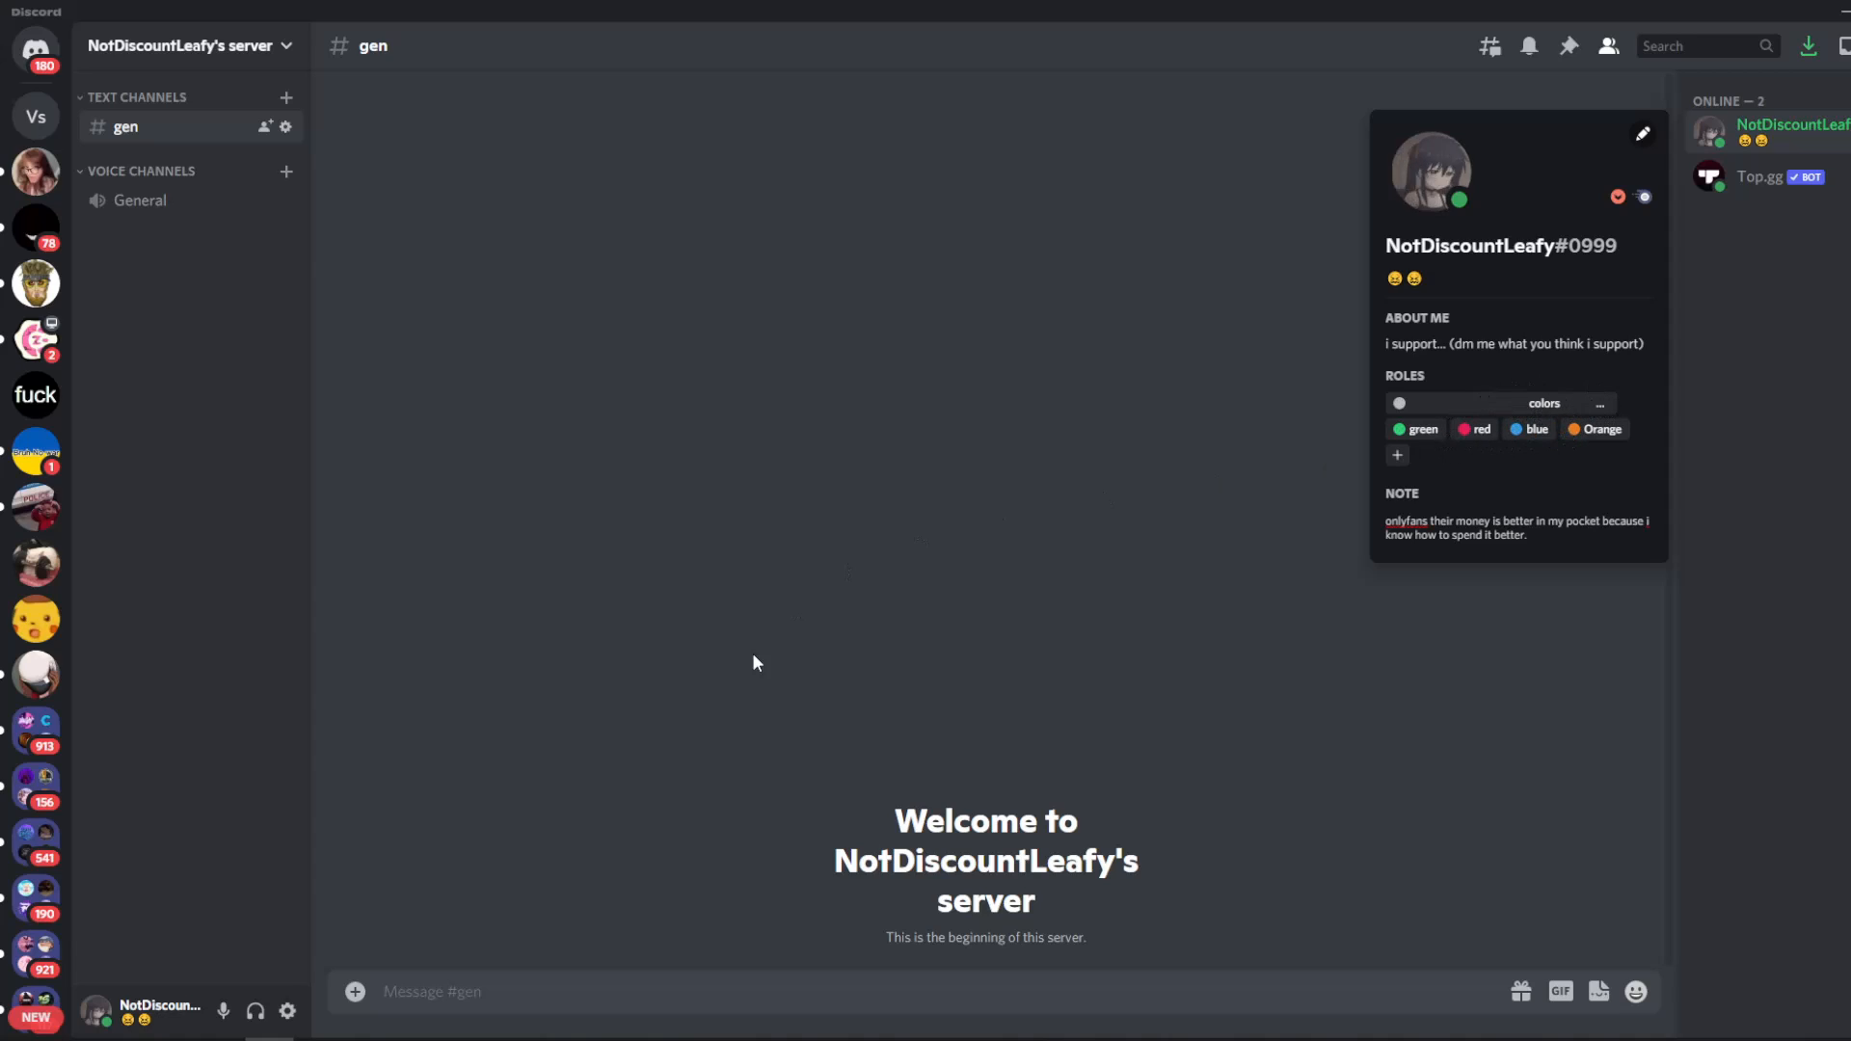
click(183, 47)
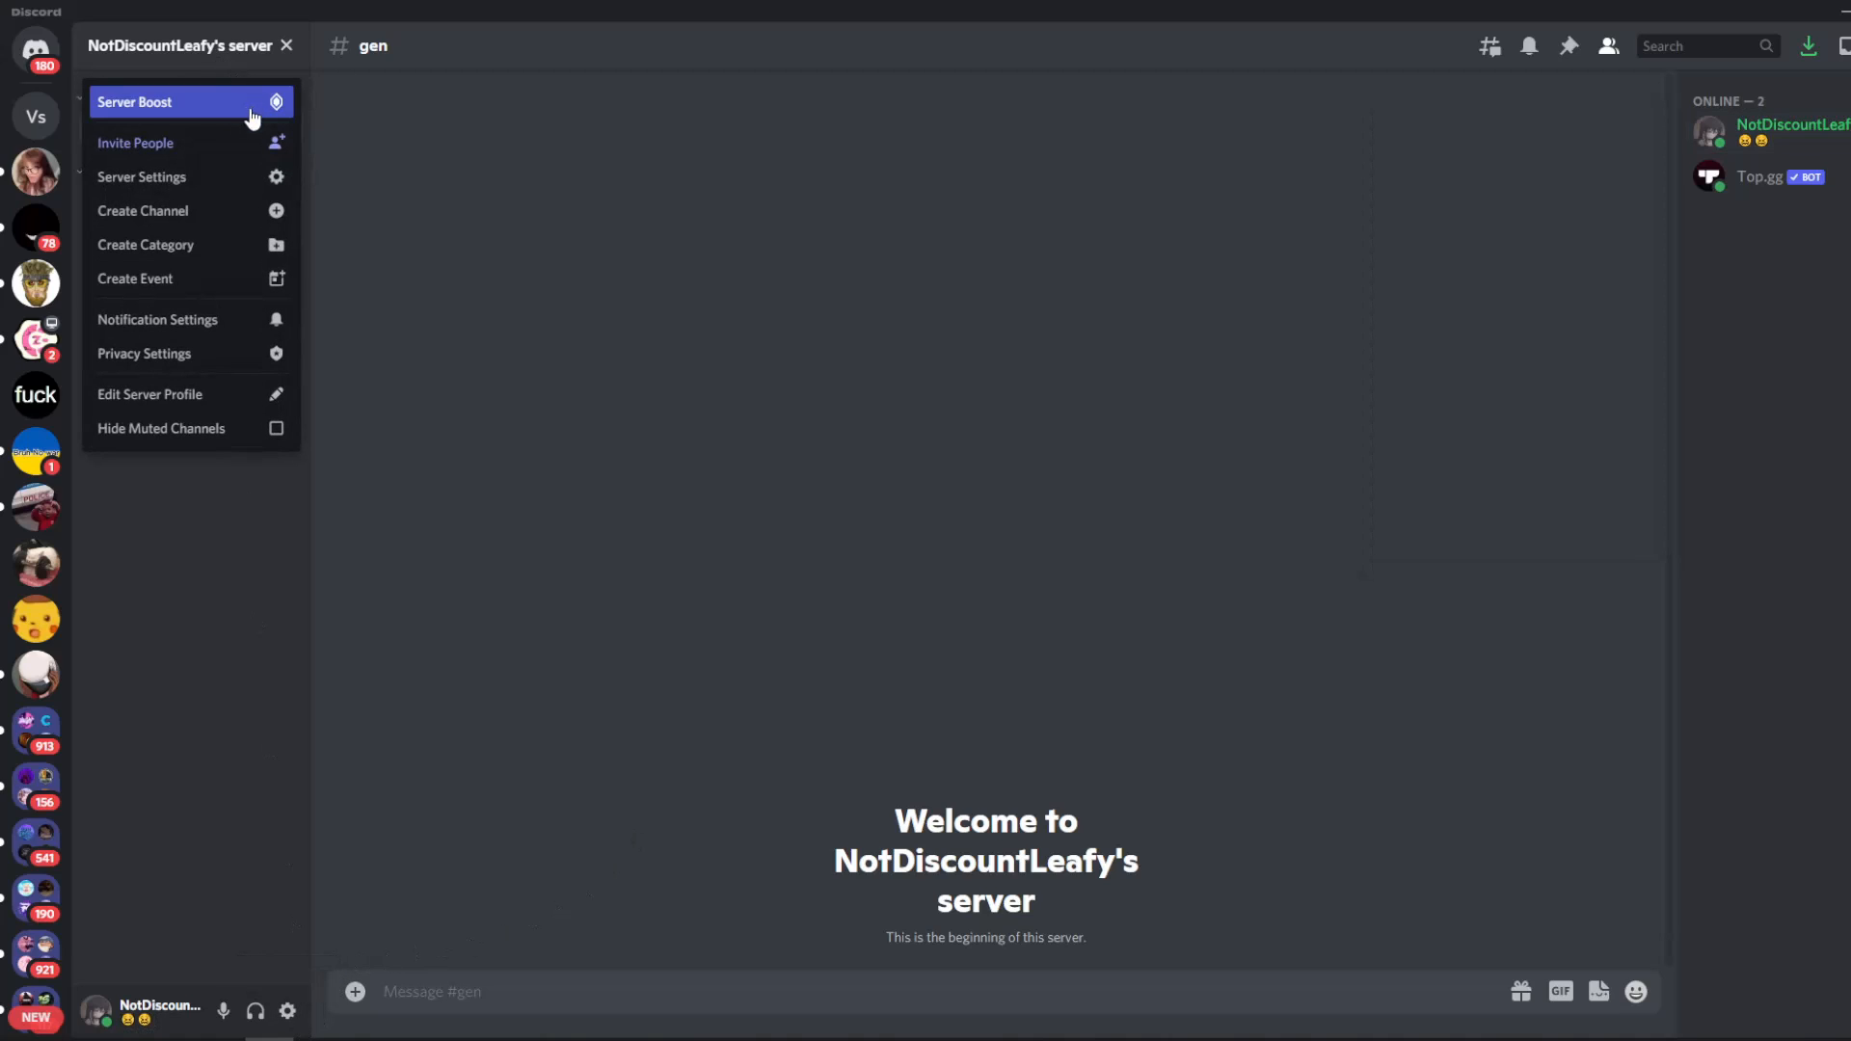
Retype the colors role name after its blank padding and return to the channel.
click(141, 176)
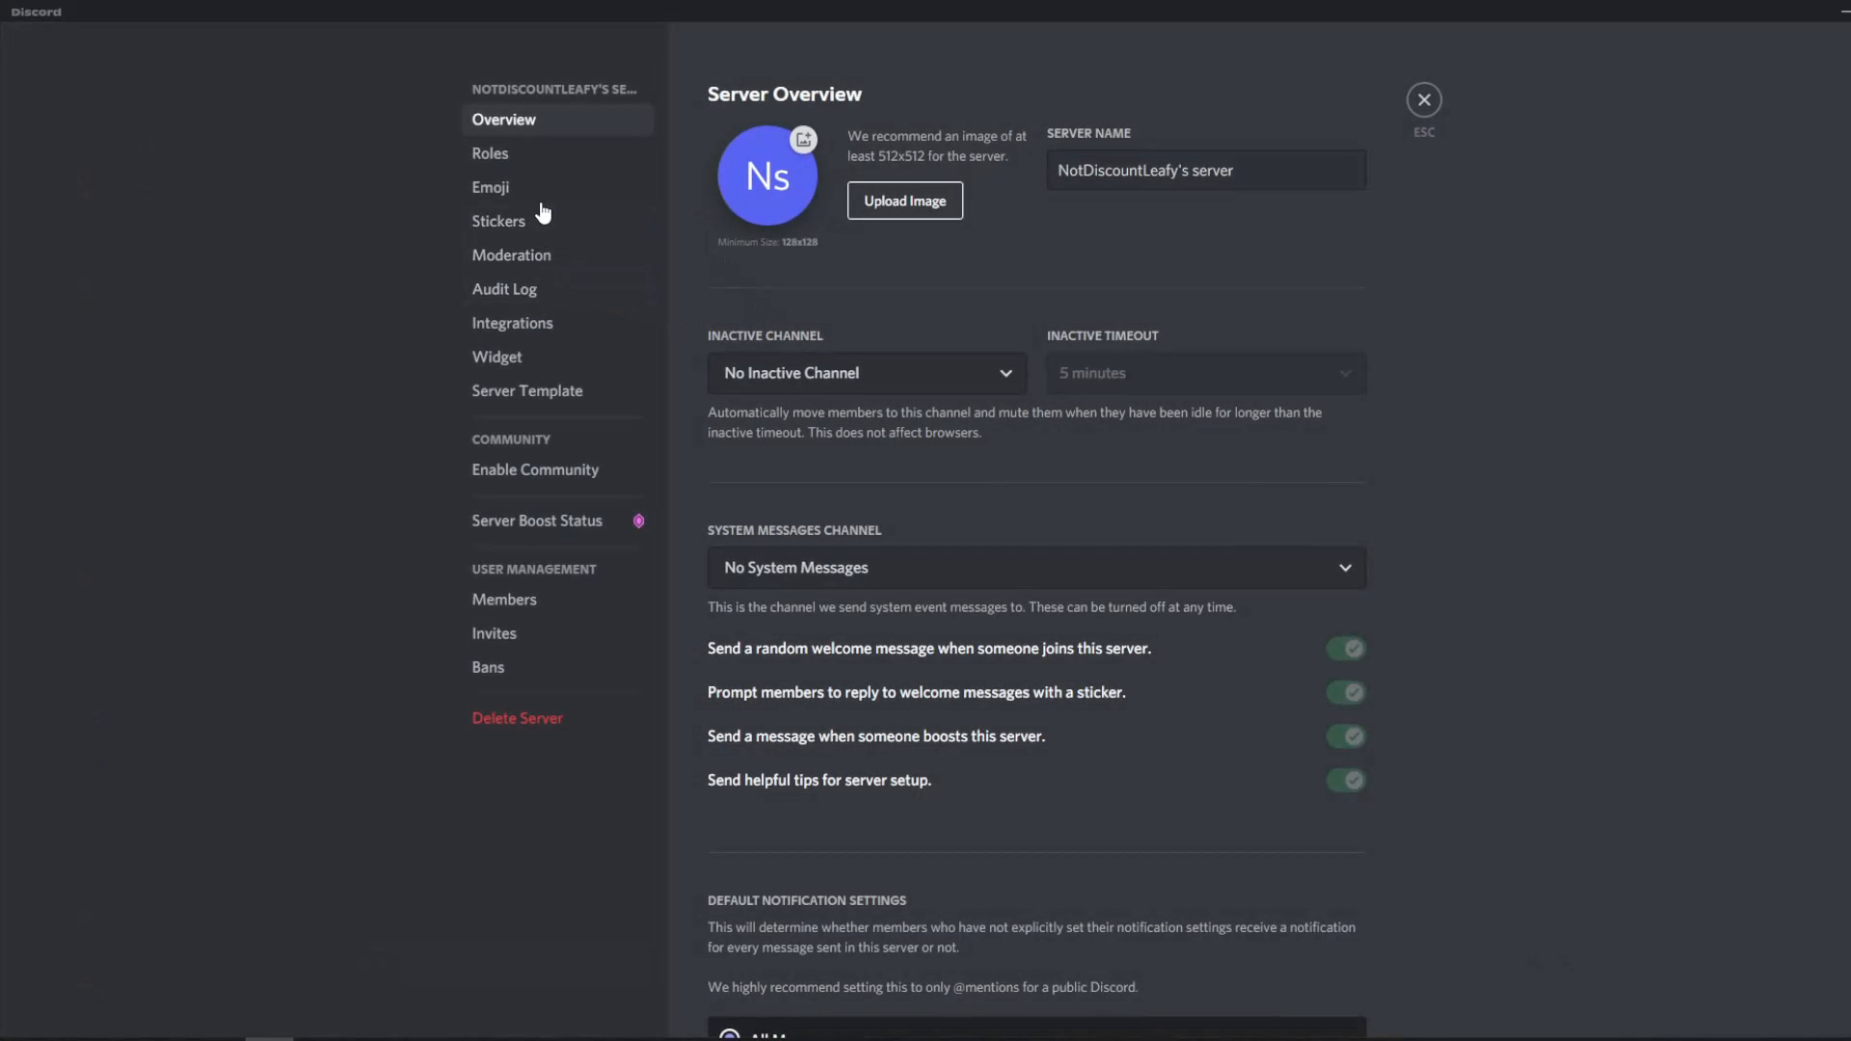
click(489, 152)
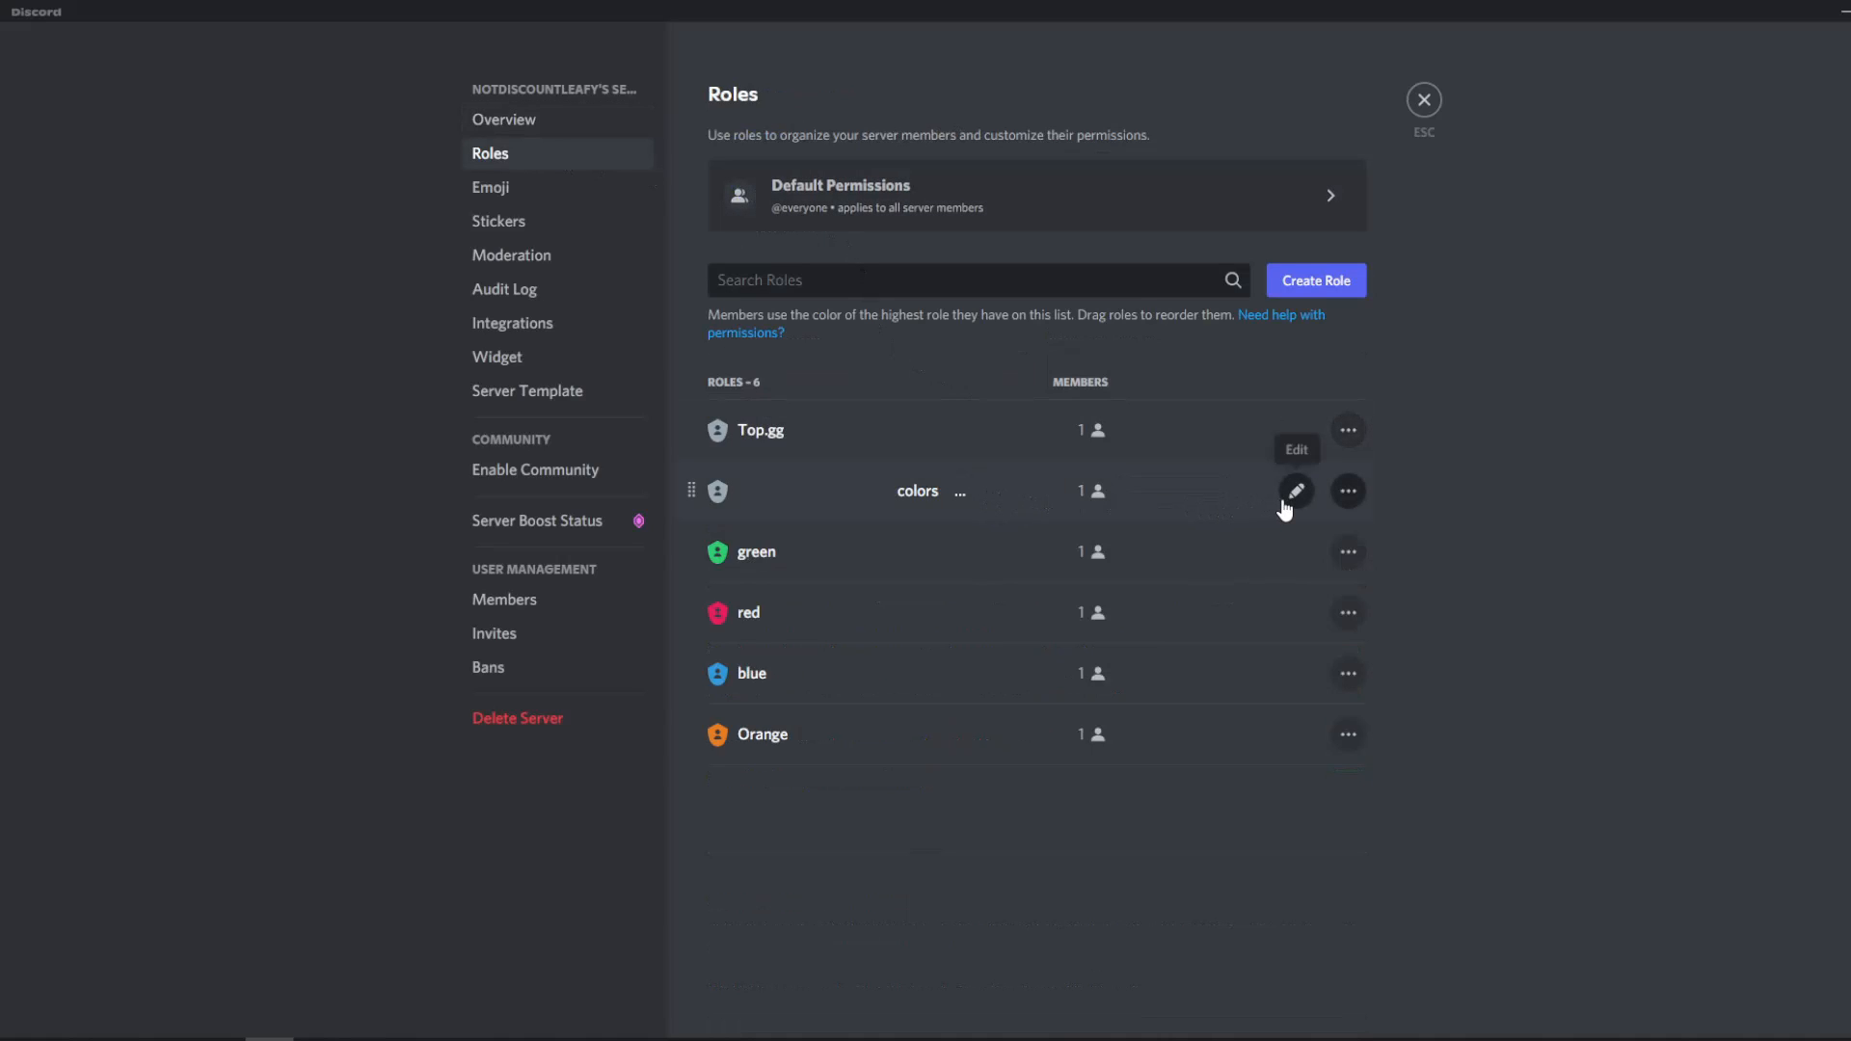
click(1296, 490)
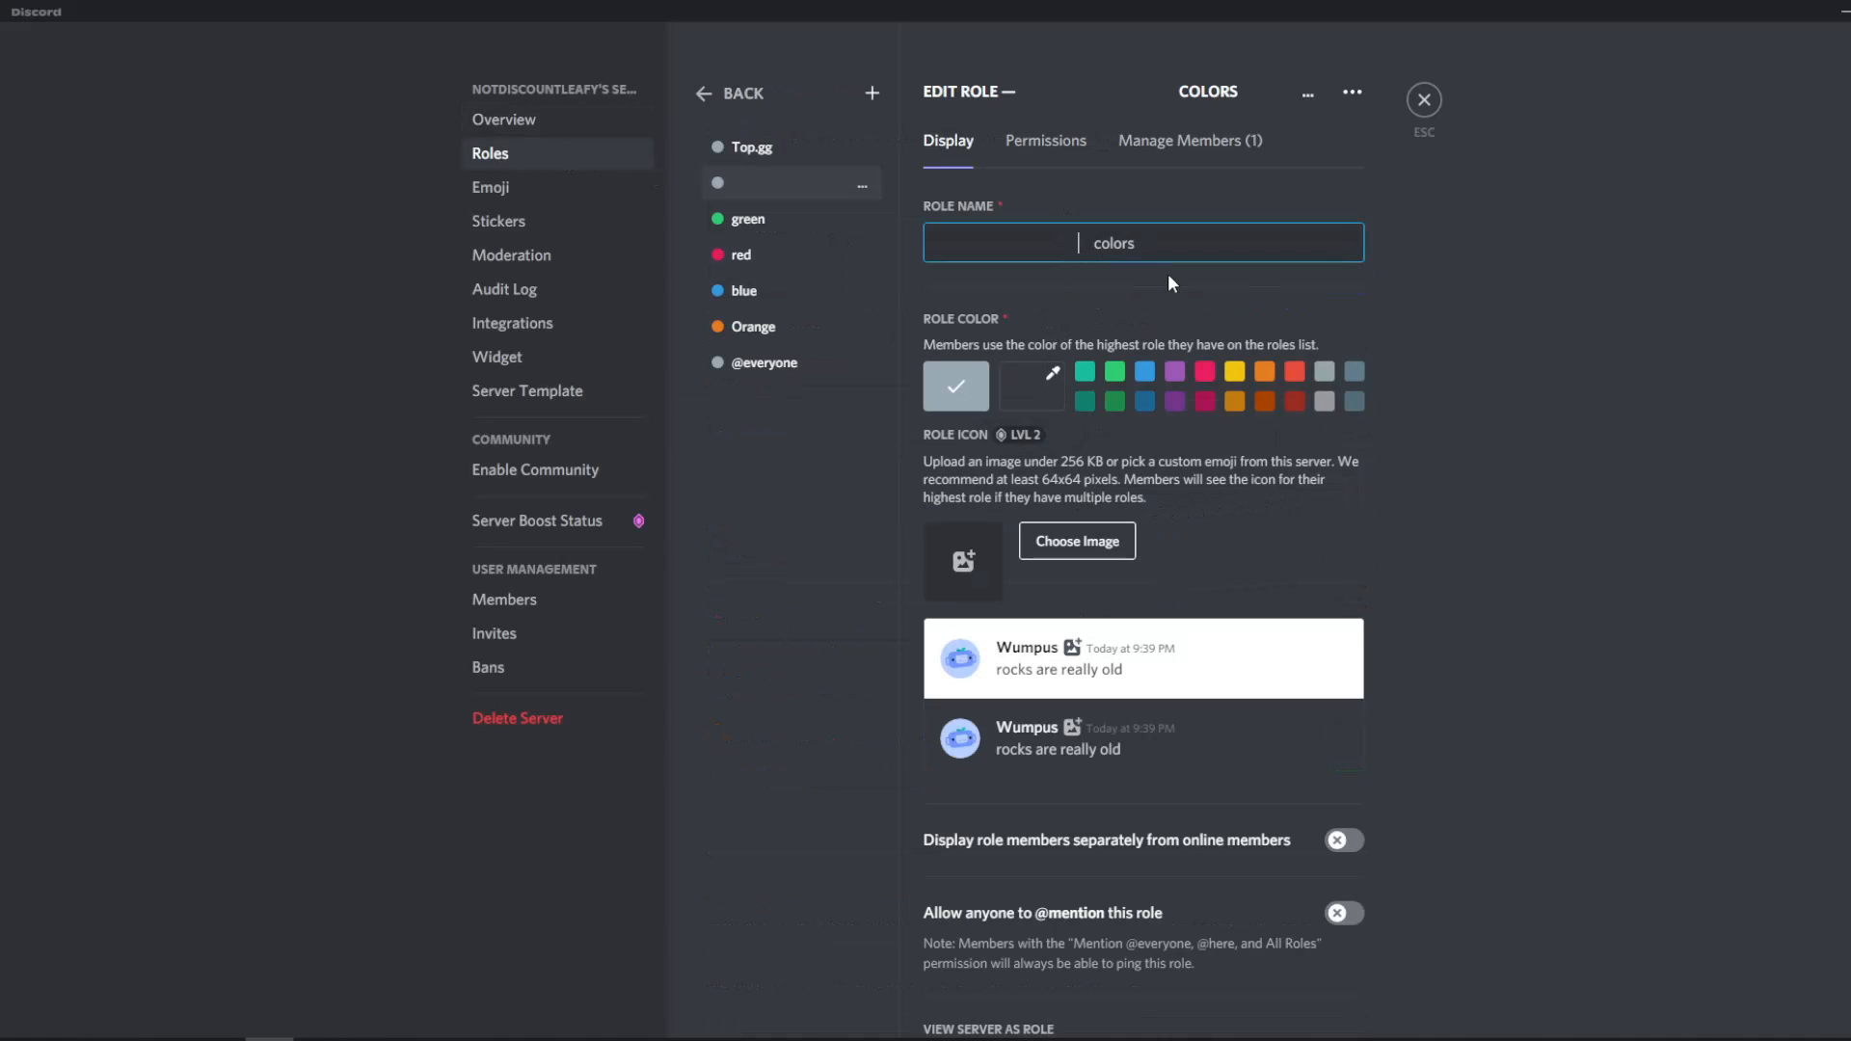
text(colors)
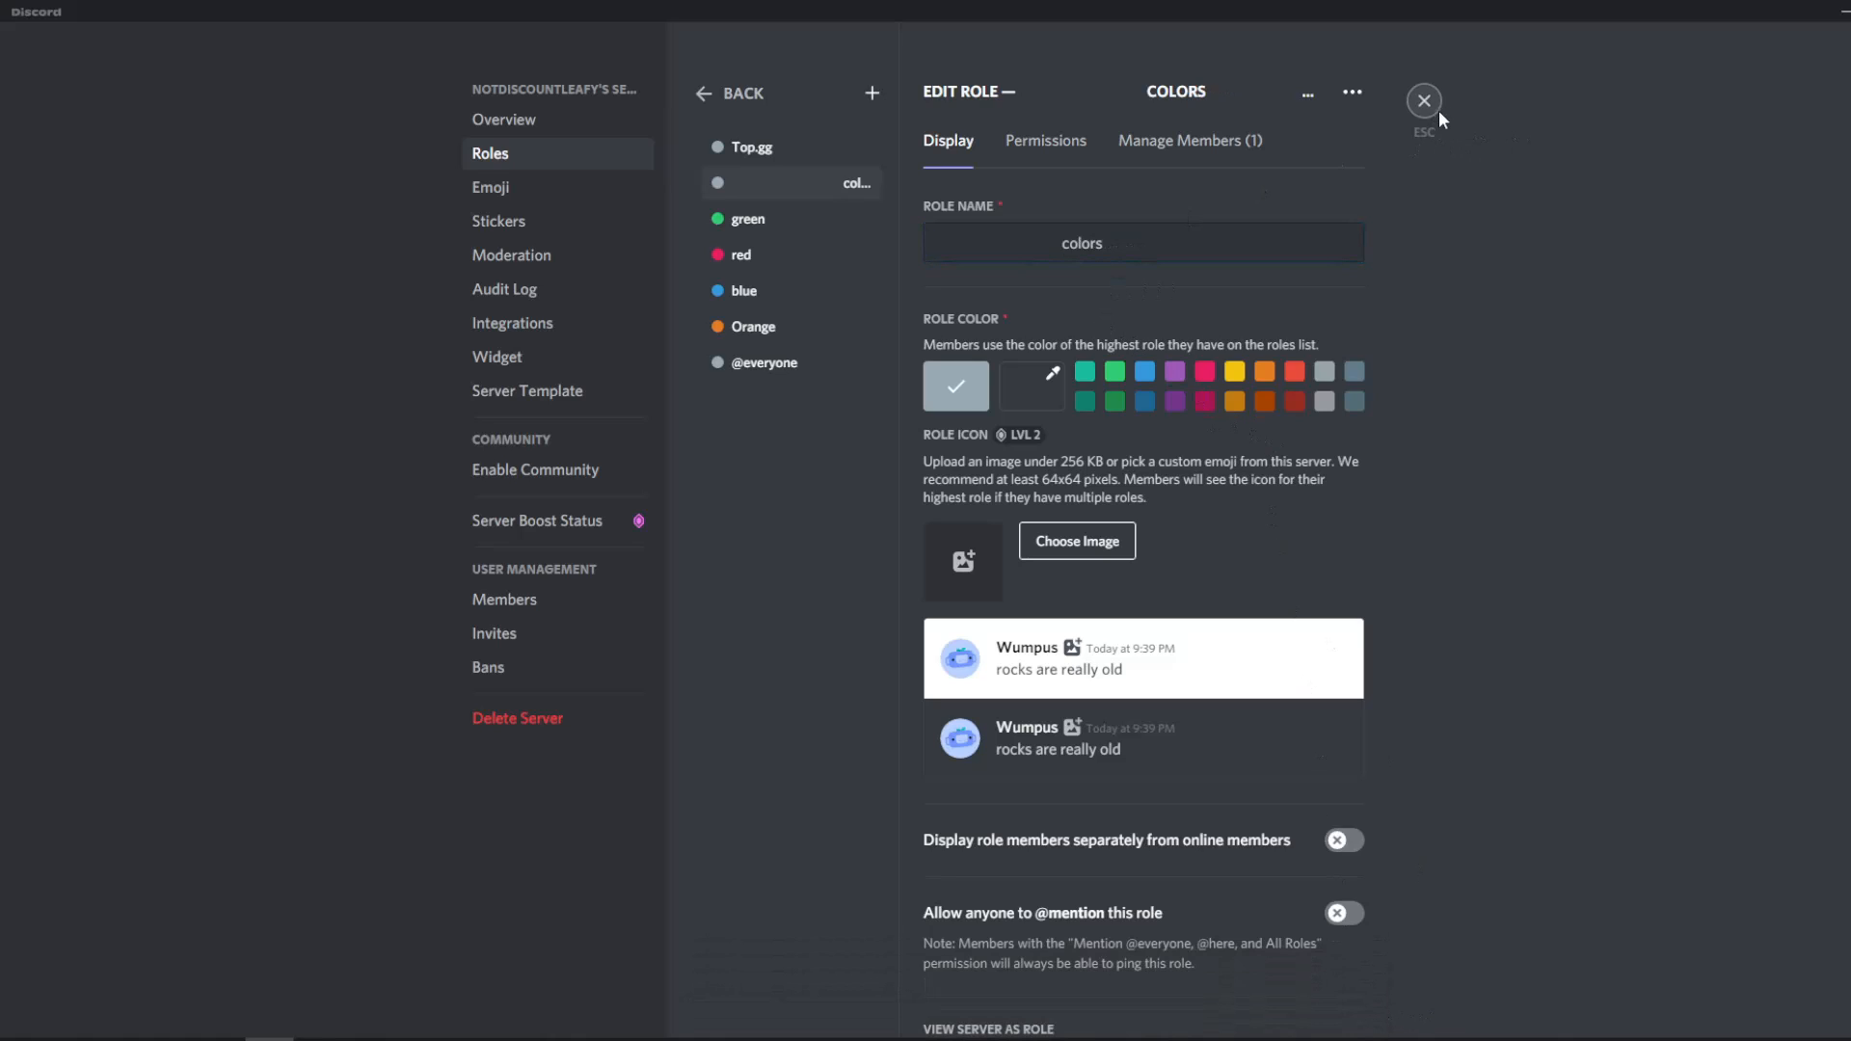
click(1422, 100)
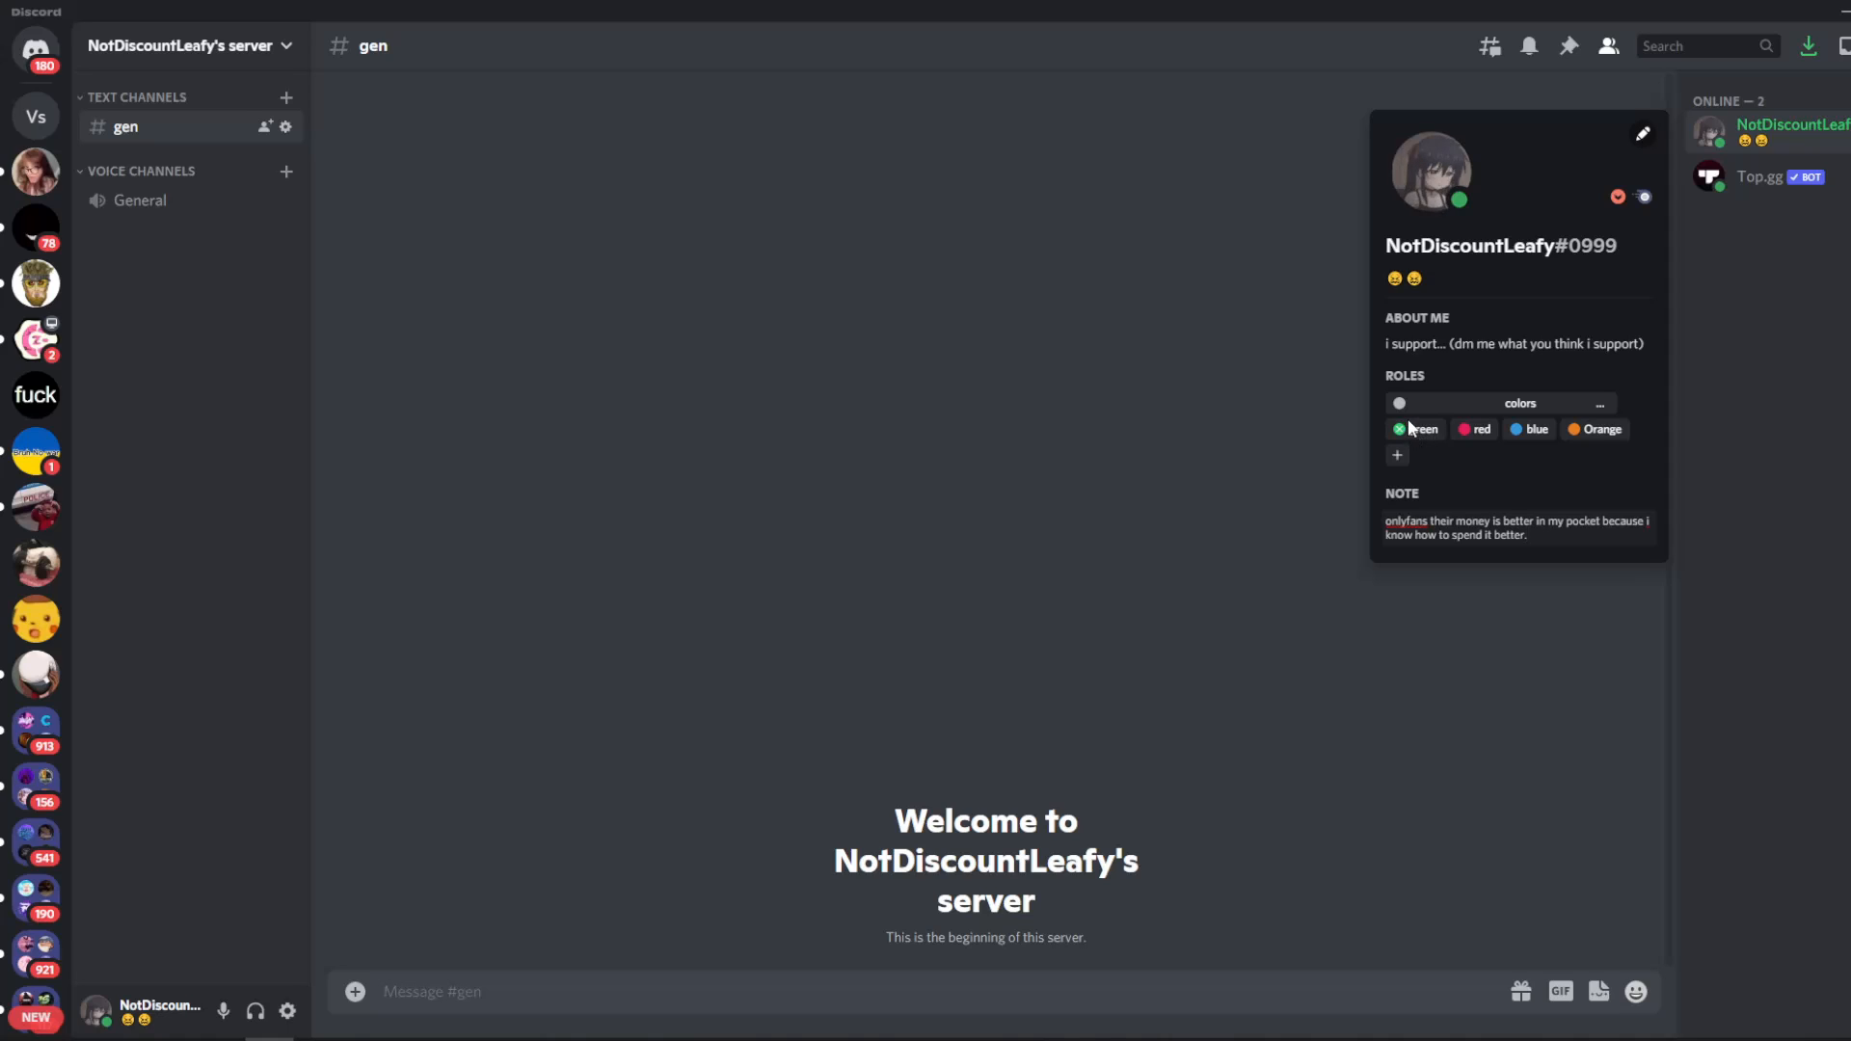
Create a levels role with custom colour #000000 and View Channels off, saved.
click(183, 47)
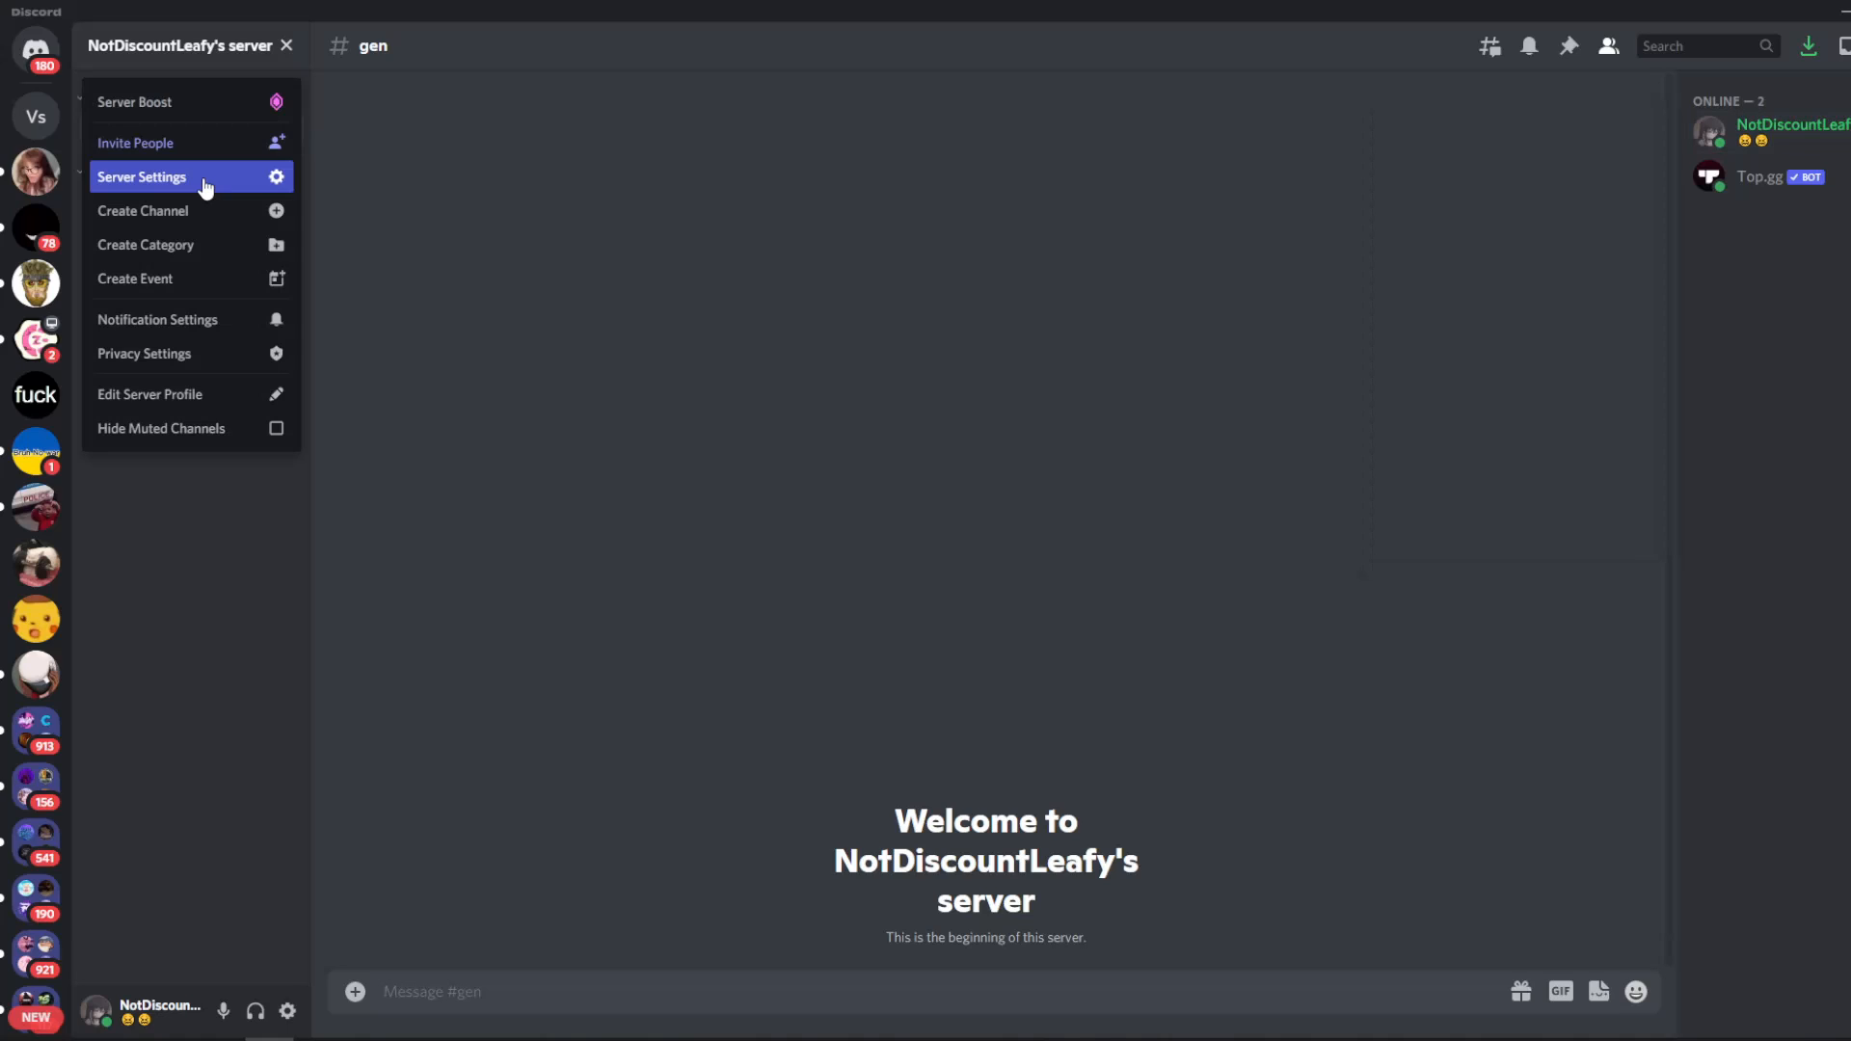
click(141, 177)
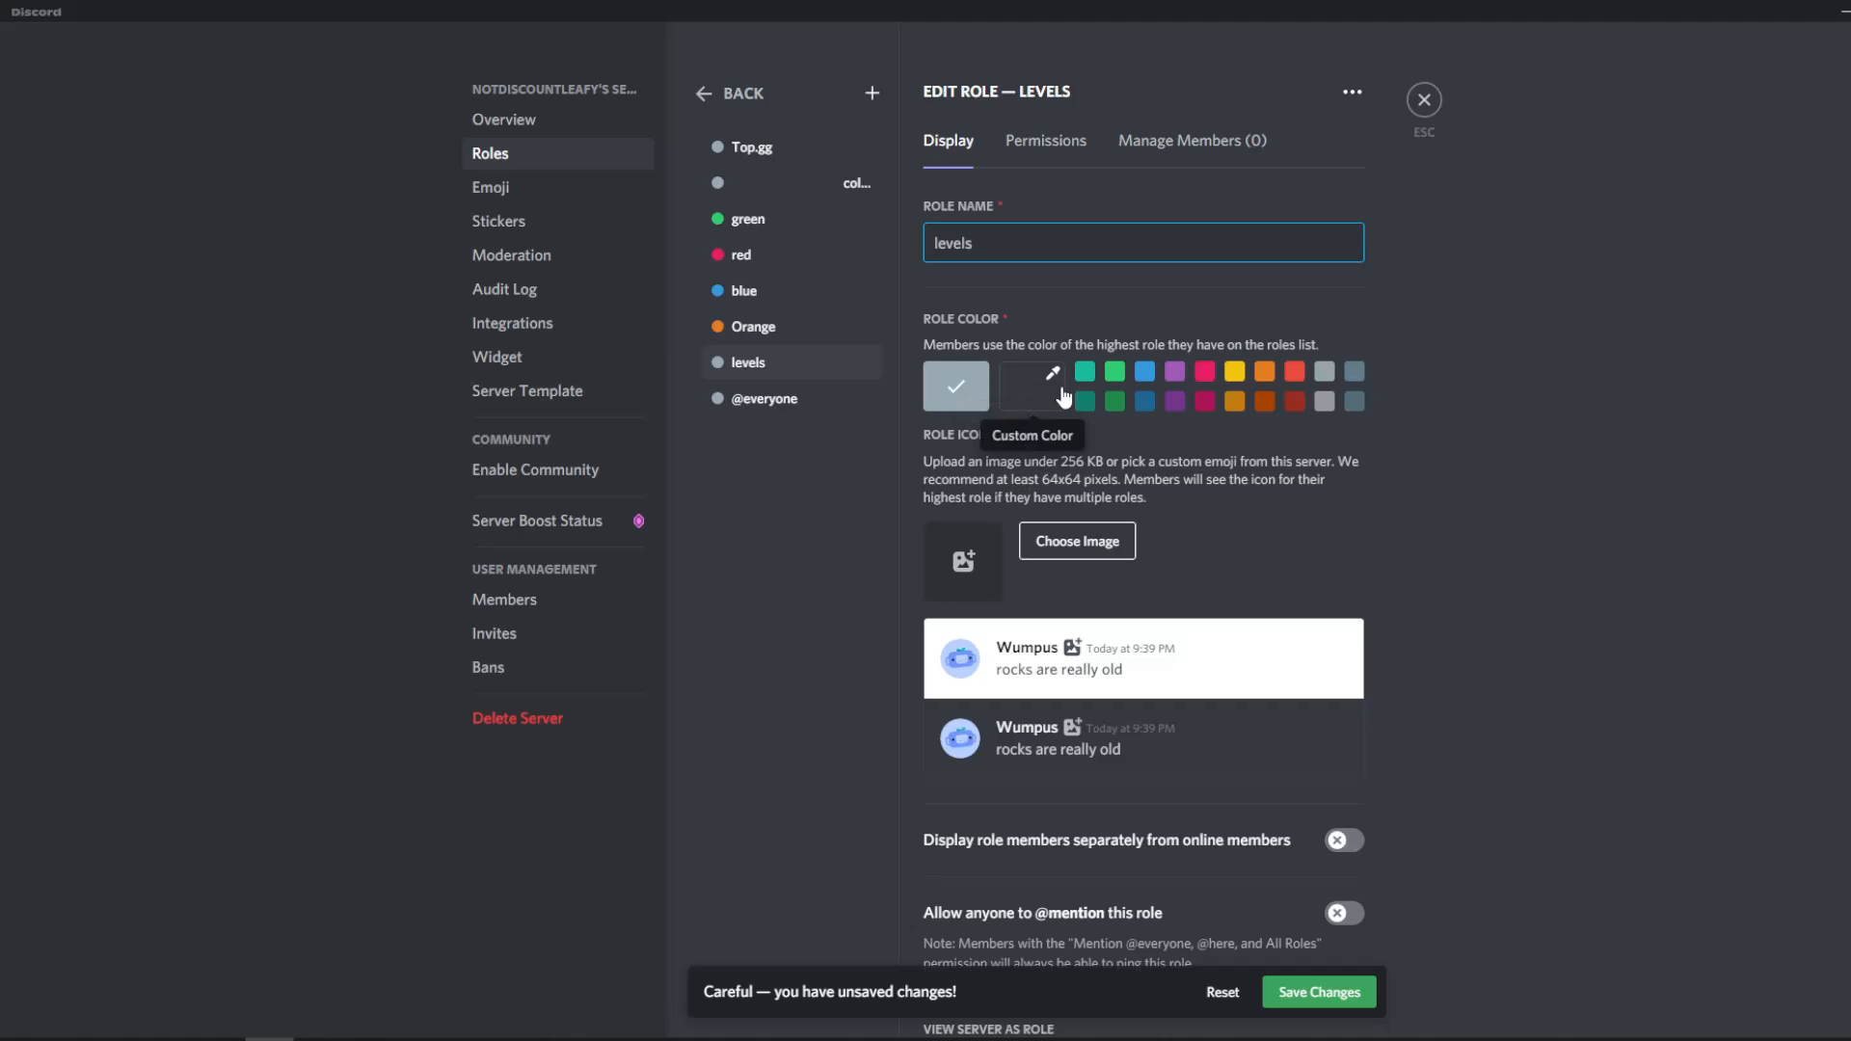
click(1049, 386)
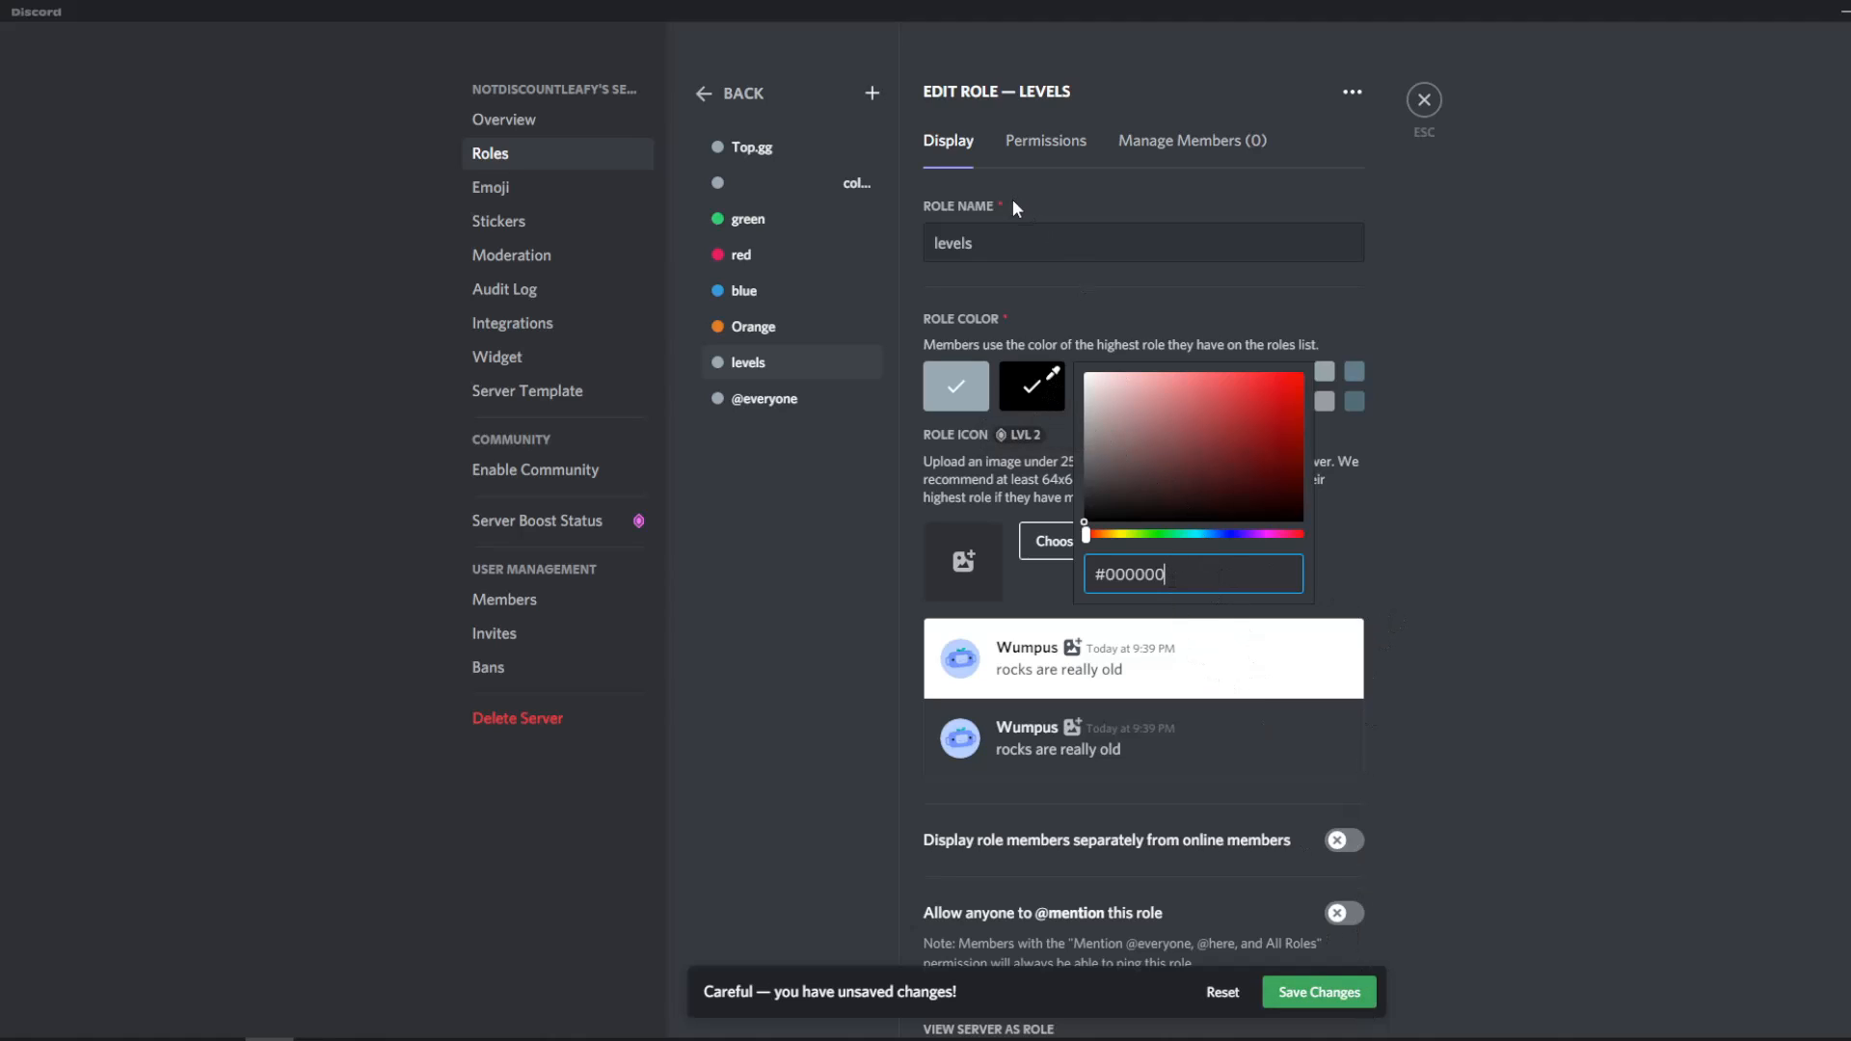
click(1043, 141)
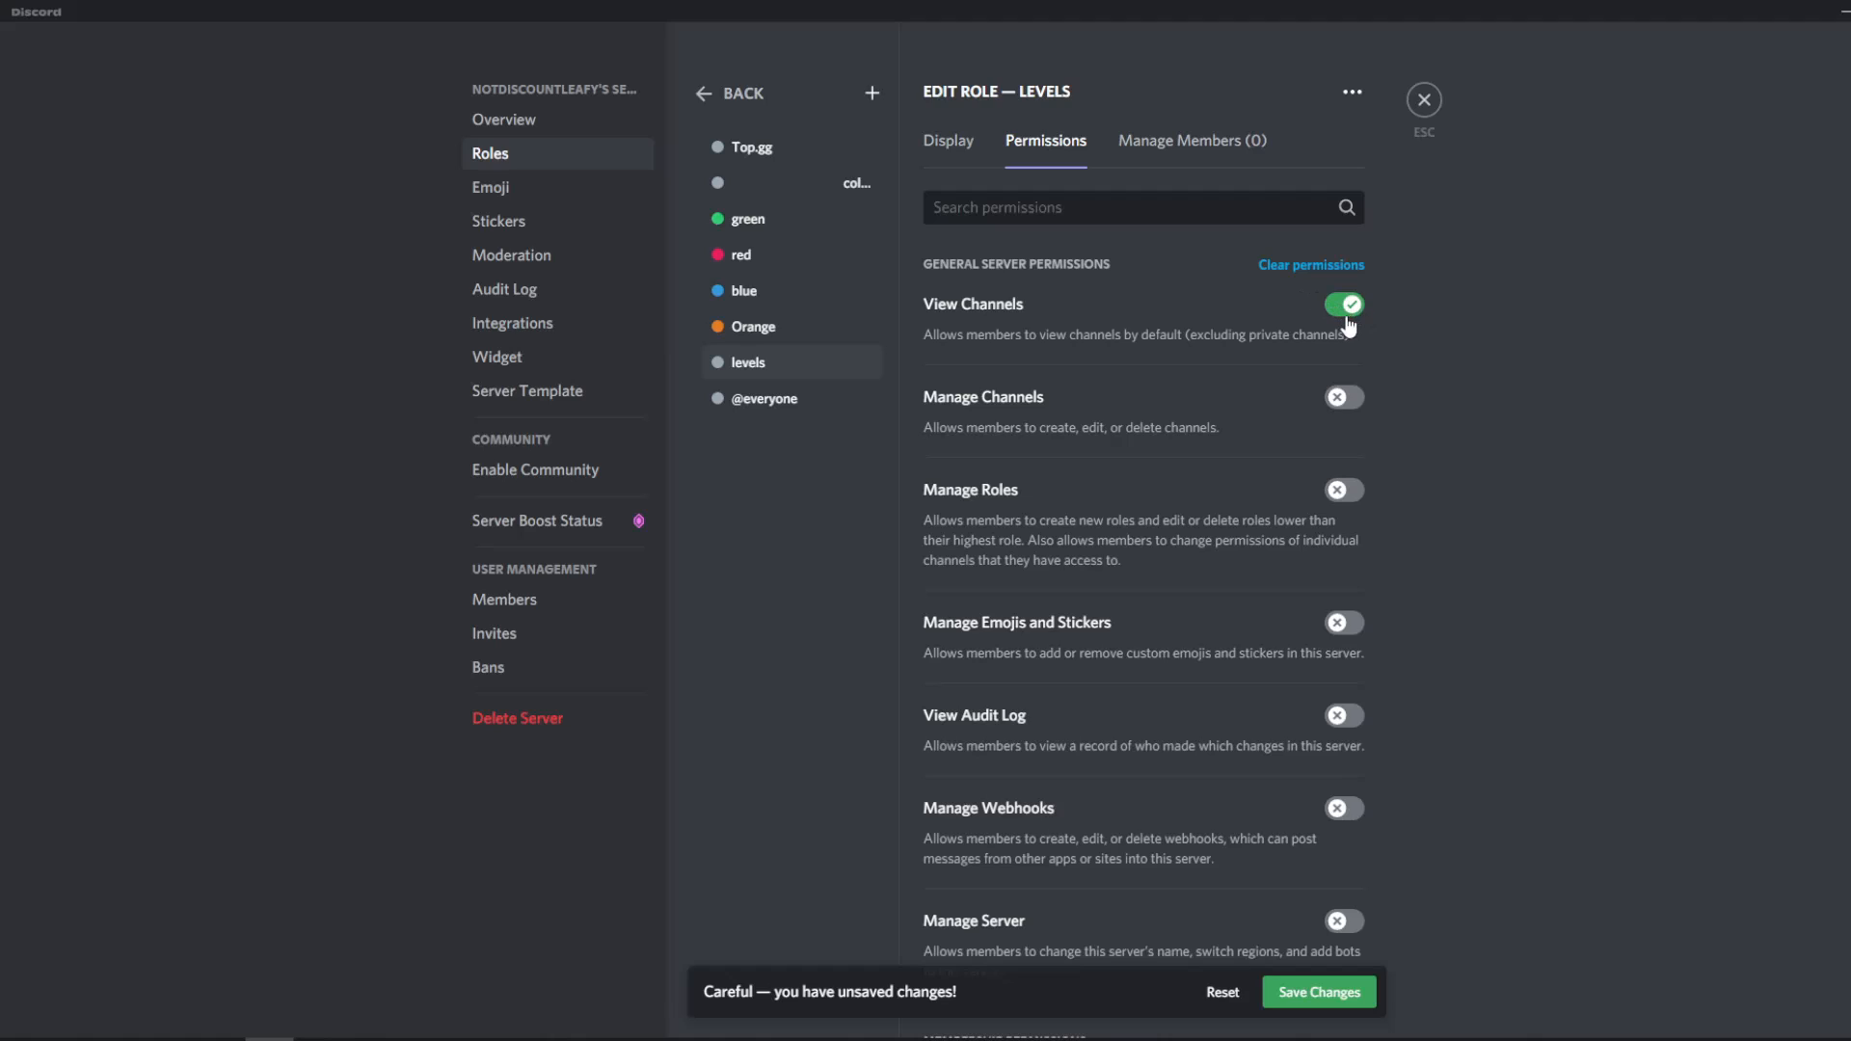
click(1342, 305)
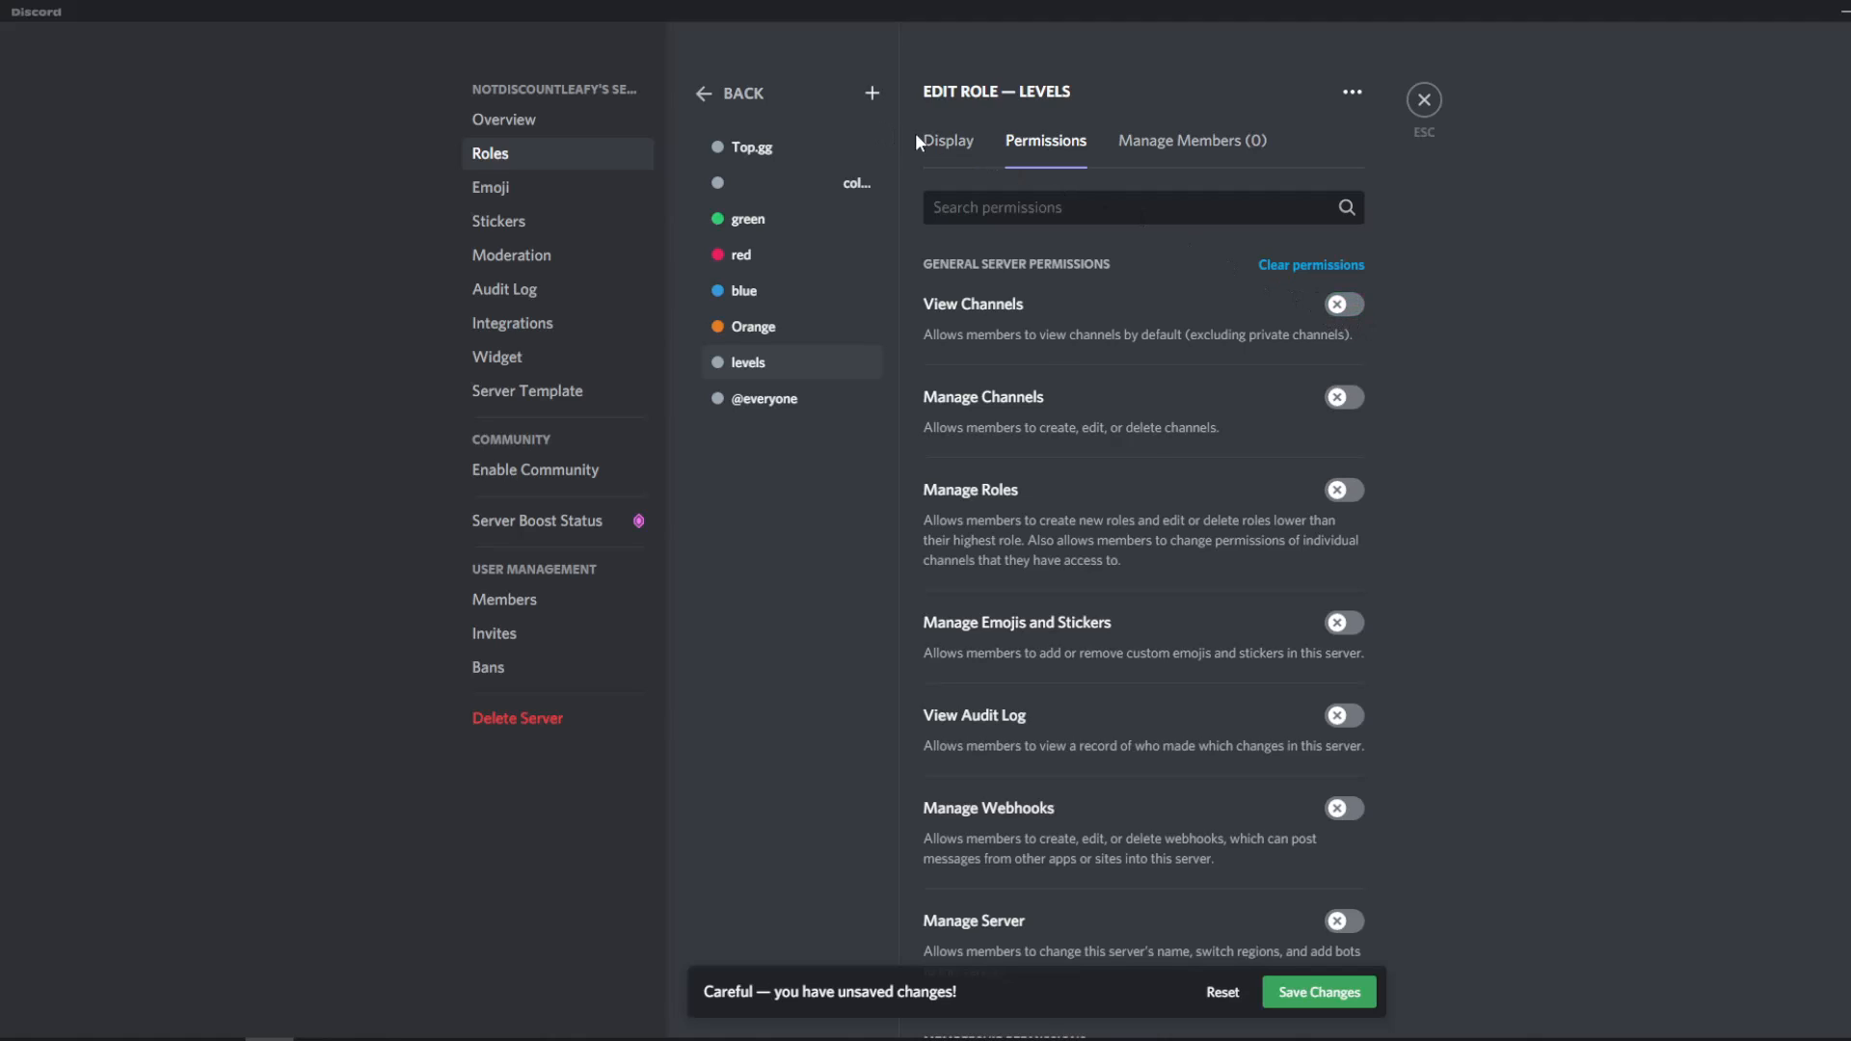
click(947, 140)
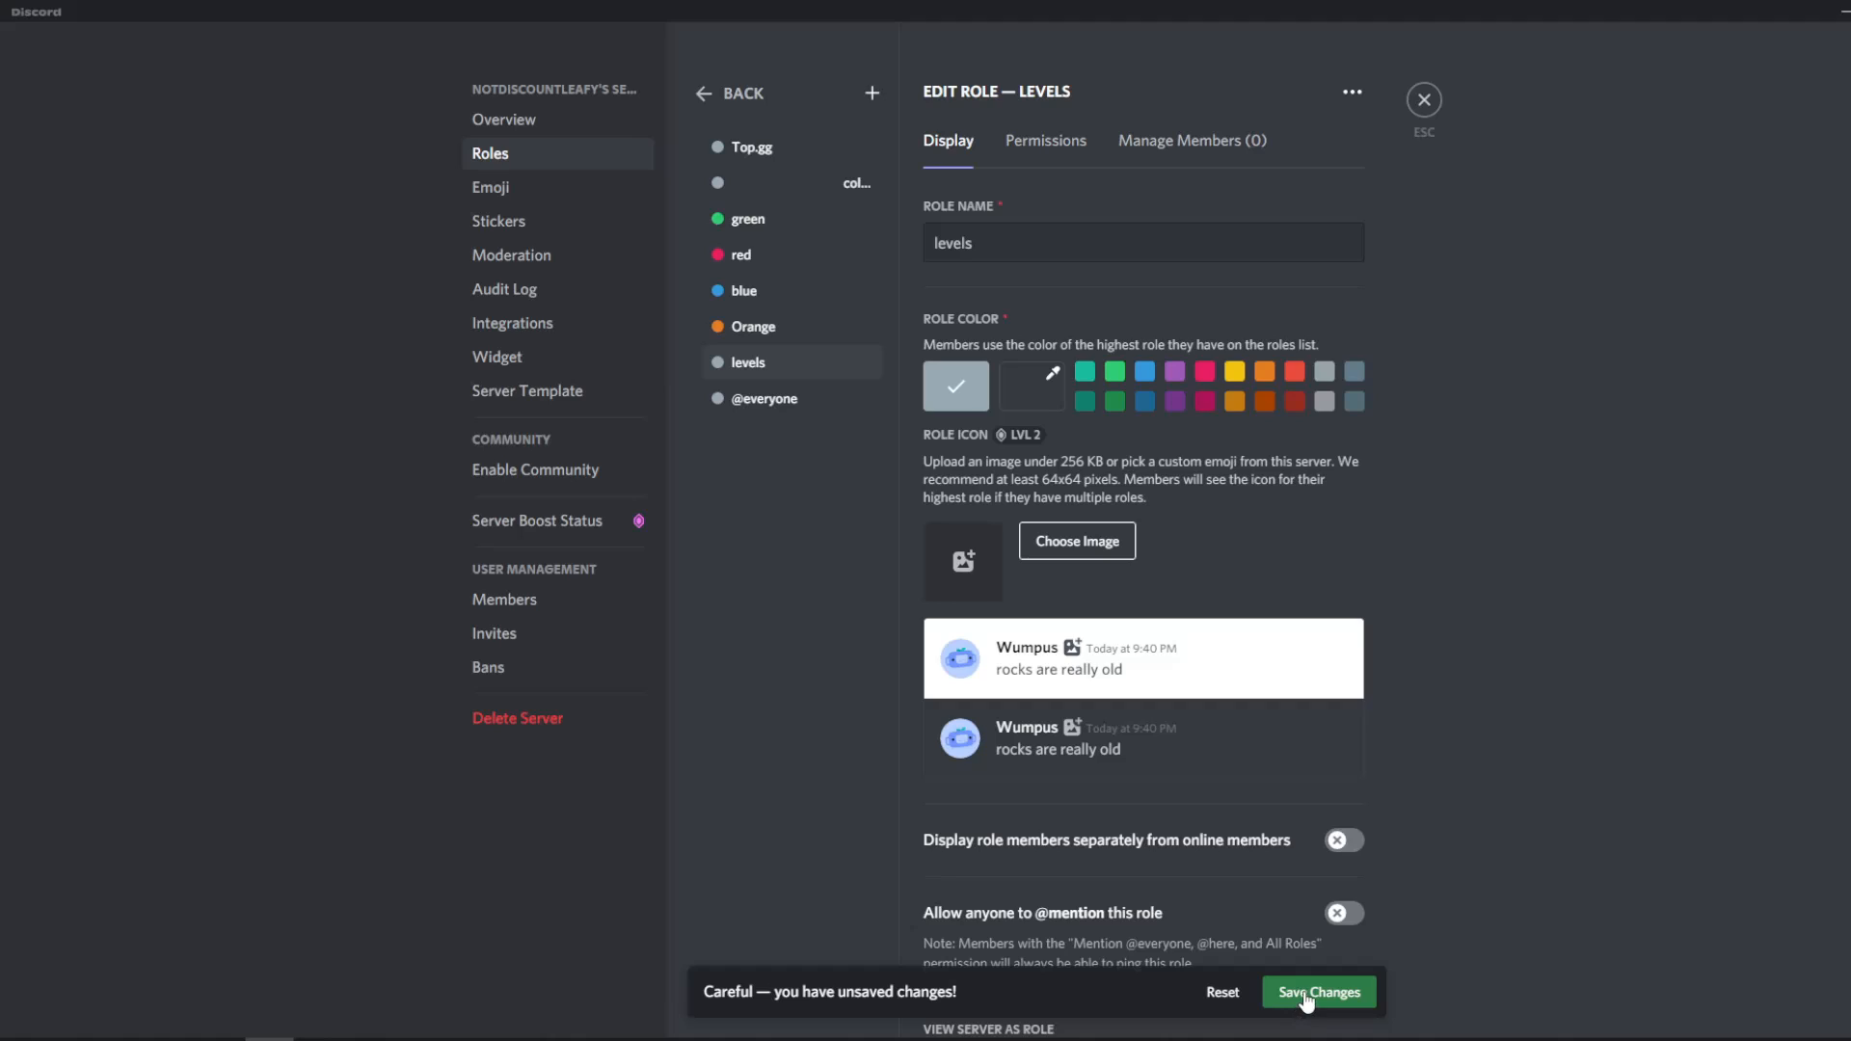
click(1319, 991)
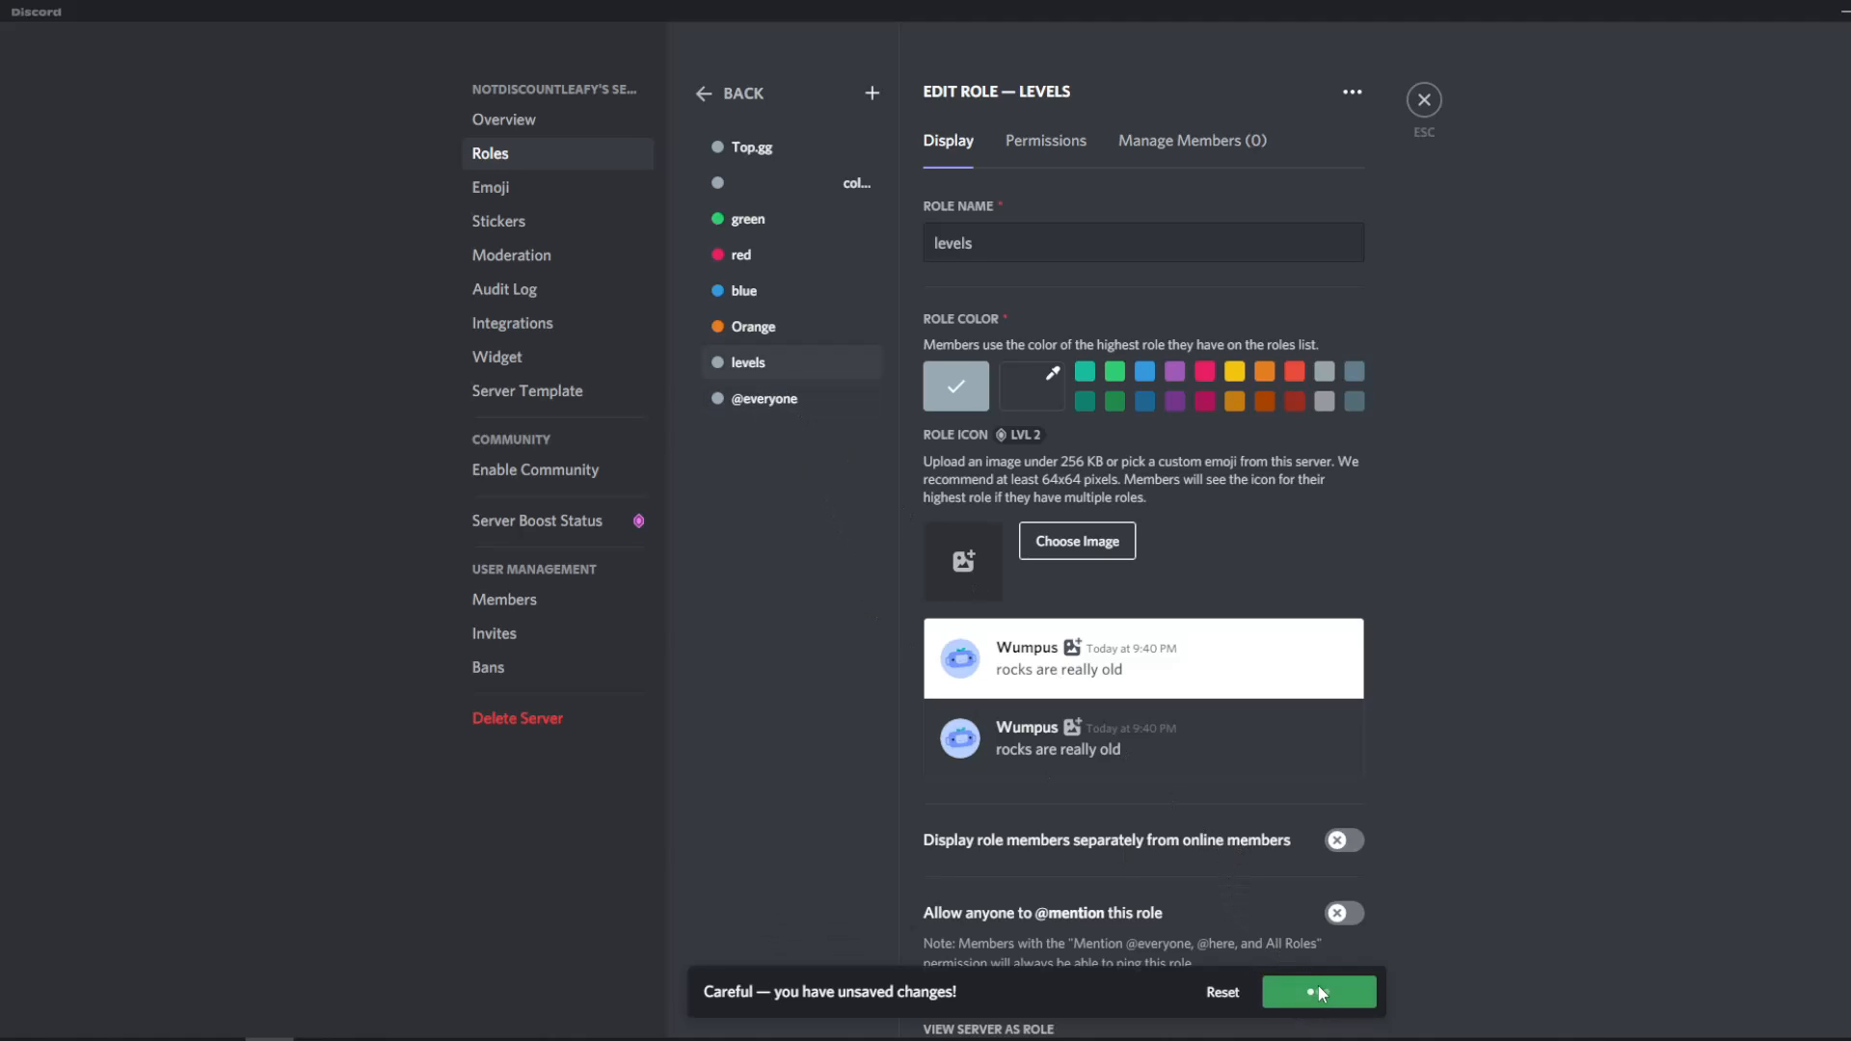
Pad the levels role name with leading blank spaces and save it.
click(1141, 243)
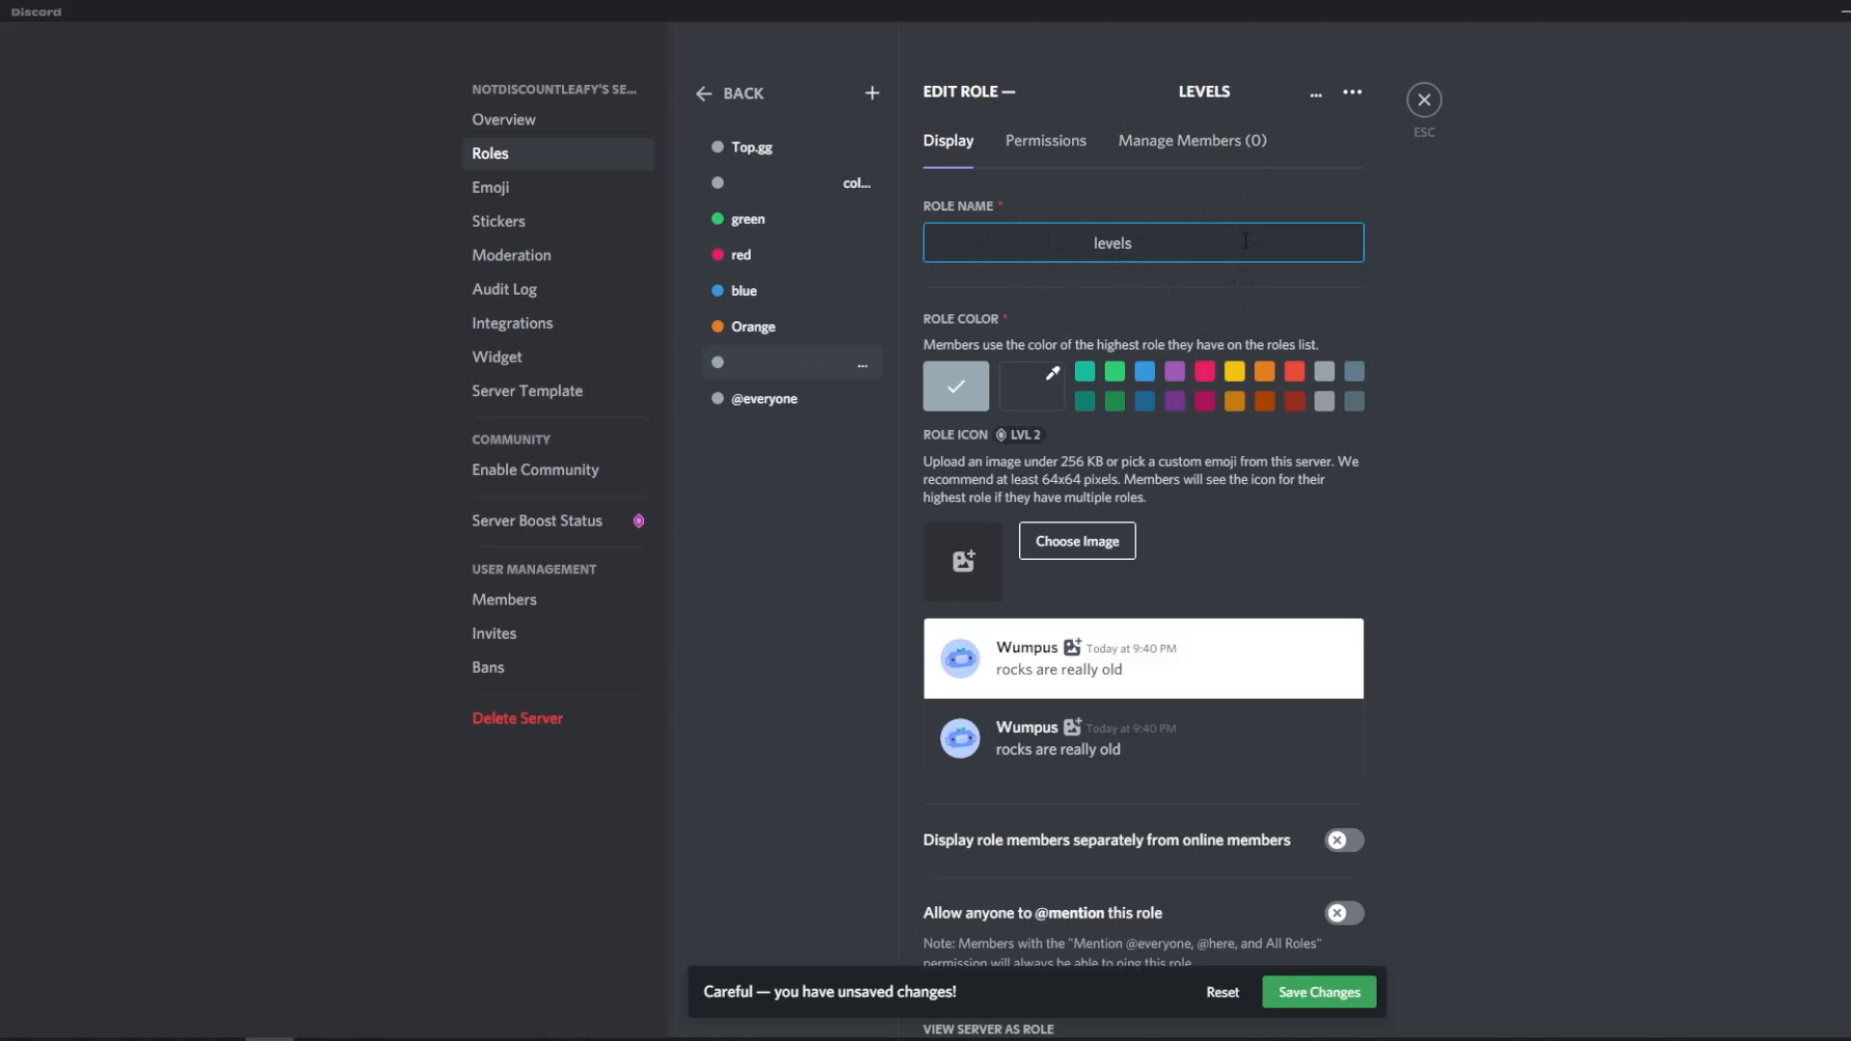
click(730, 92)
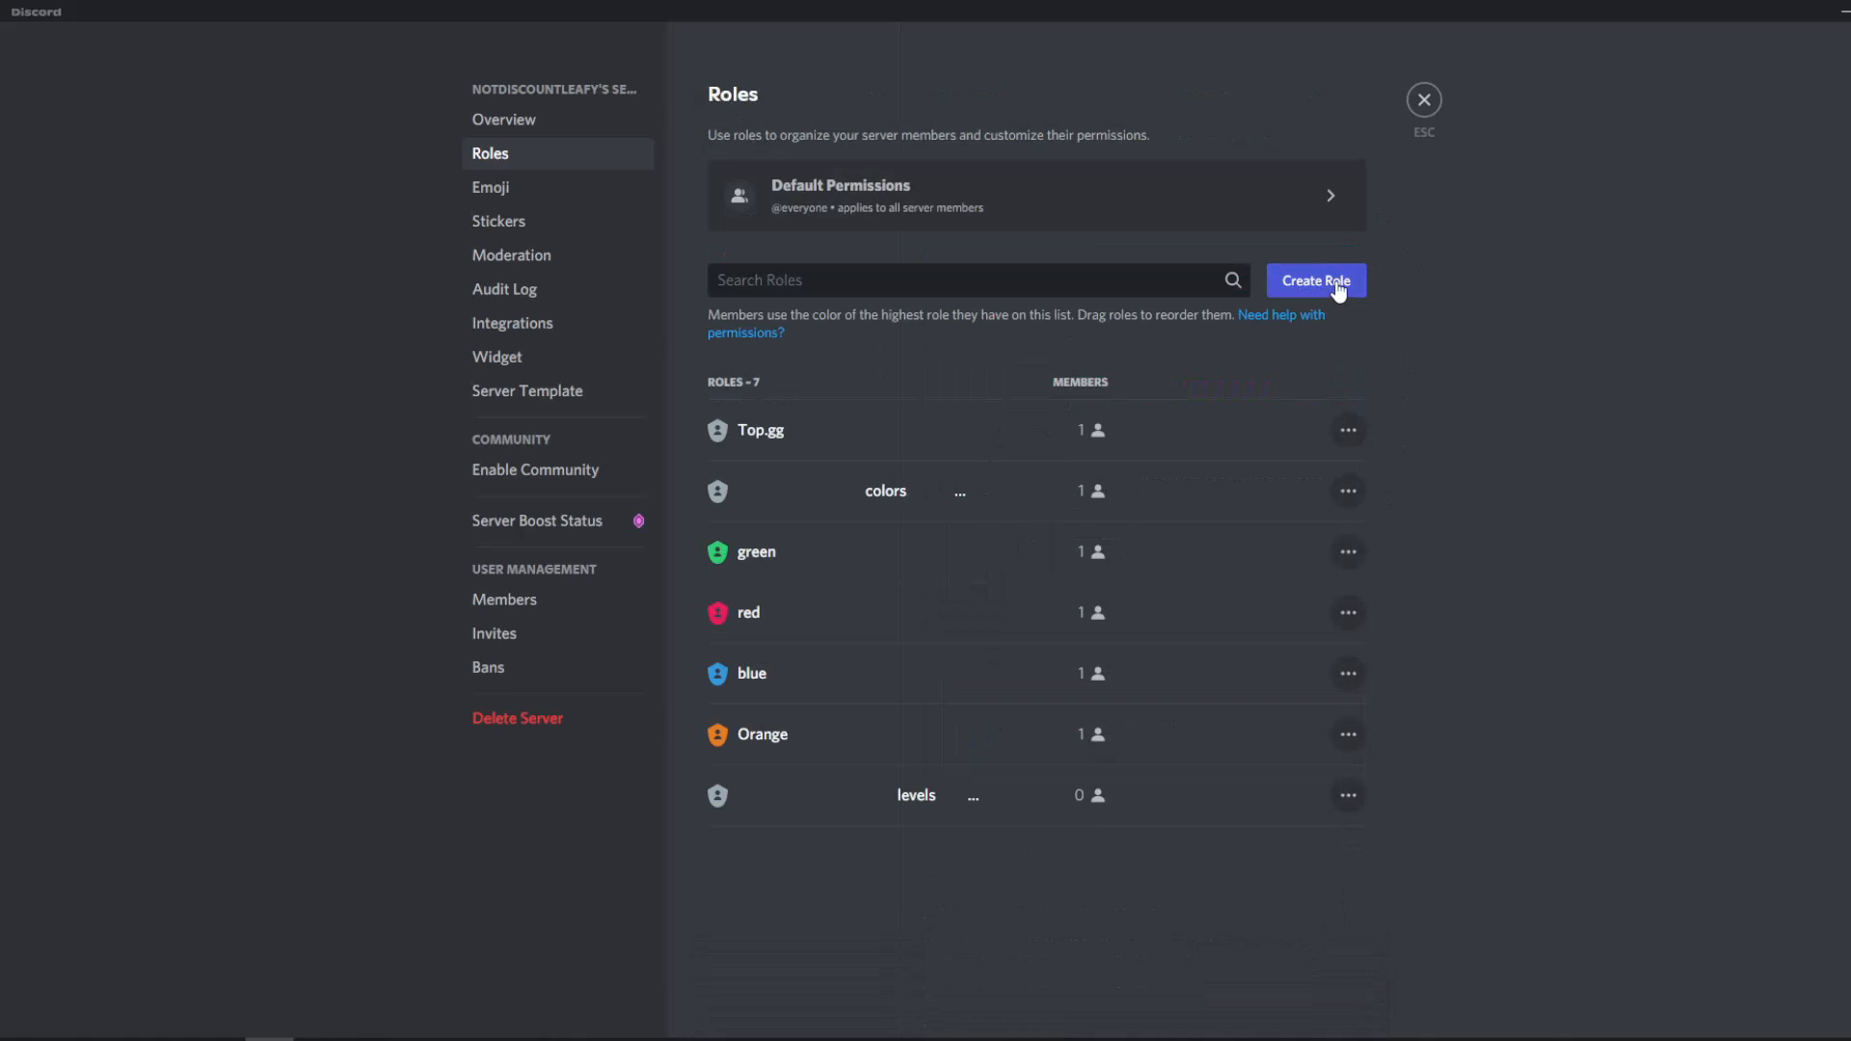
click(1315, 280)
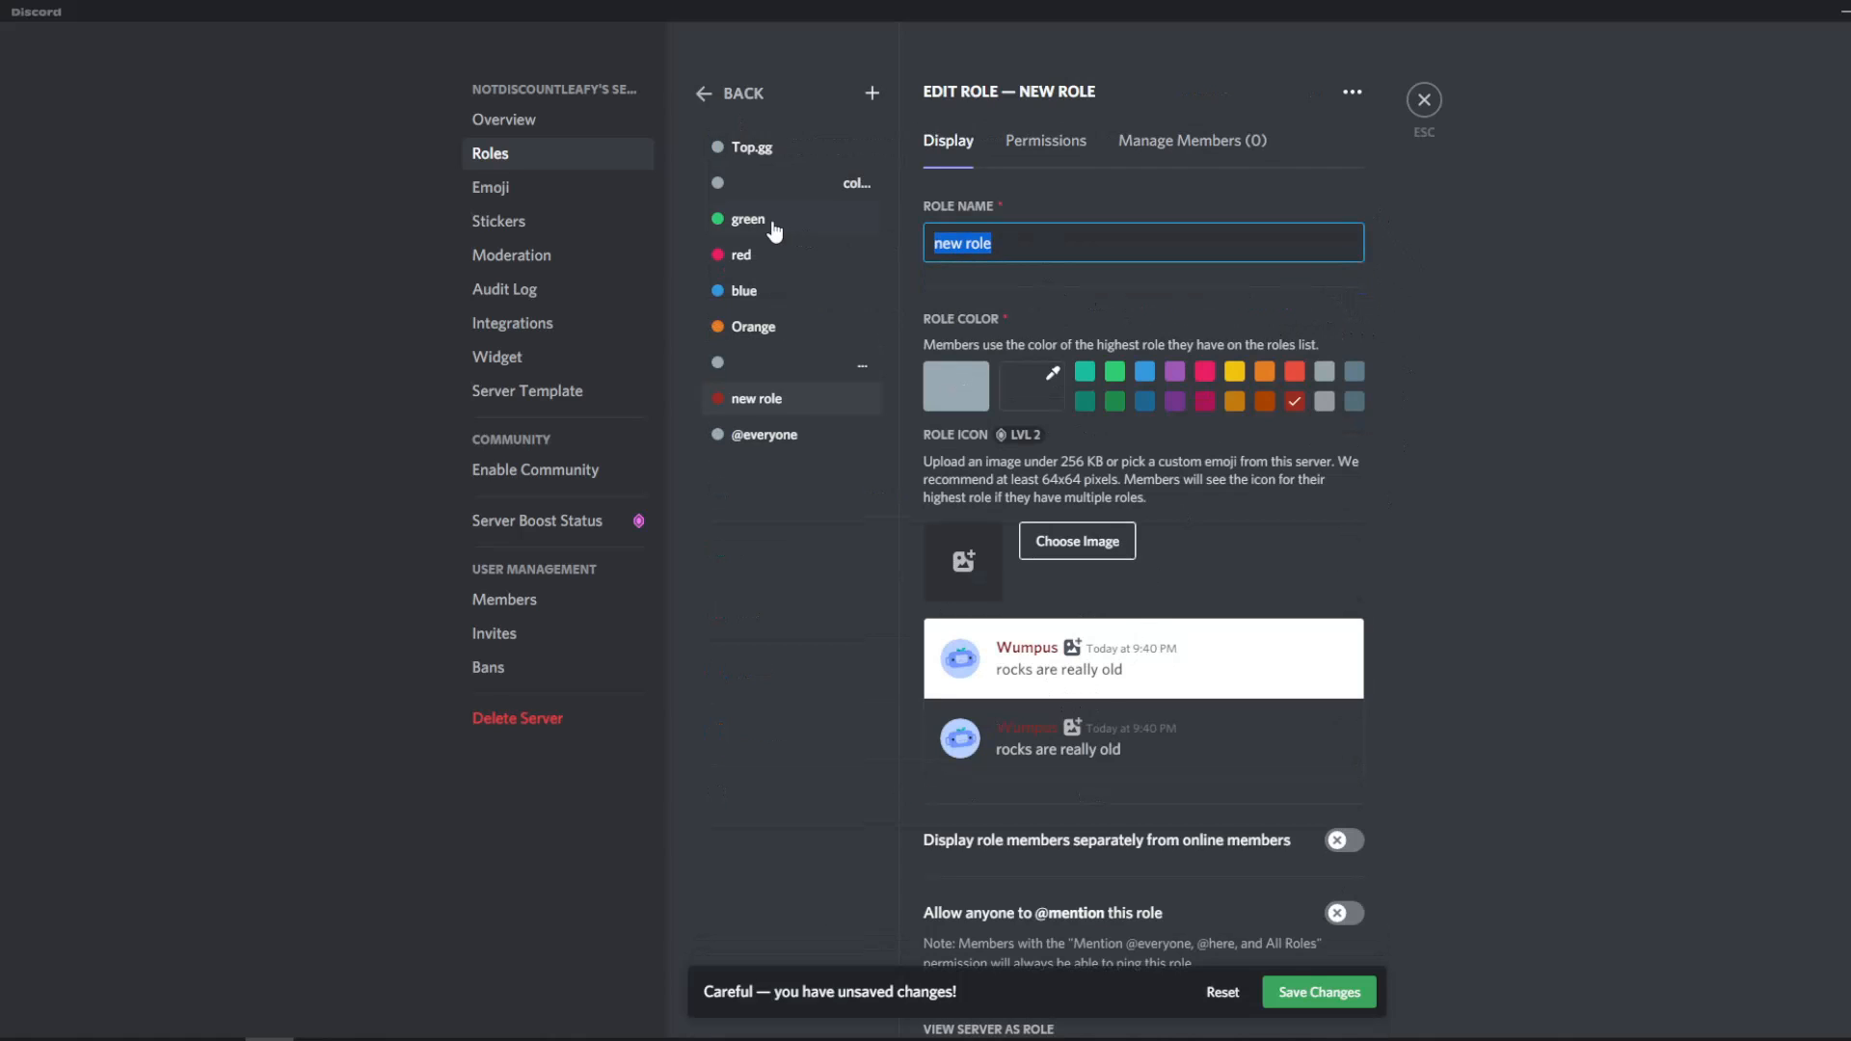
text(lev 12)
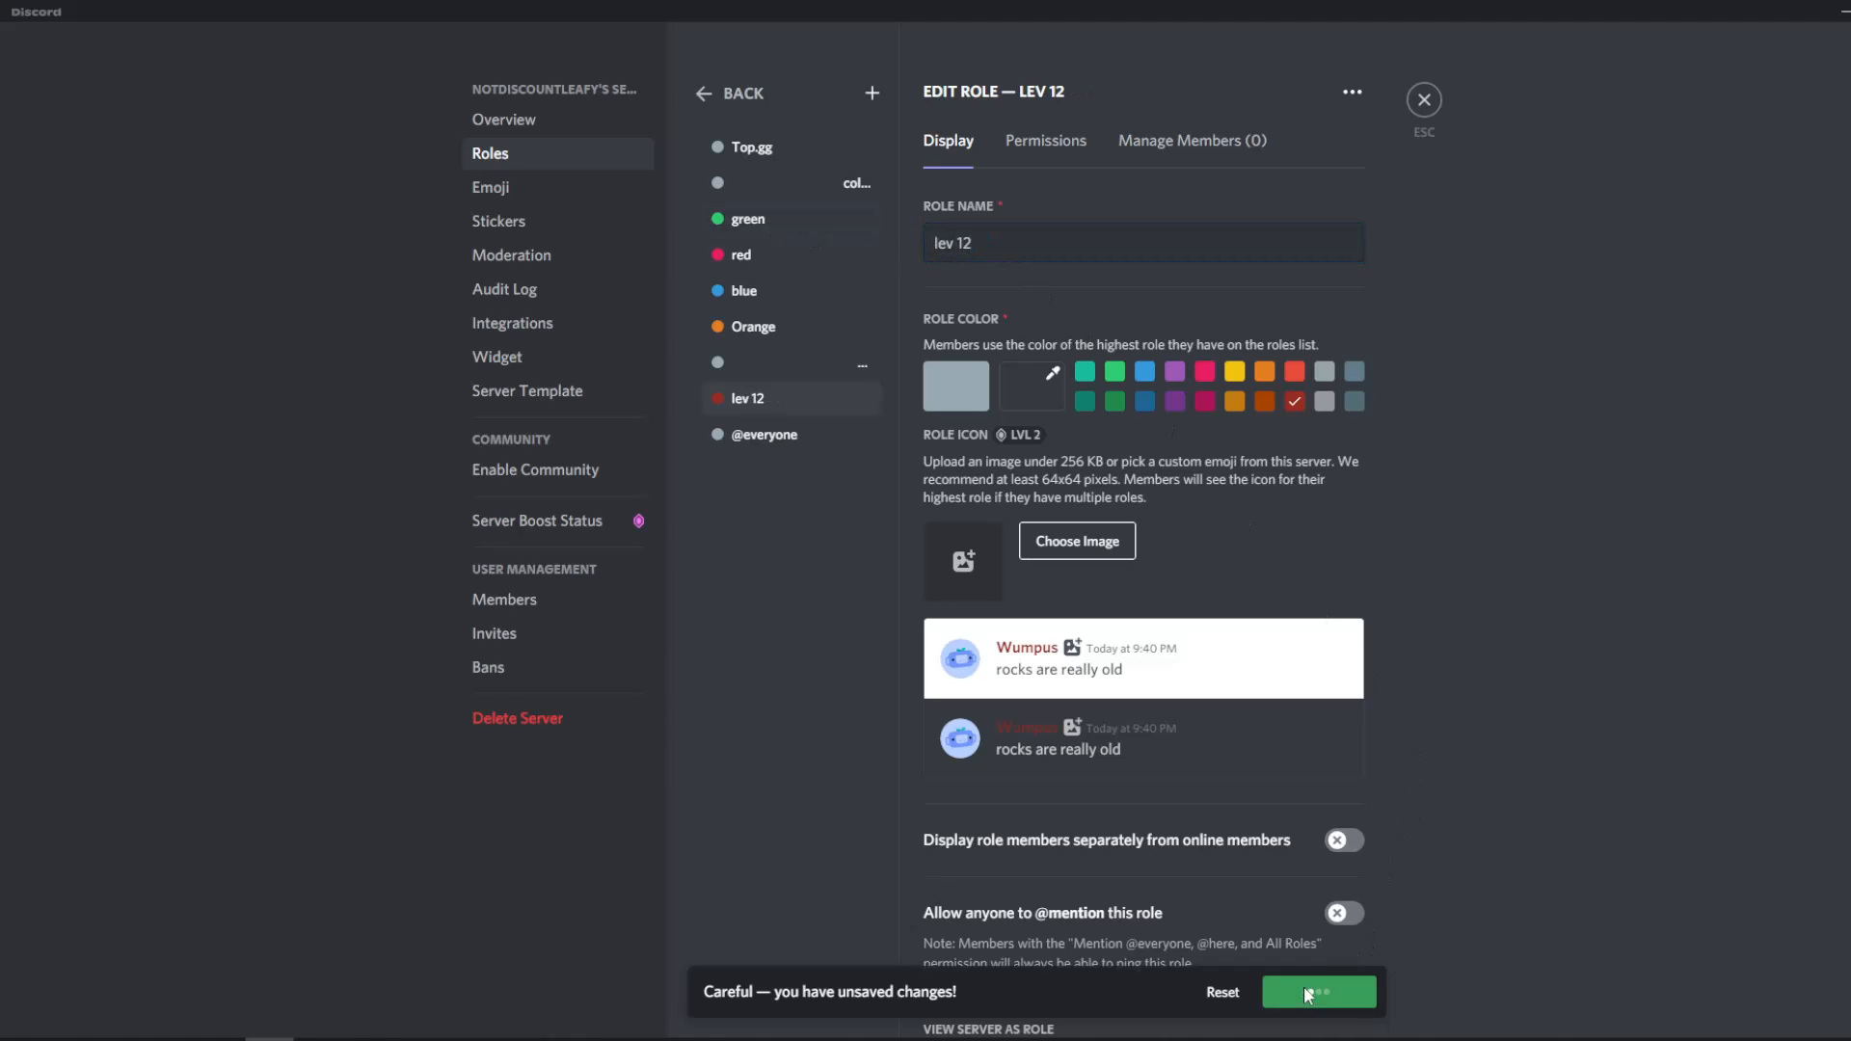
click(1317, 991)
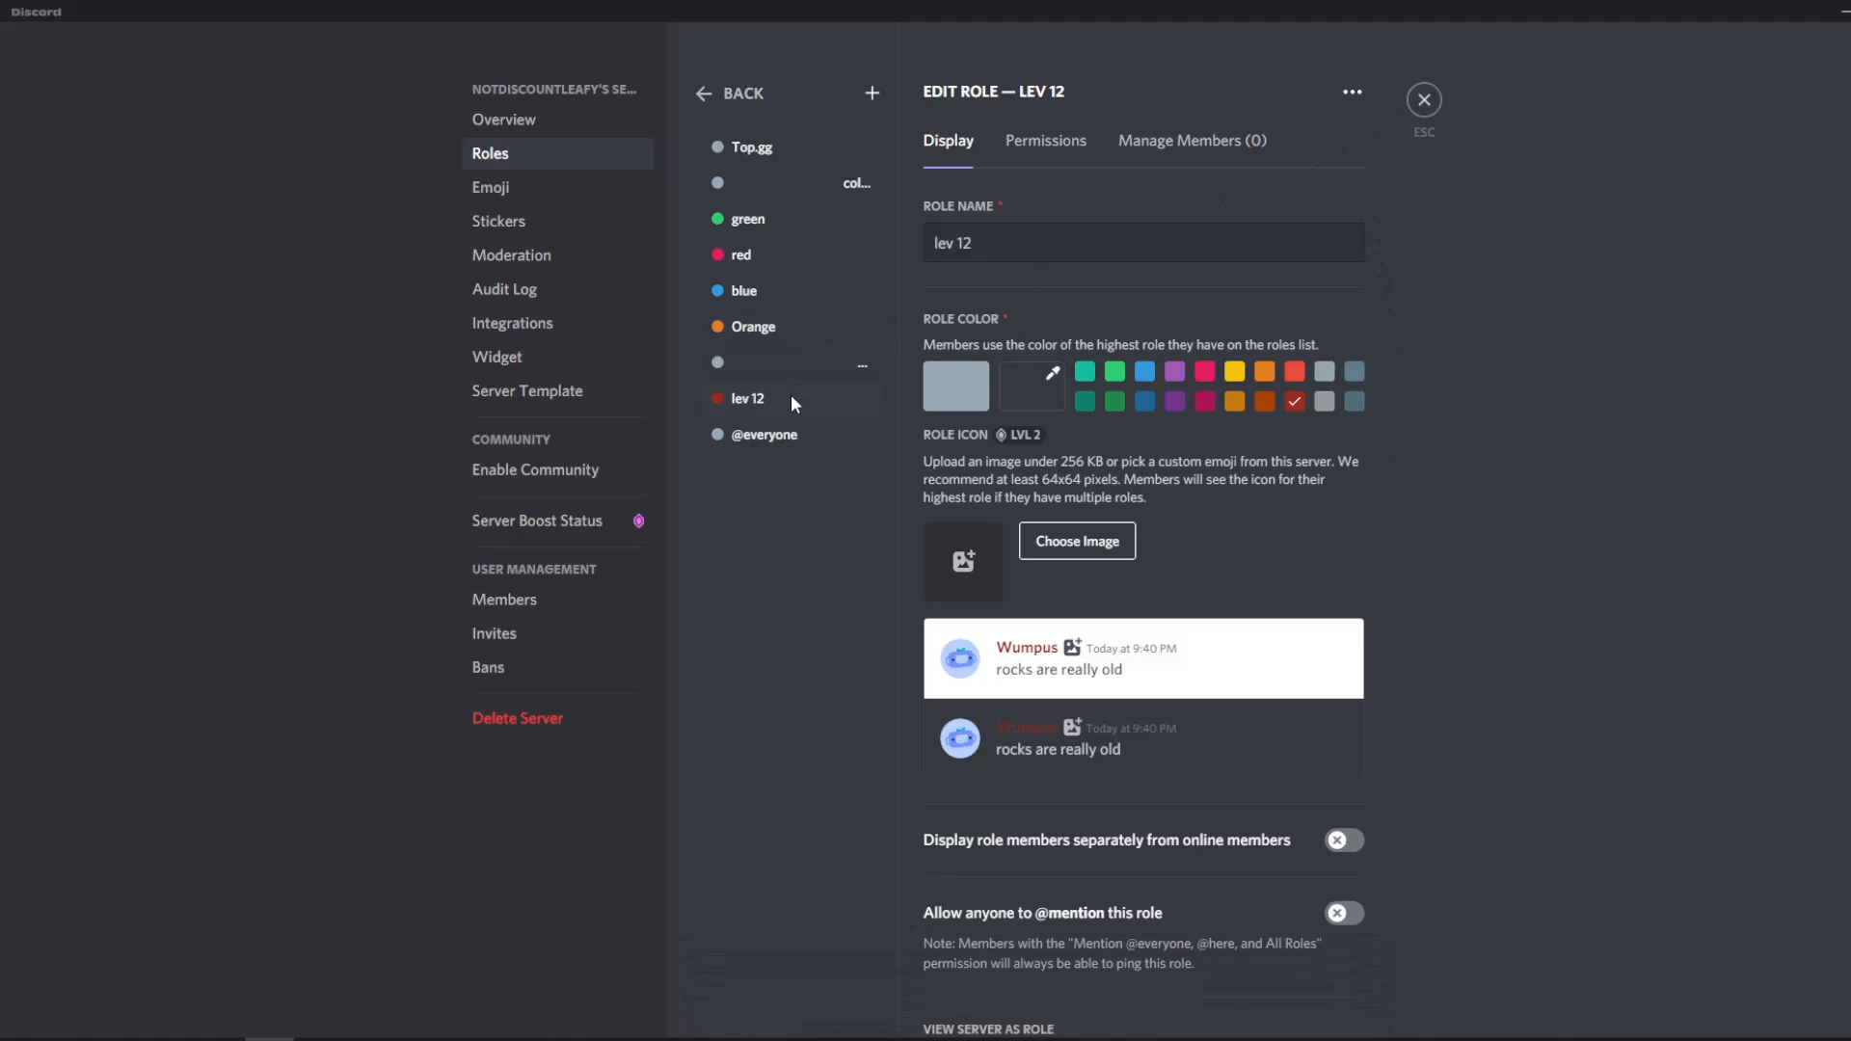
mouse_move(746, 405)
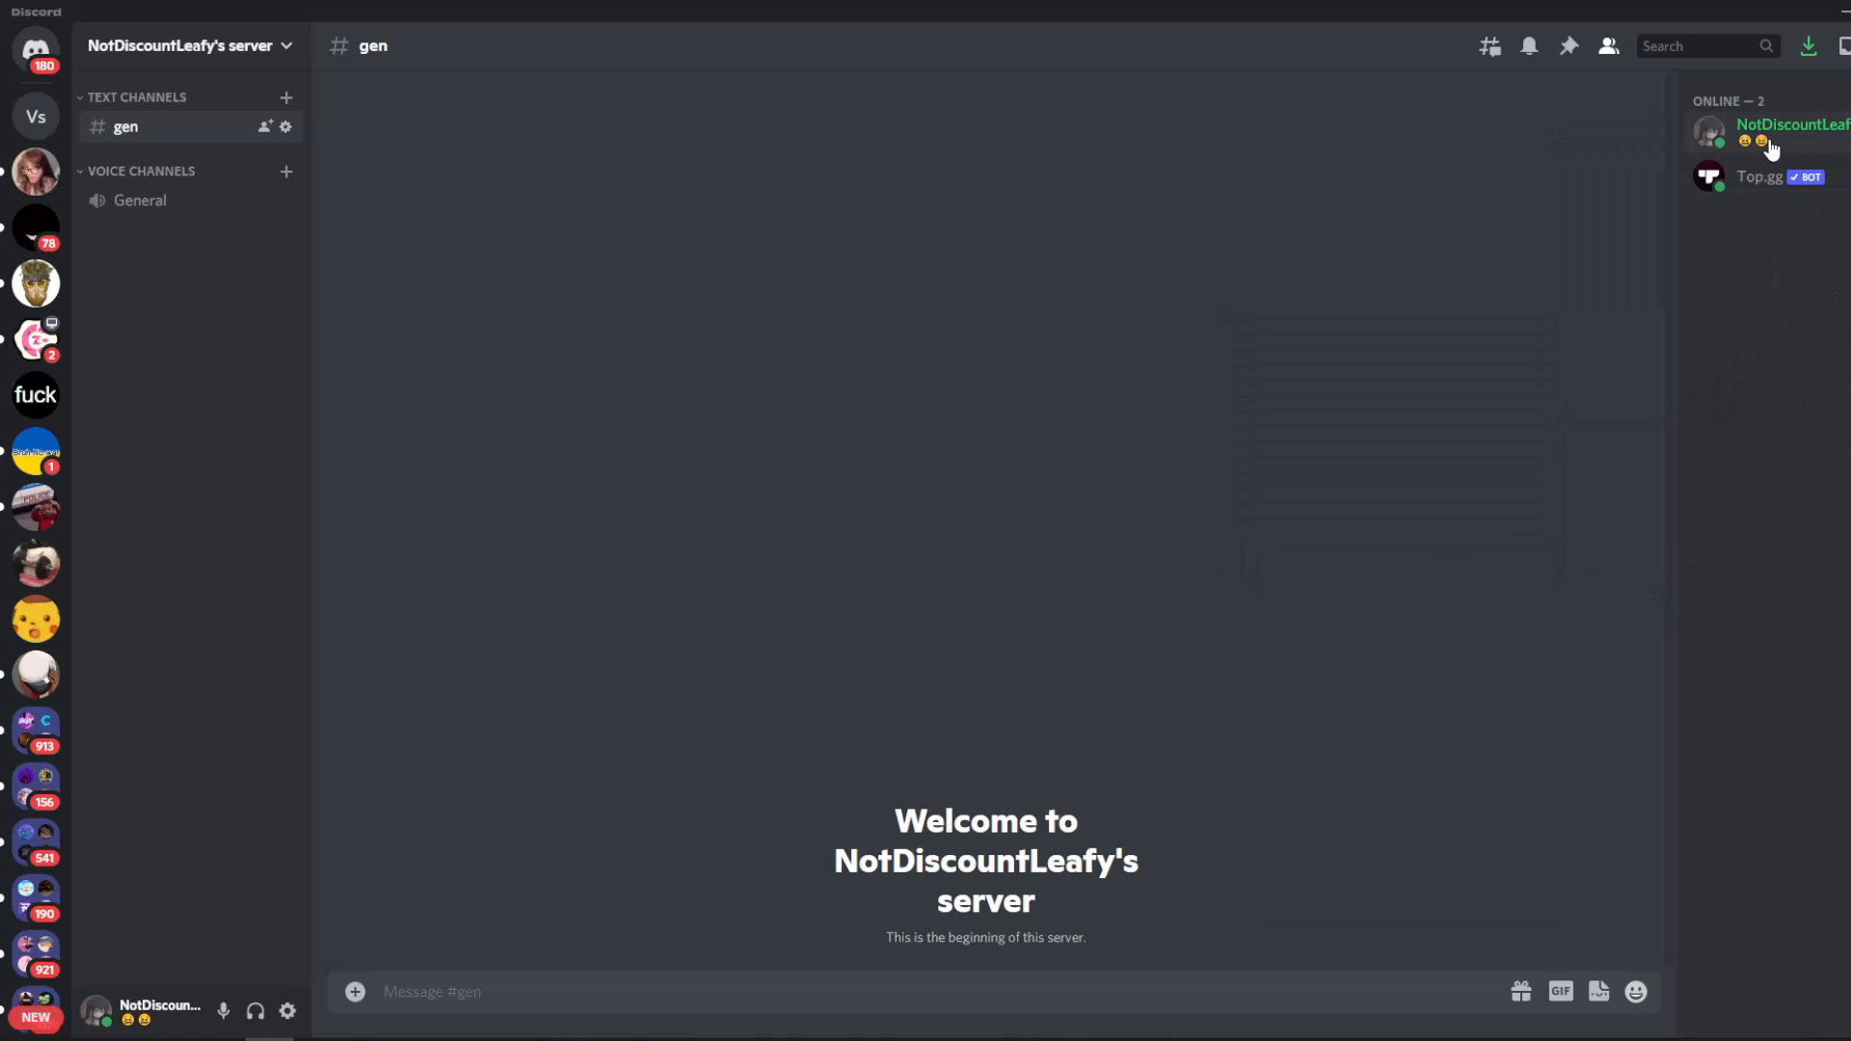
Check your profile card, then bring up the coolsymbol.com page.
click(1789, 126)
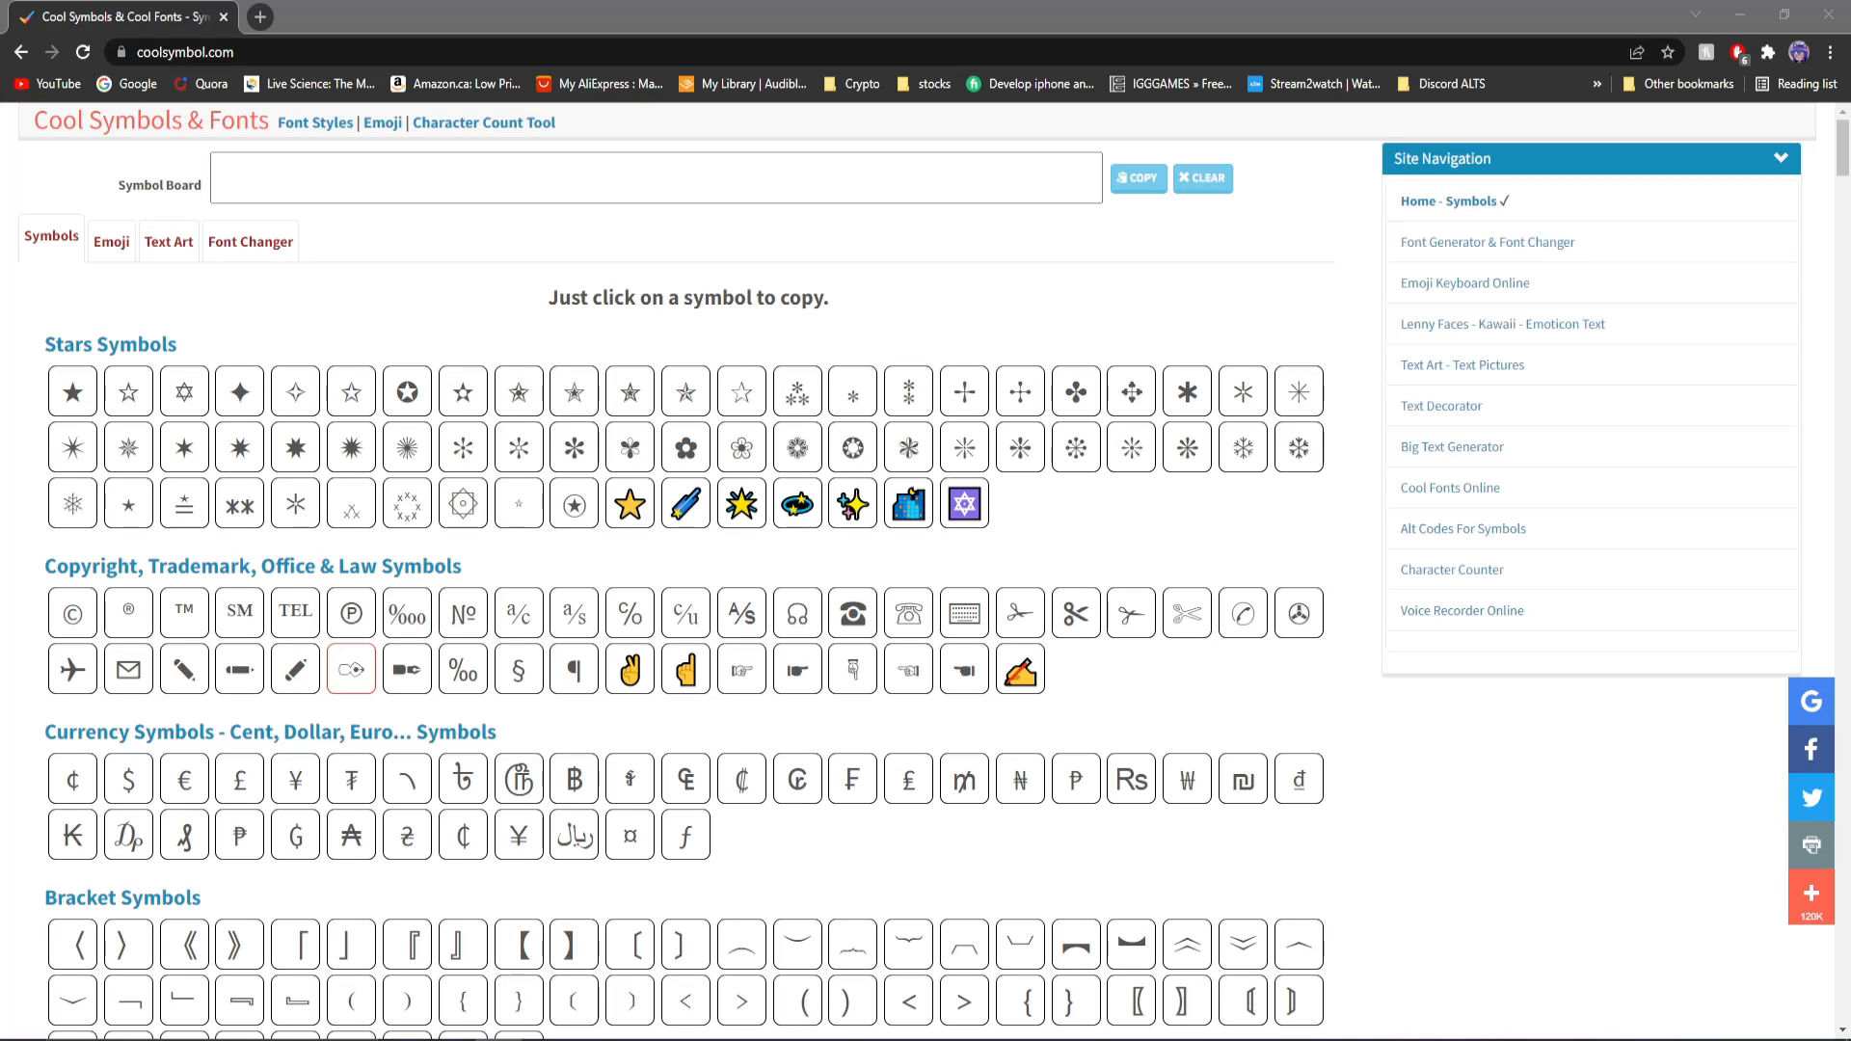
Browse the star and bracket symbols and copy the ☾ Last Quarter Moon.
click(797, 503)
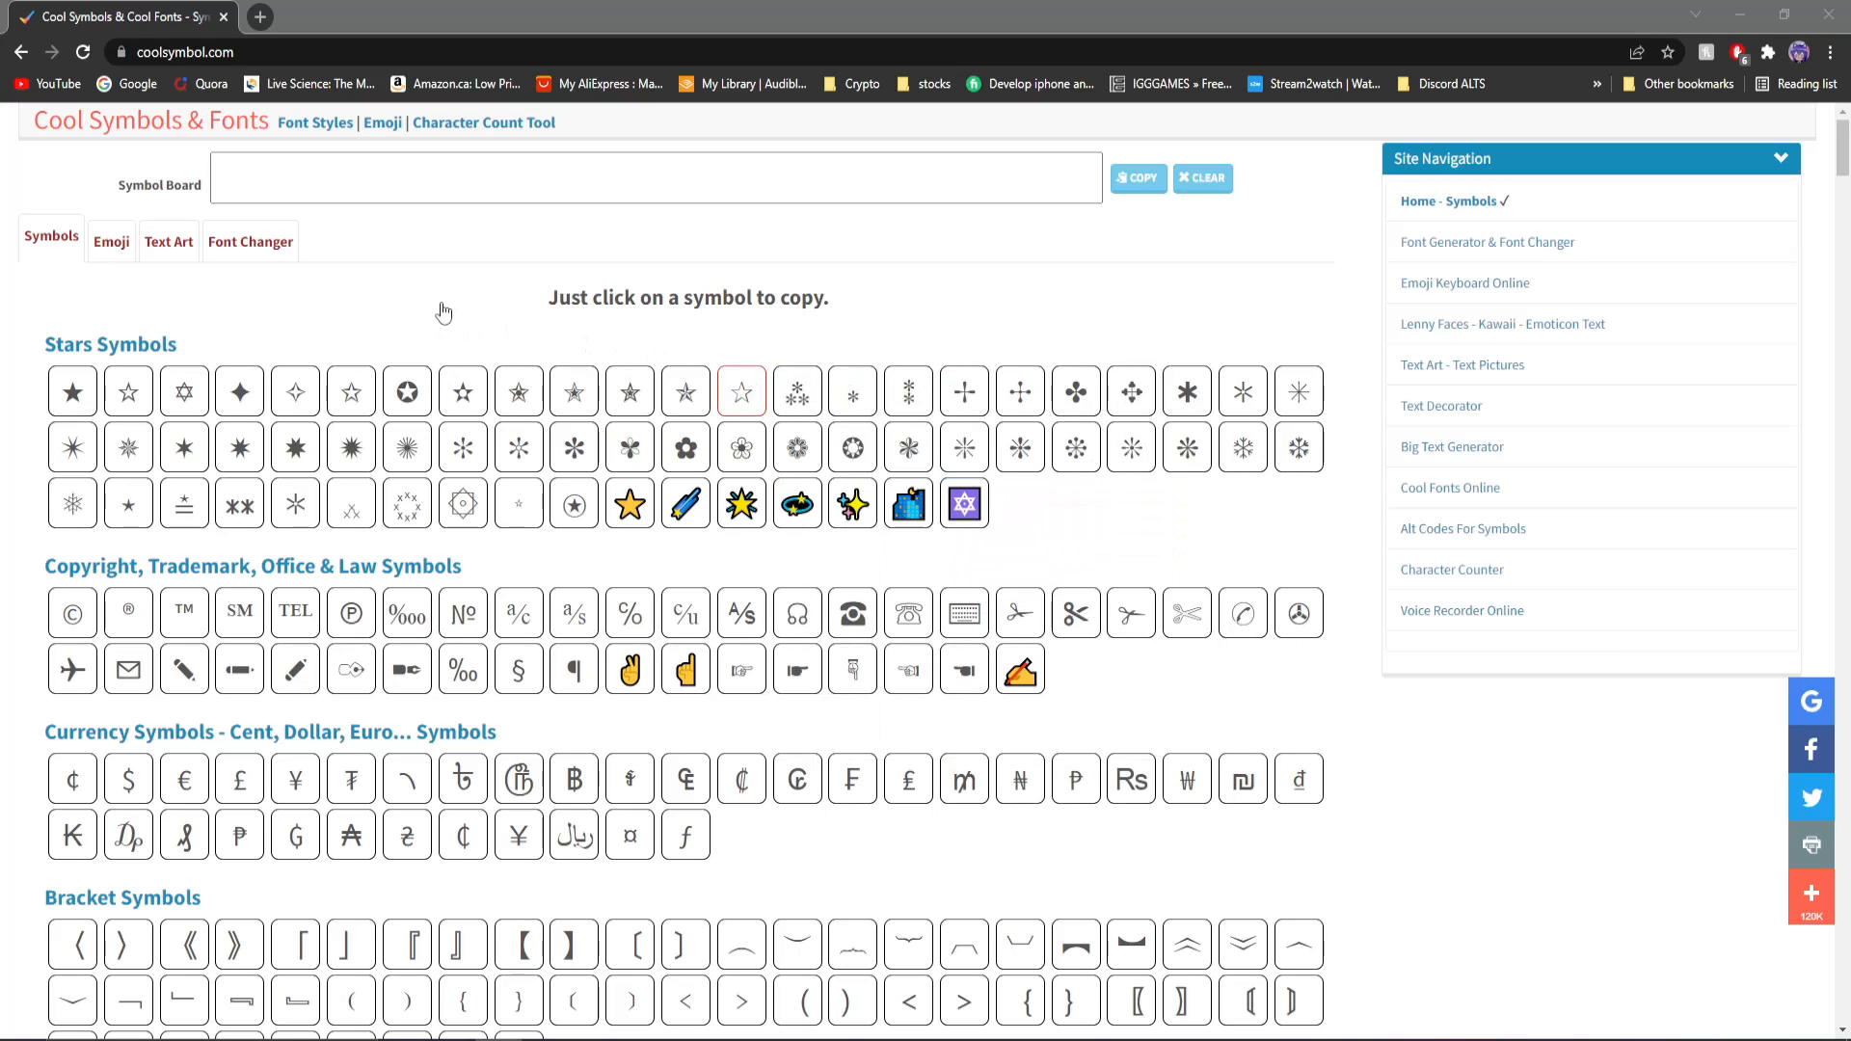
click(516, 503)
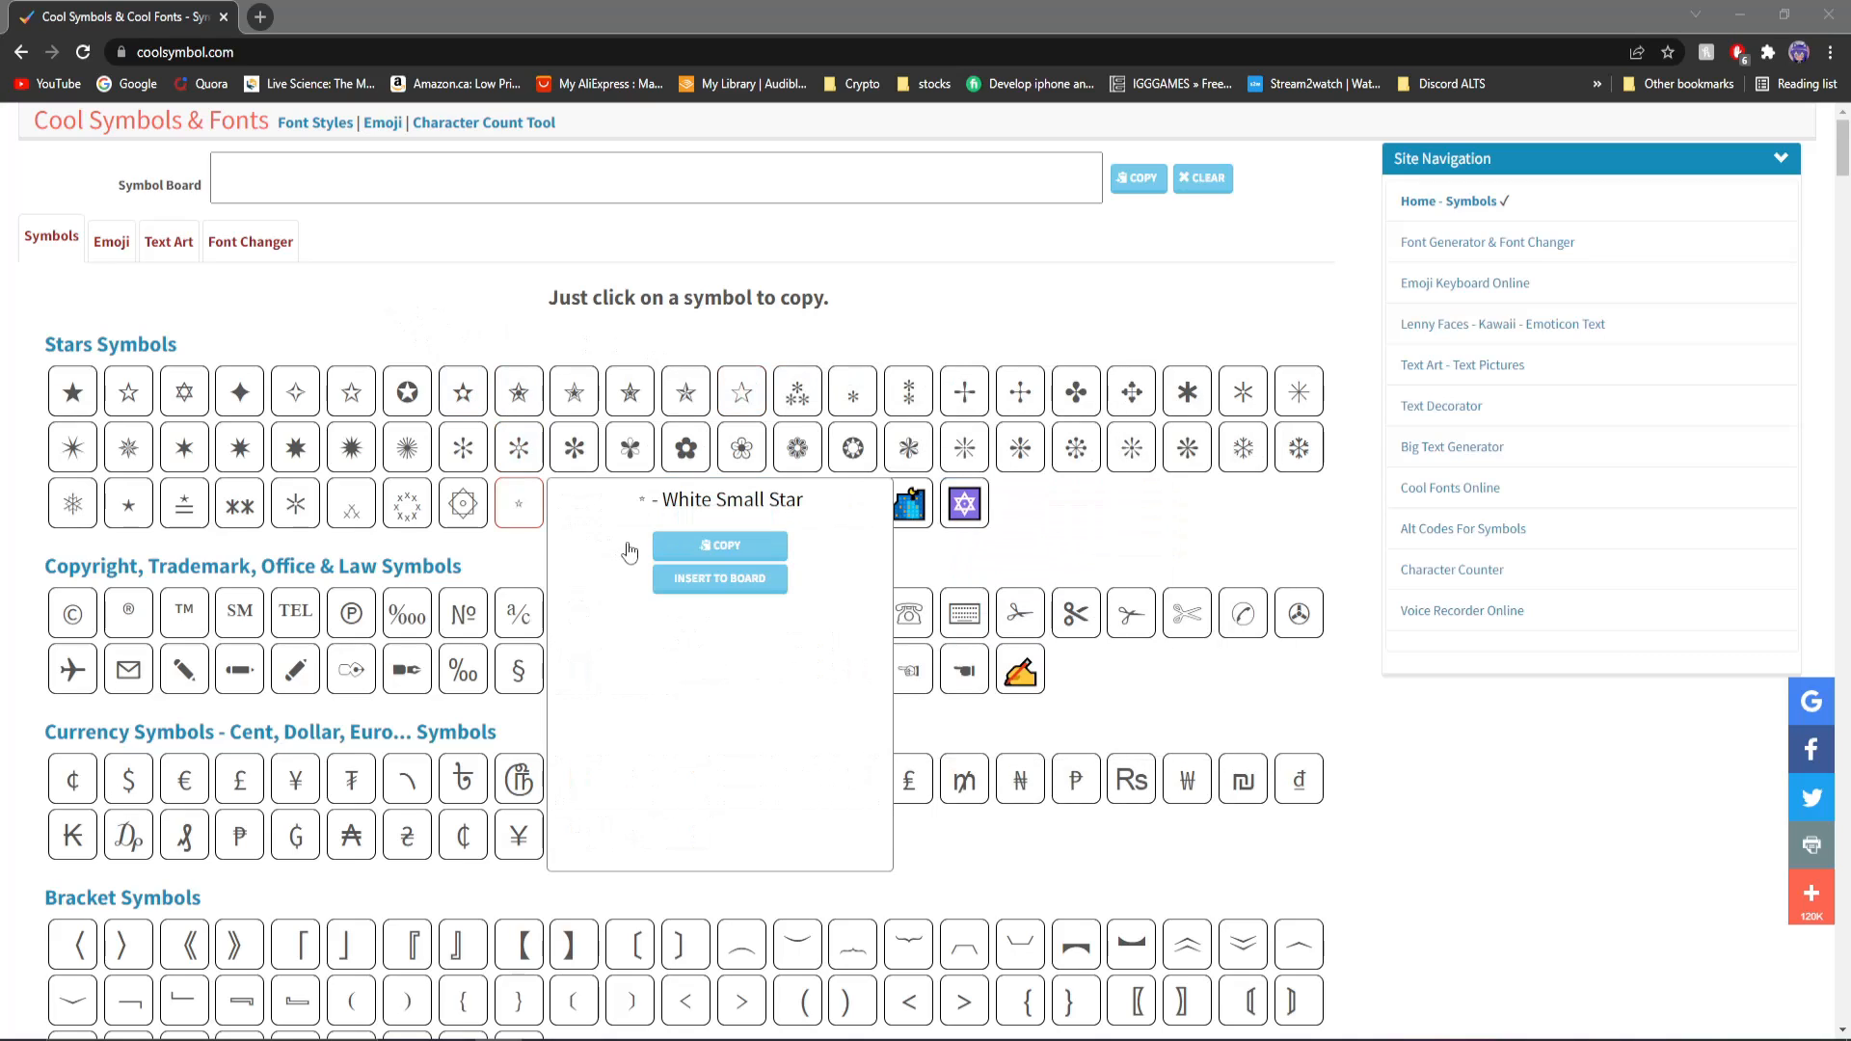
scroll(down, 3)
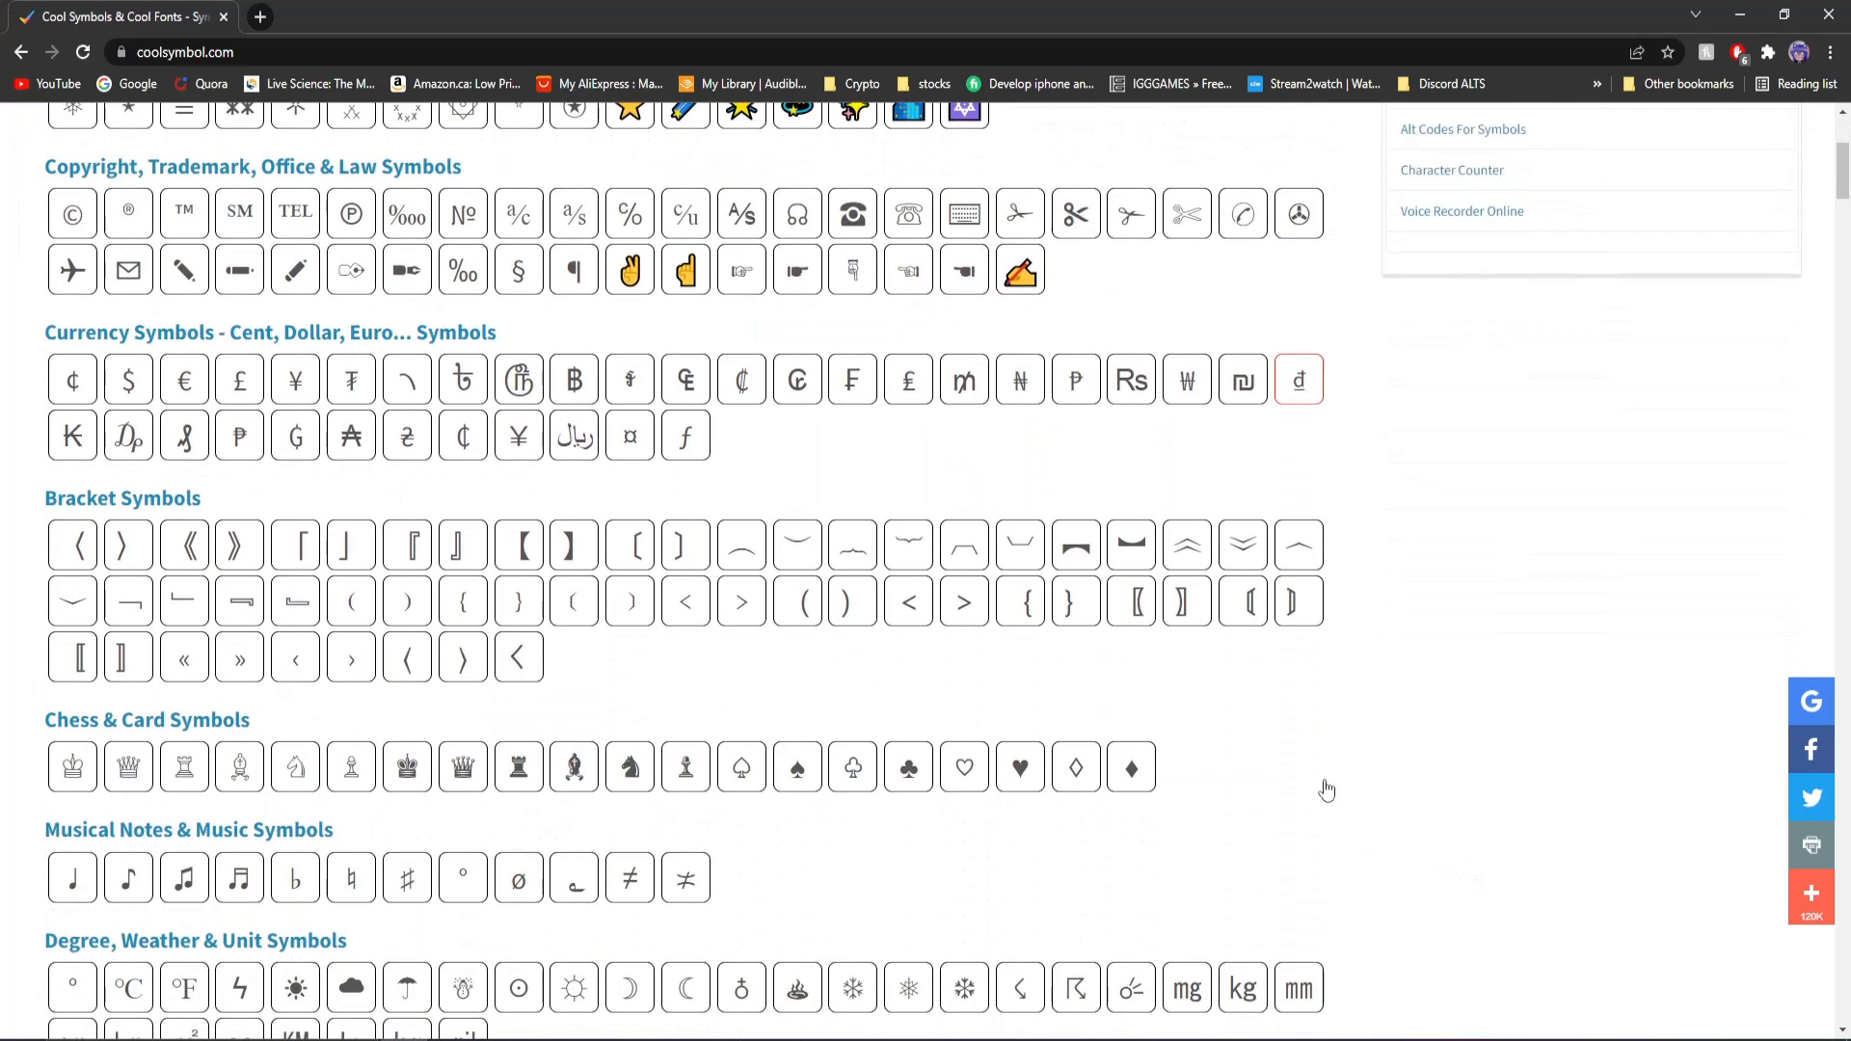
click(406, 546)
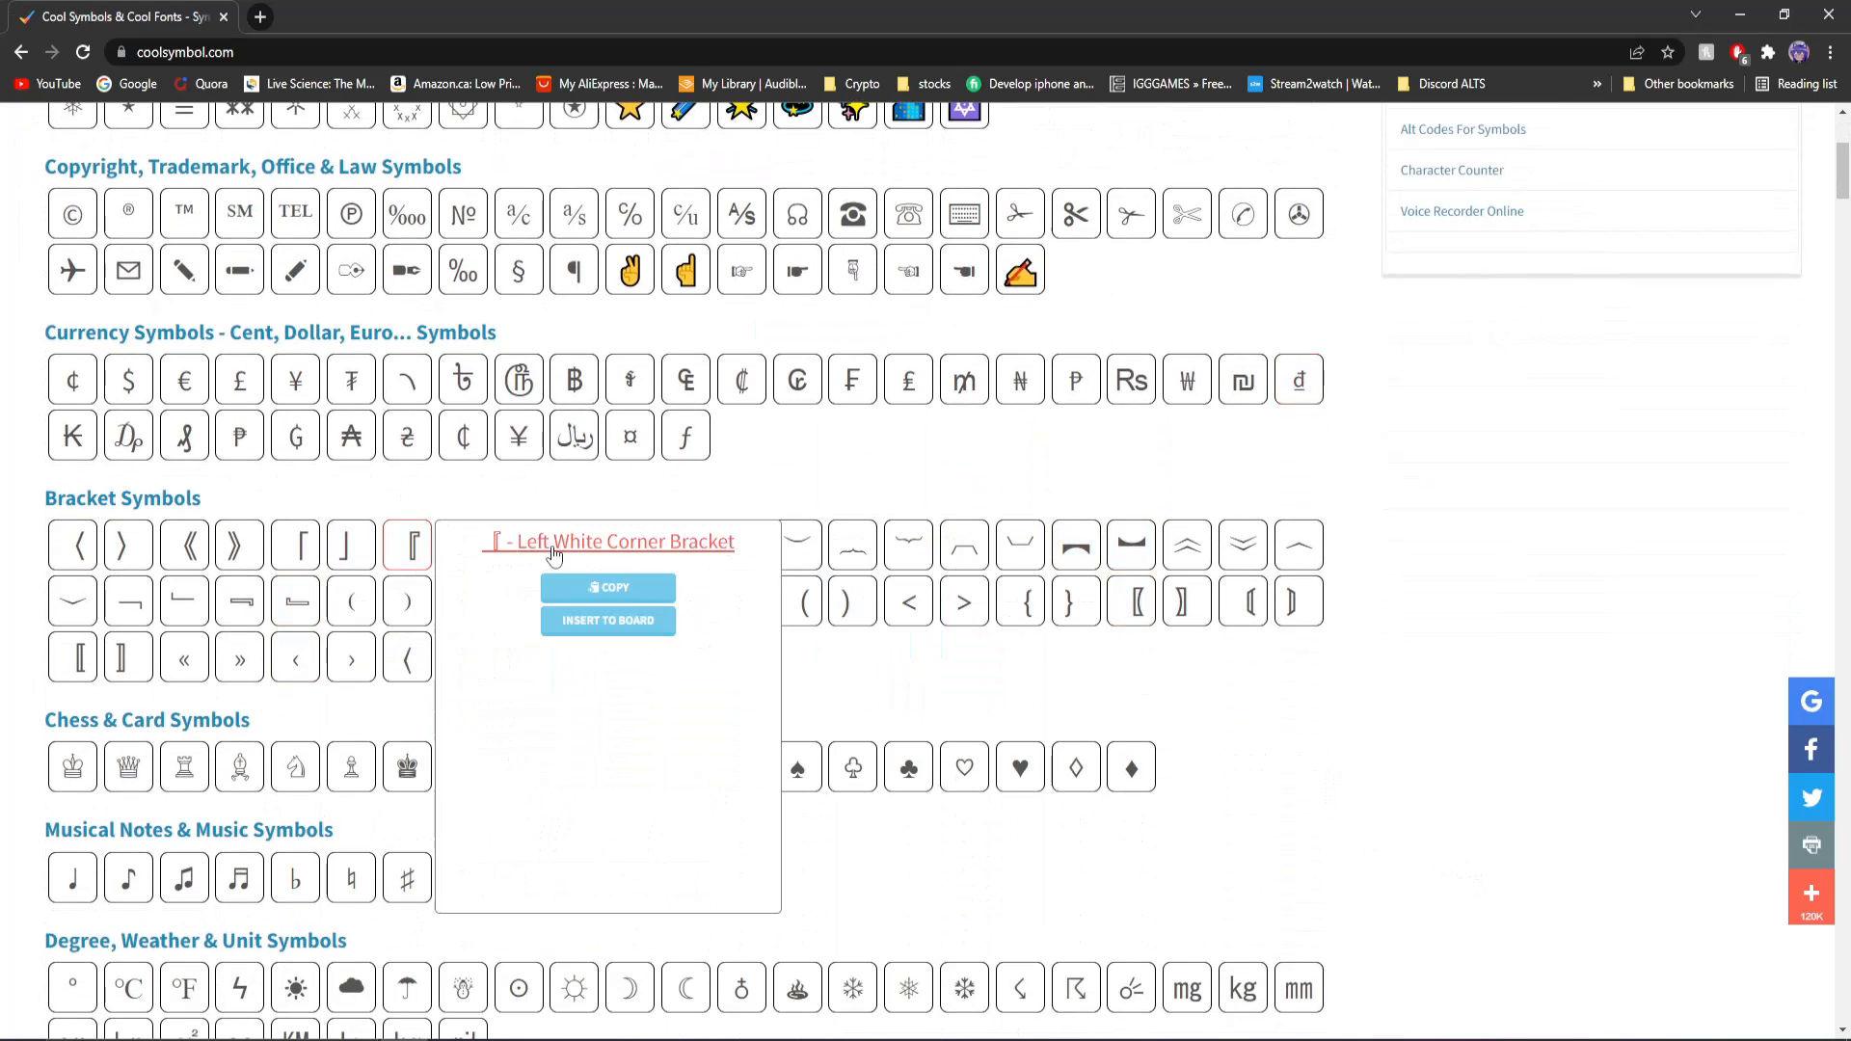
click(608, 586)
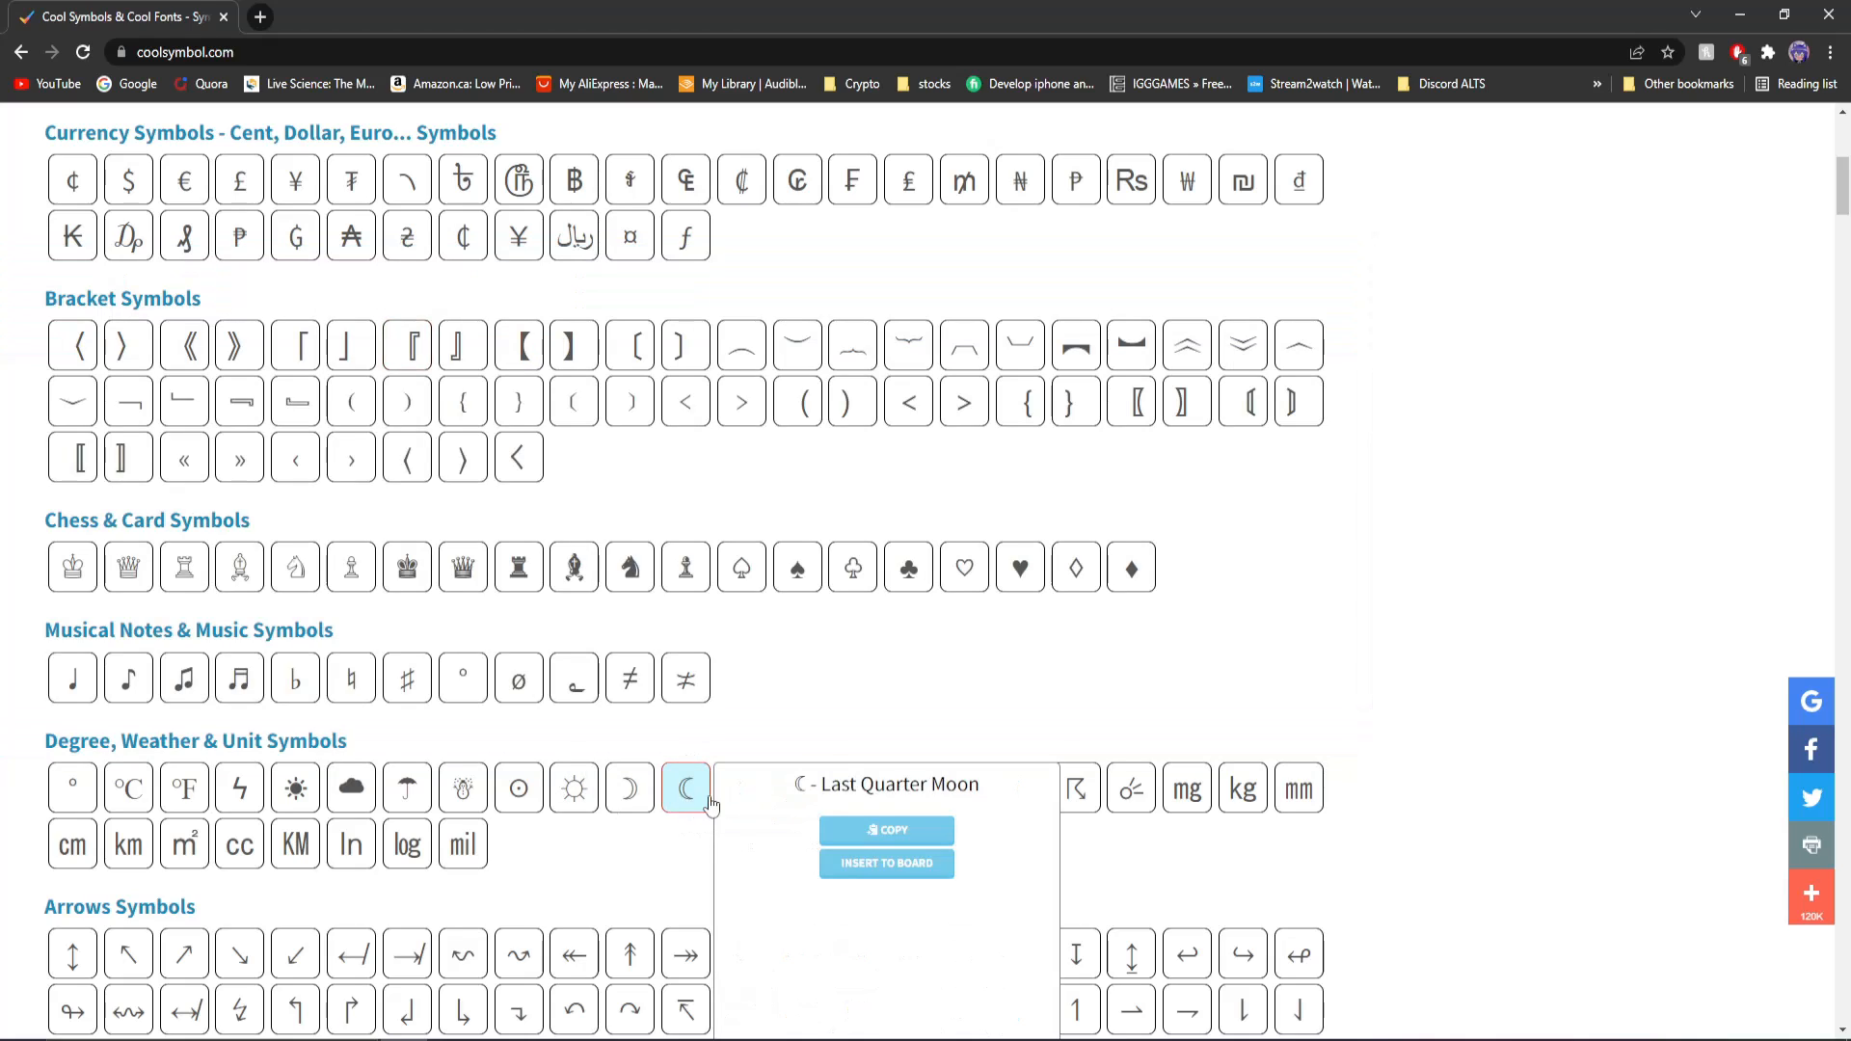
click(884, 829)
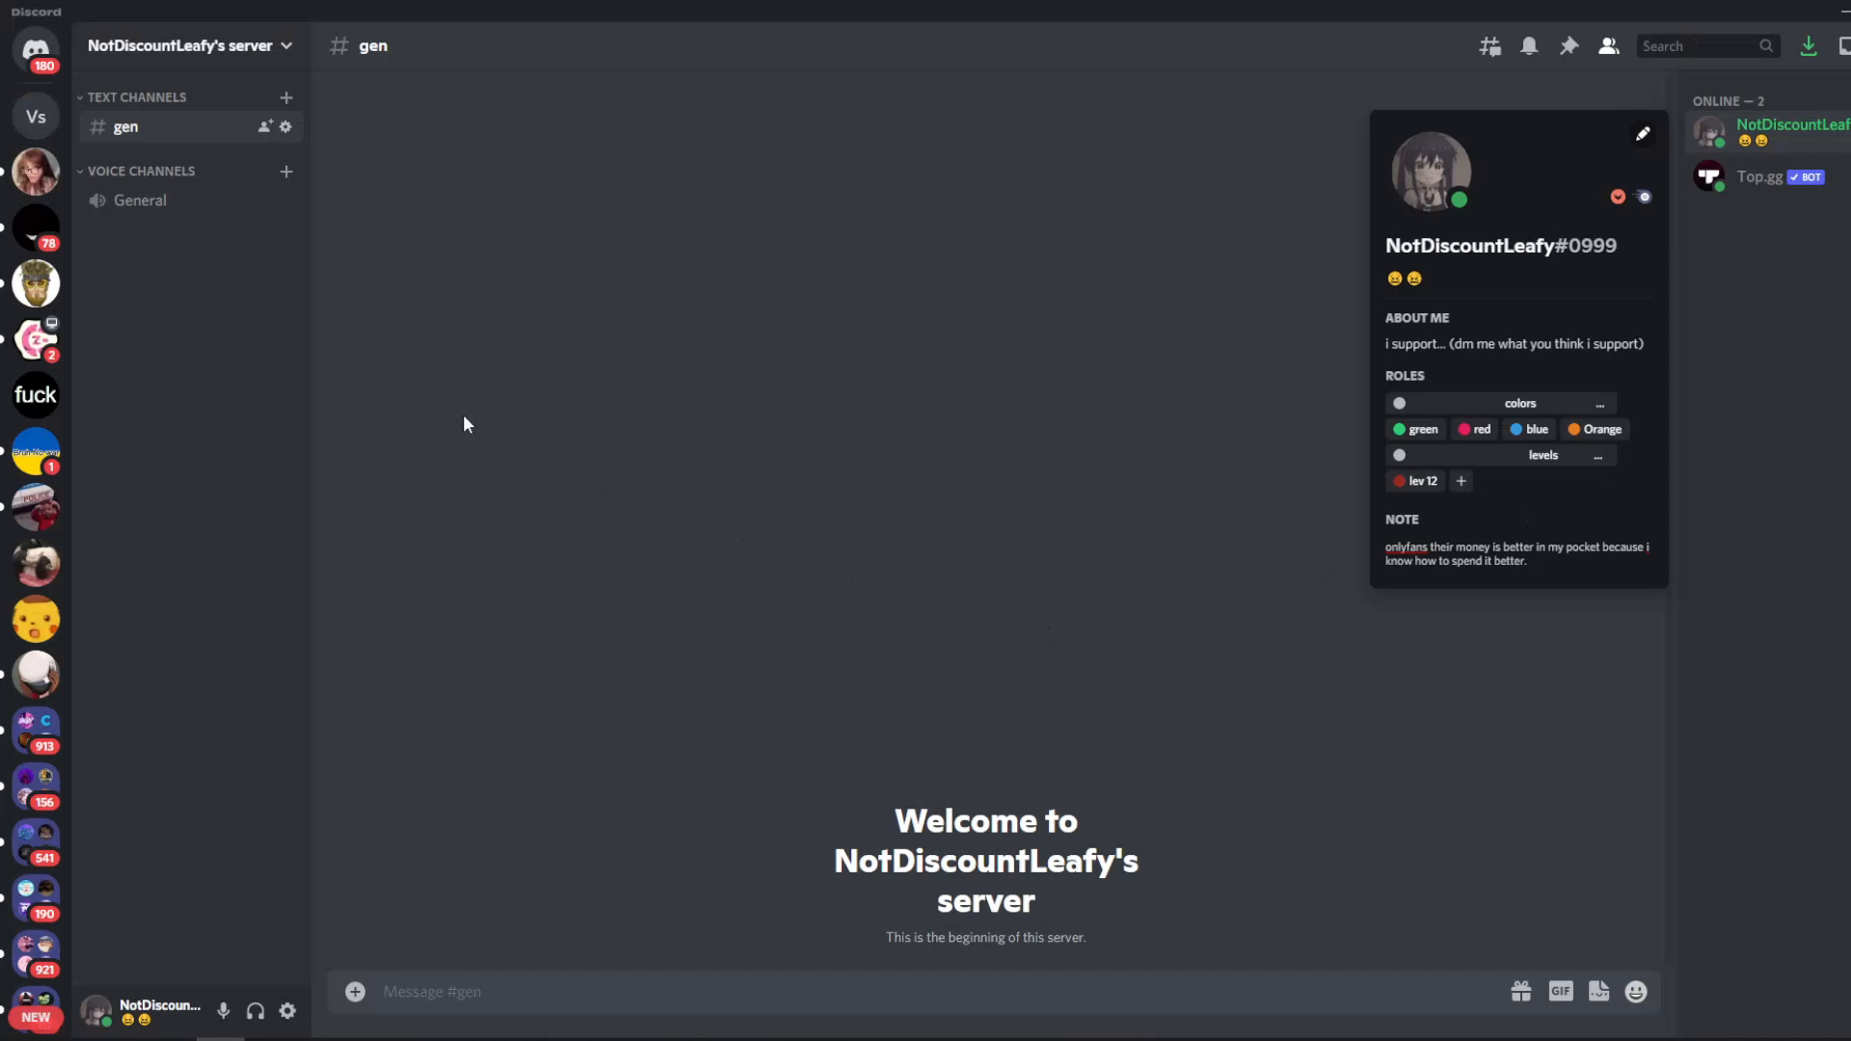
Rename the colors role with ☾ moon symbols on both sides and save it.
click(183, 44)
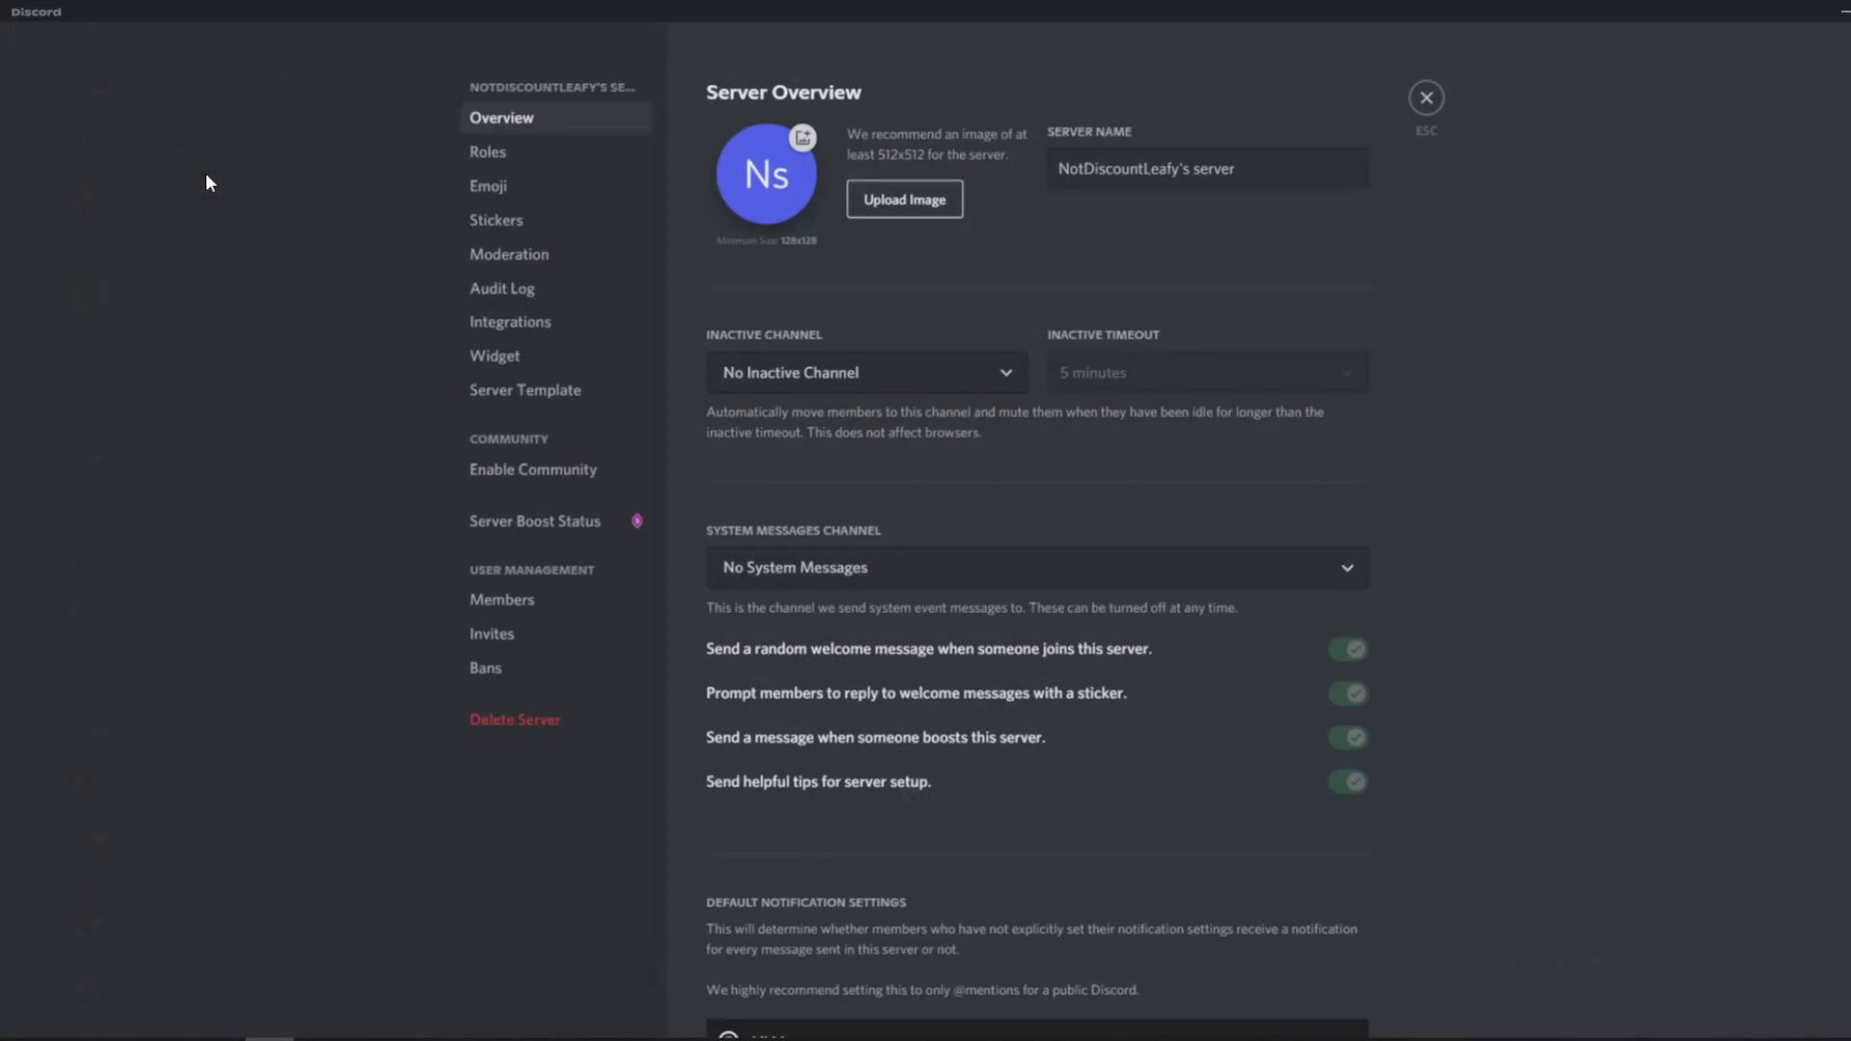
click(488, 150)
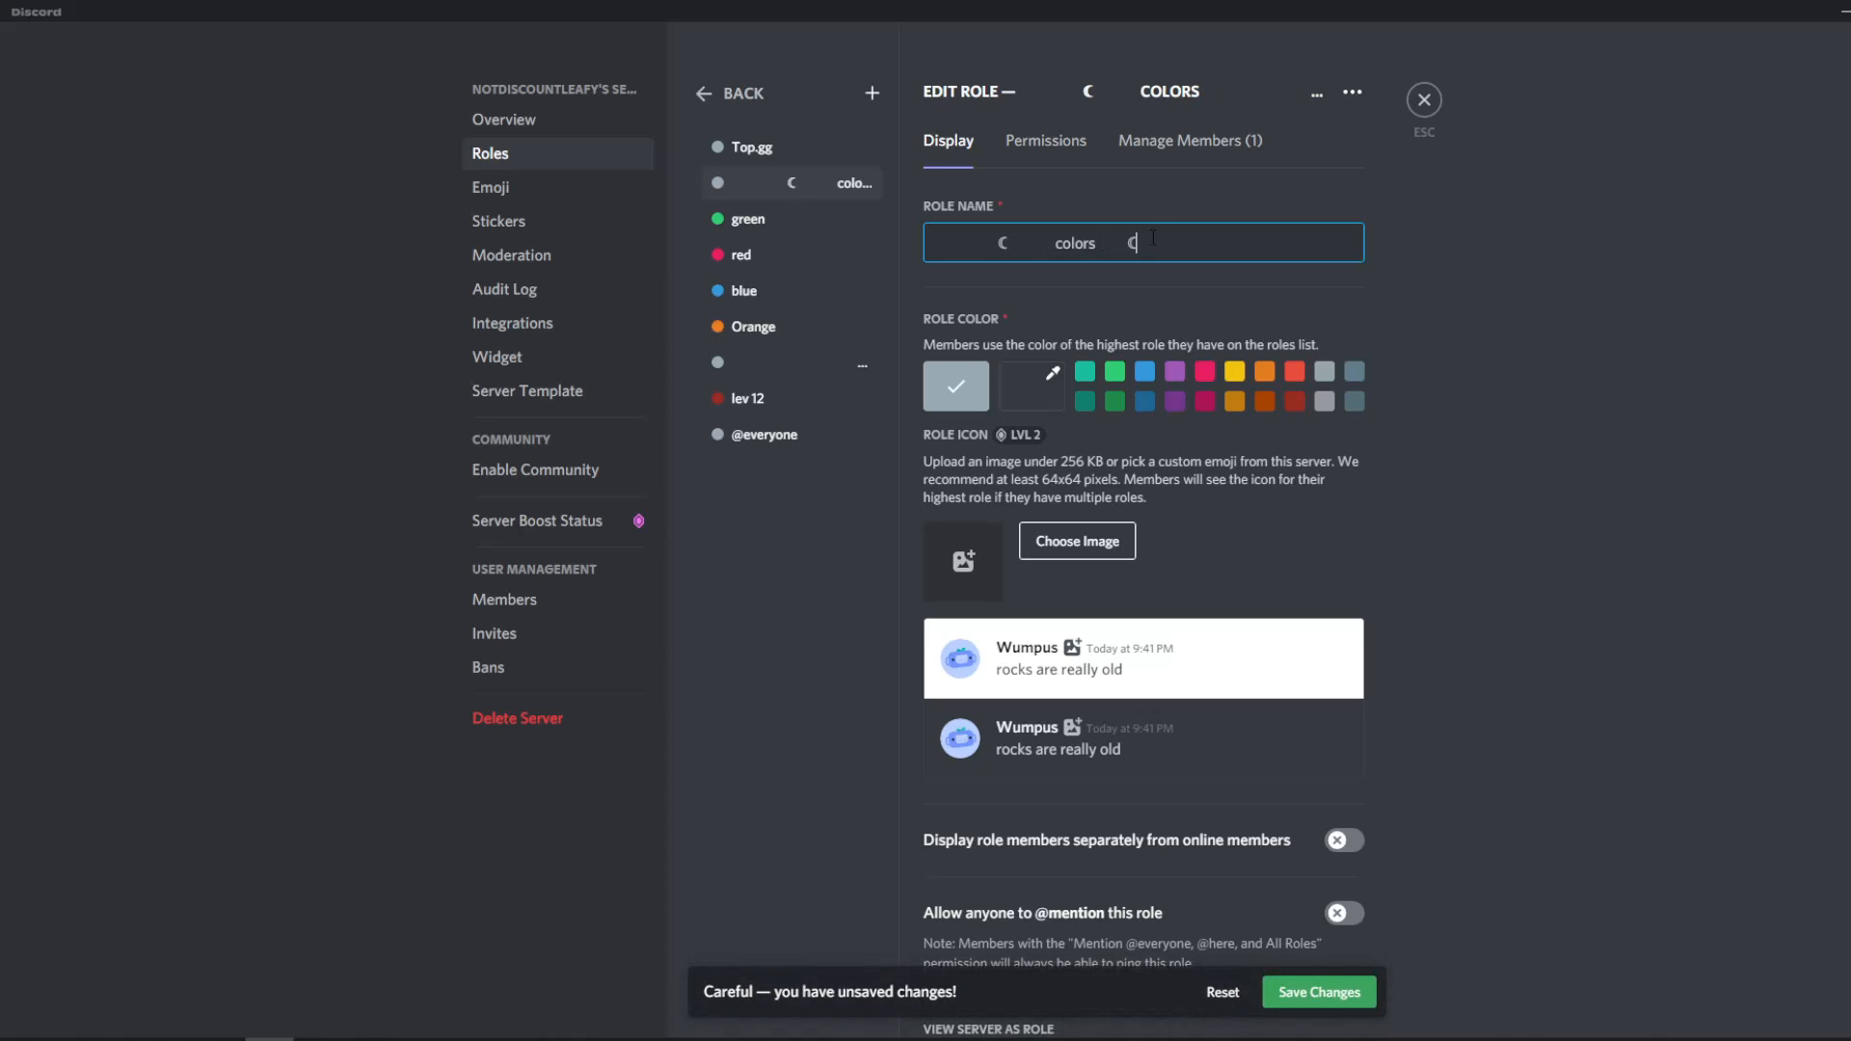
text(C)
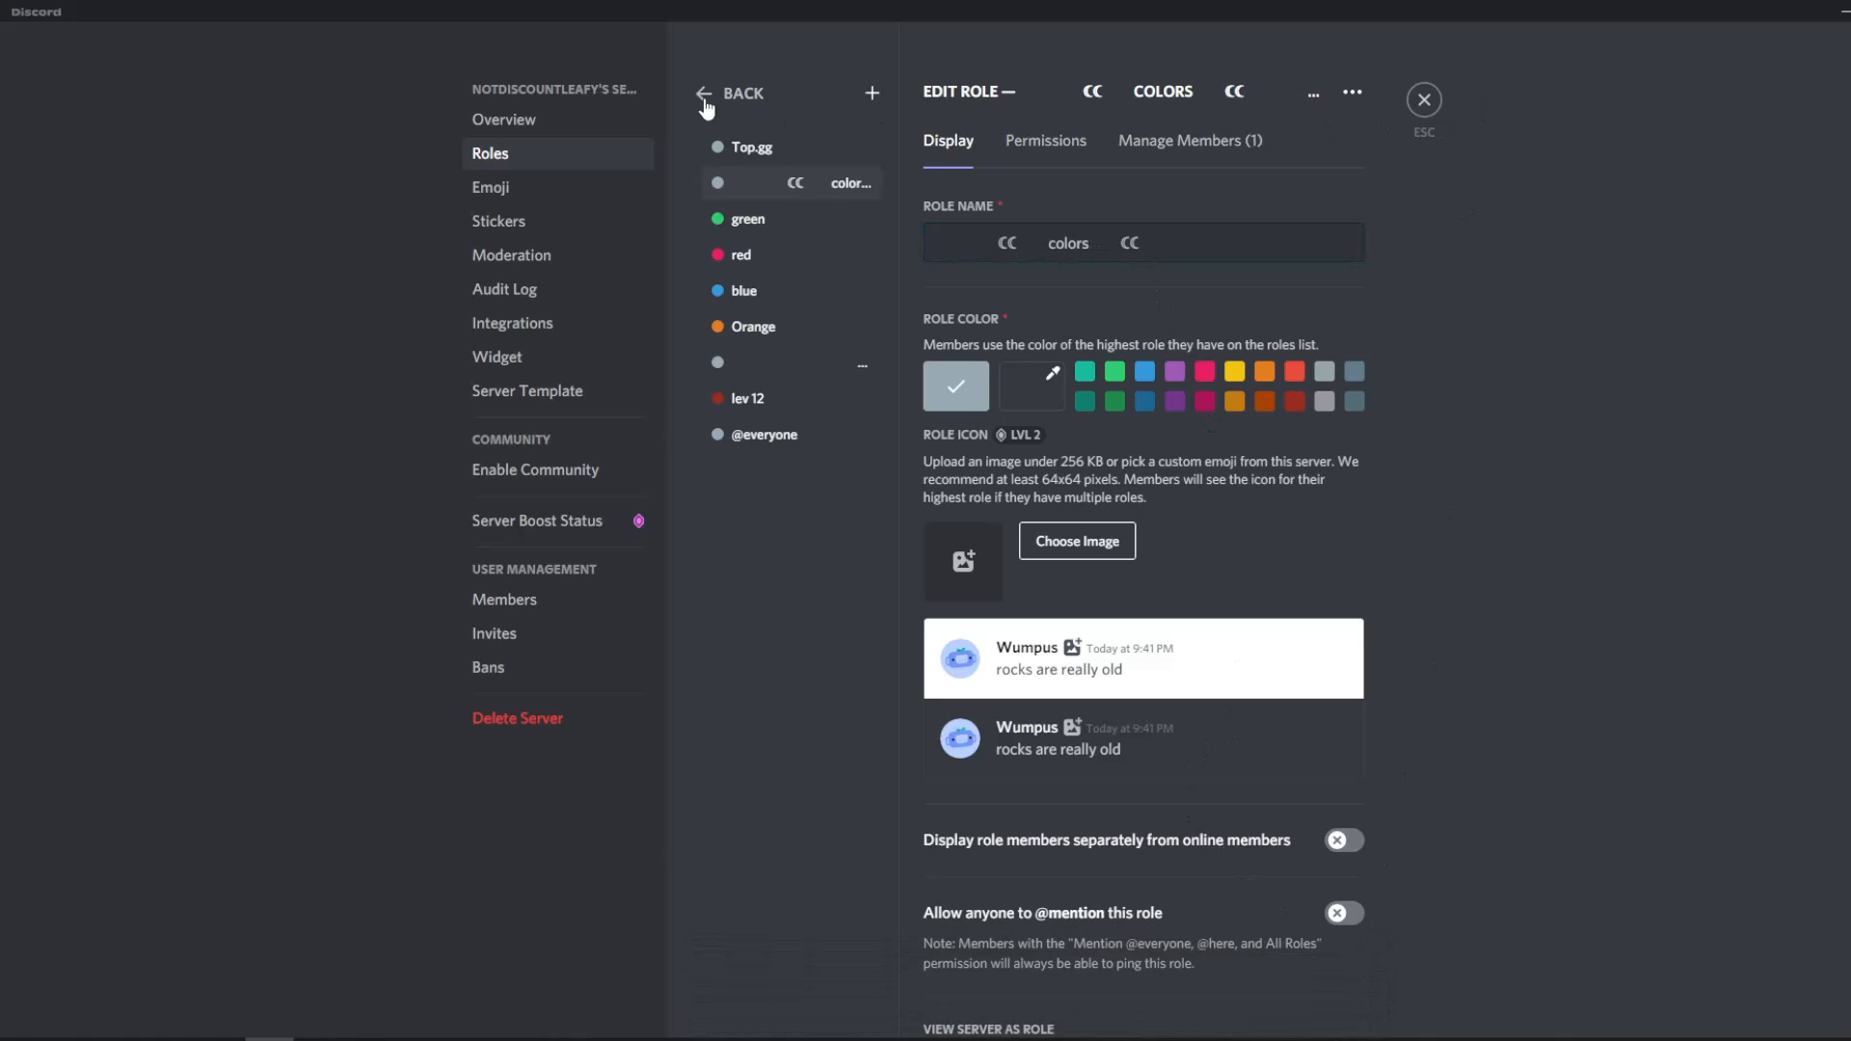
click(704, 92)
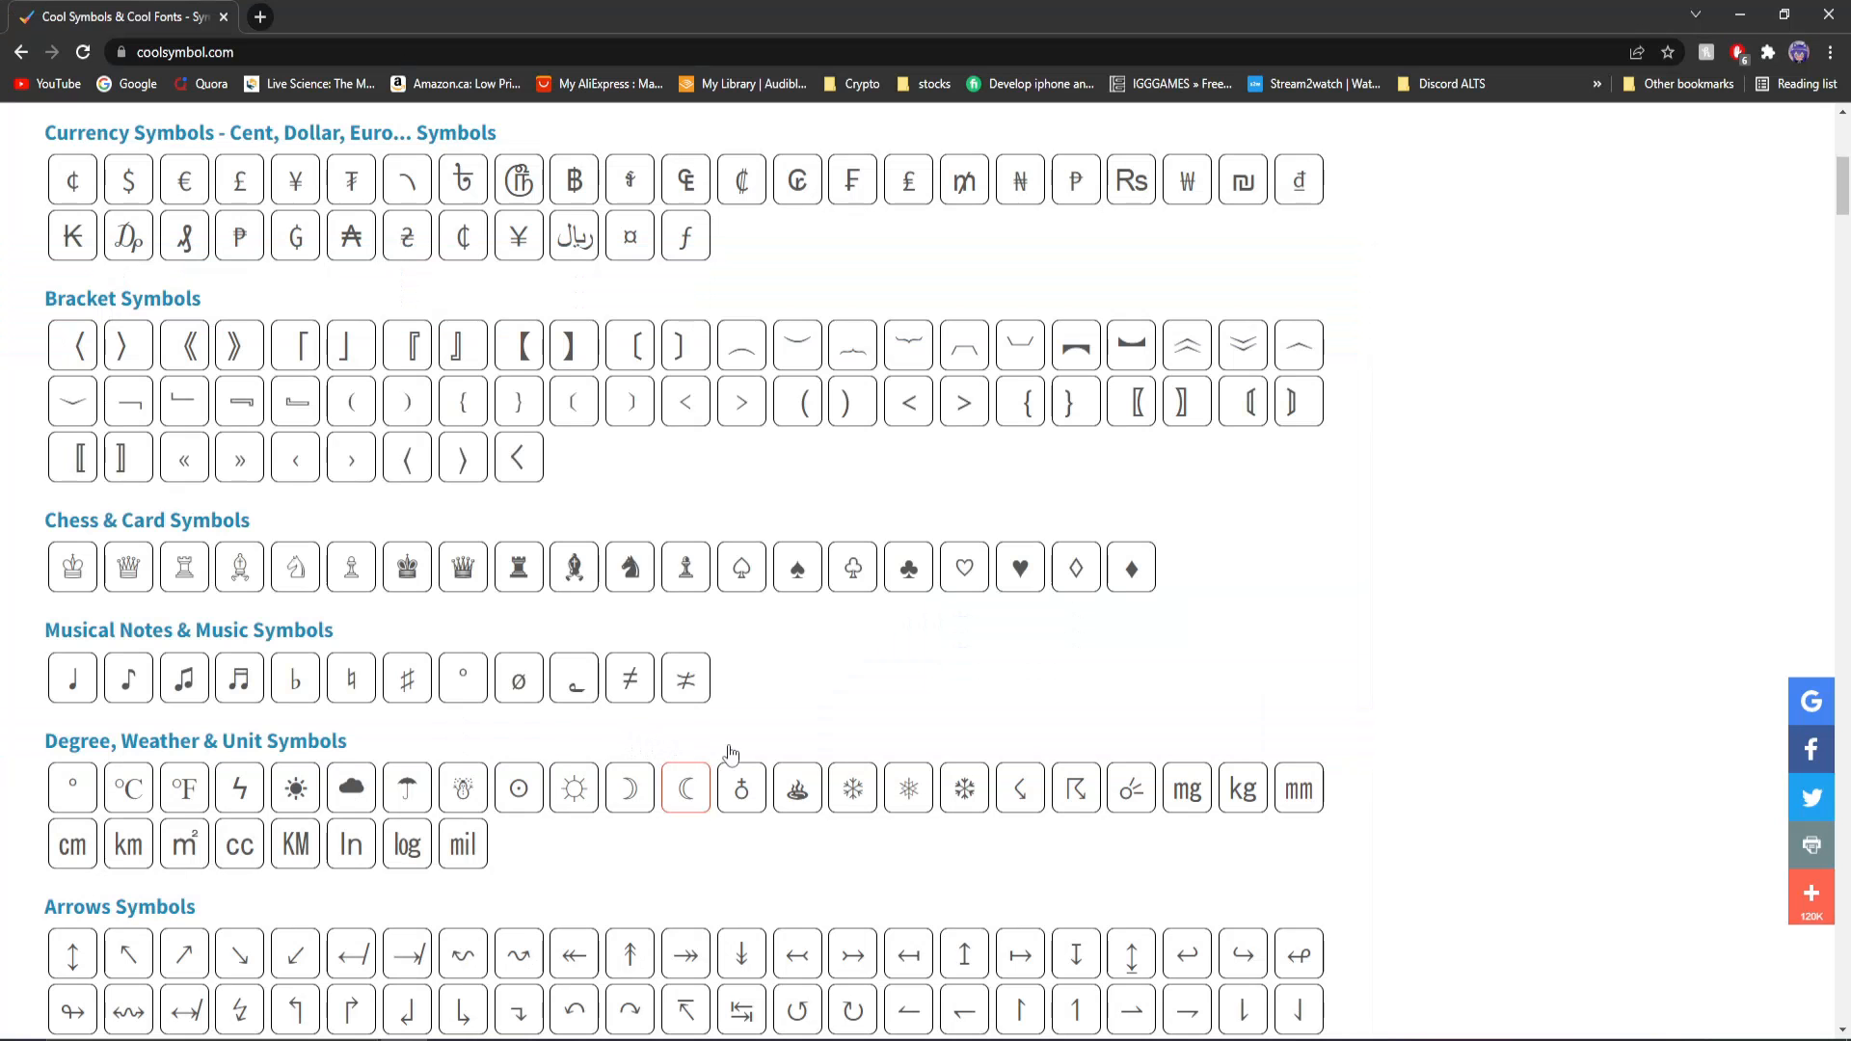
Copy the Hot Springs symbol from the weather symbols on Cool Symbols.
click(797, 789)
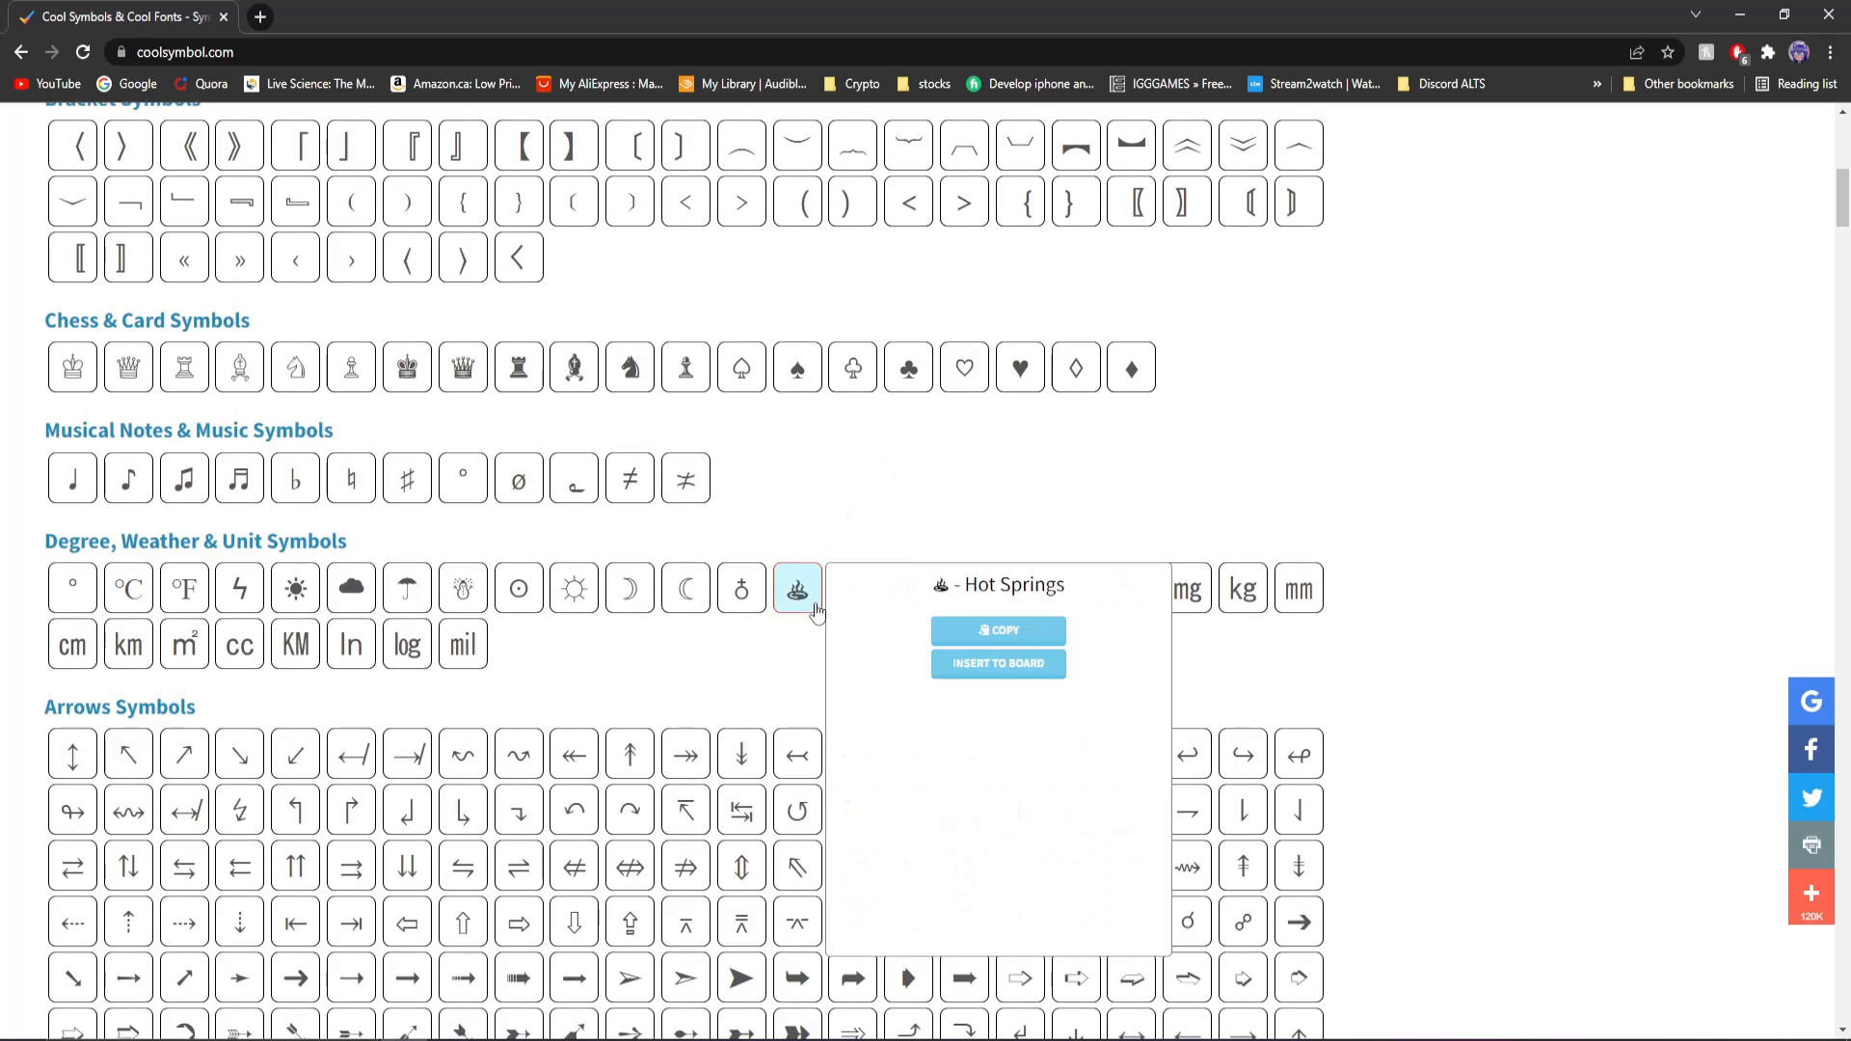
click(740, 588)
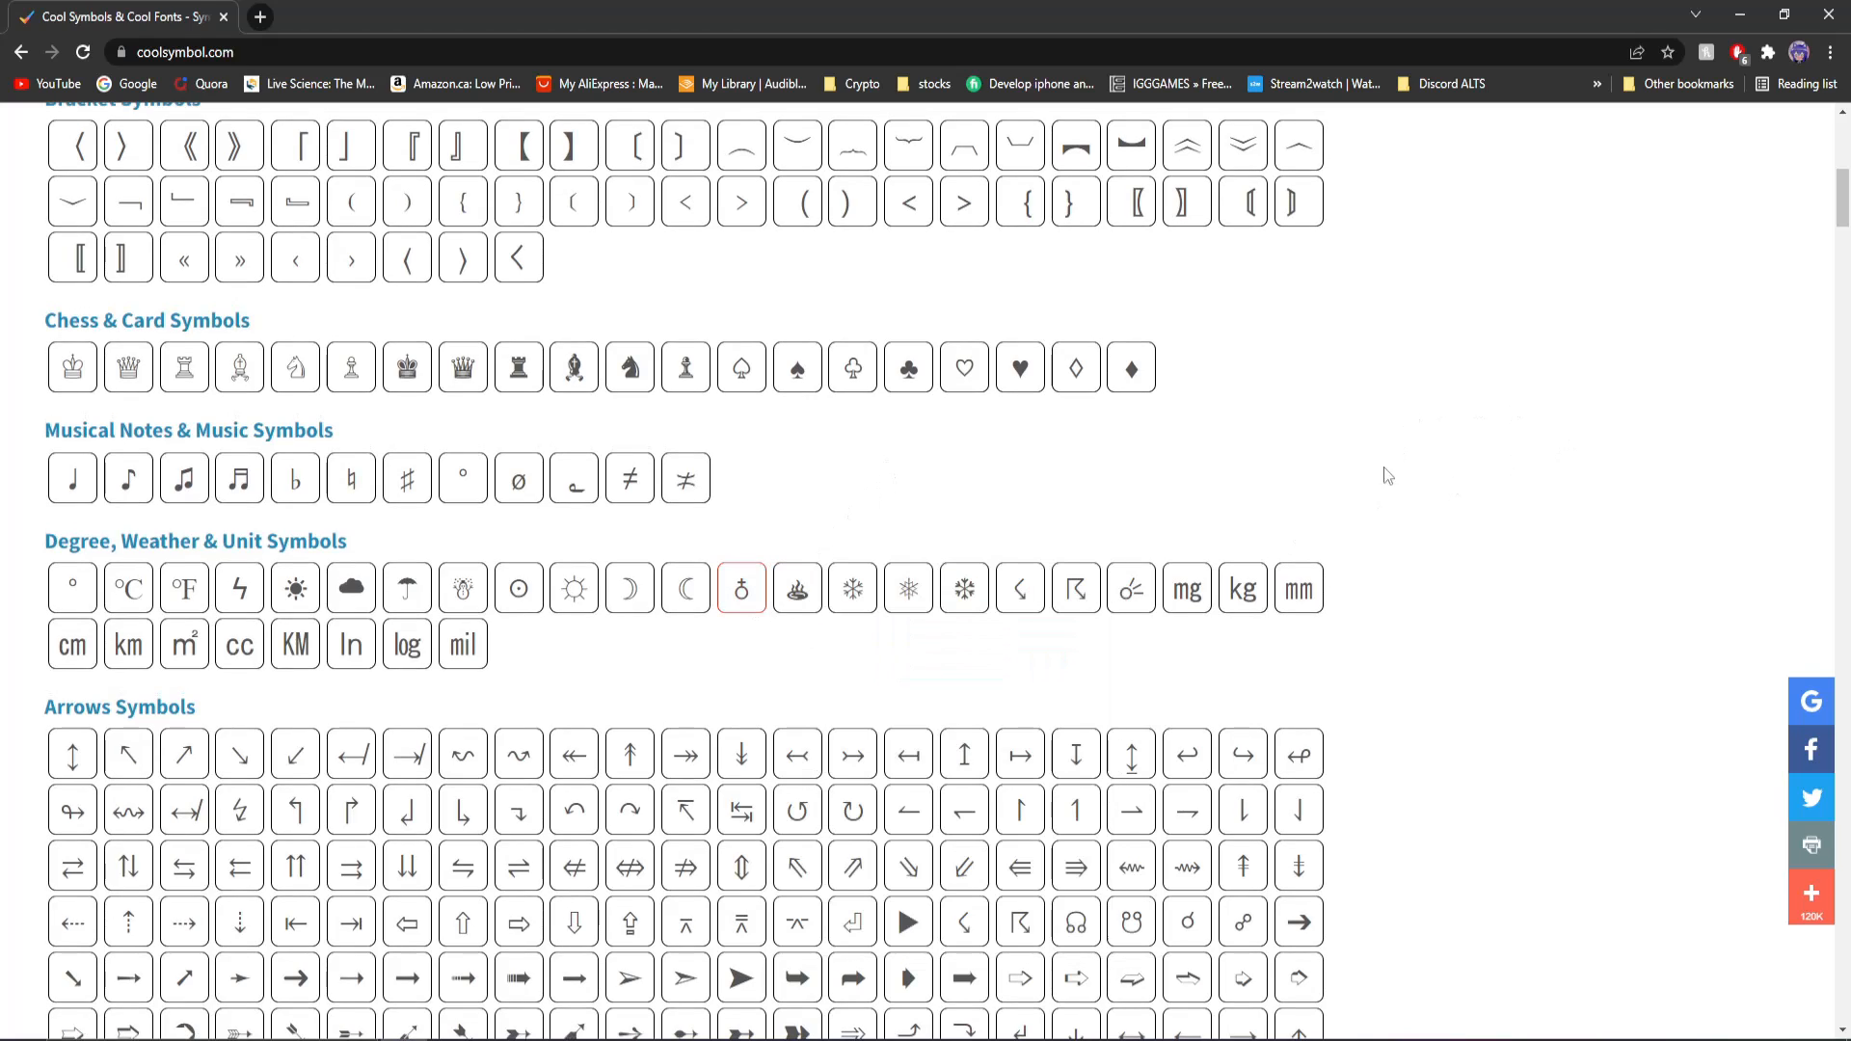
mouse_move(1297, 590)
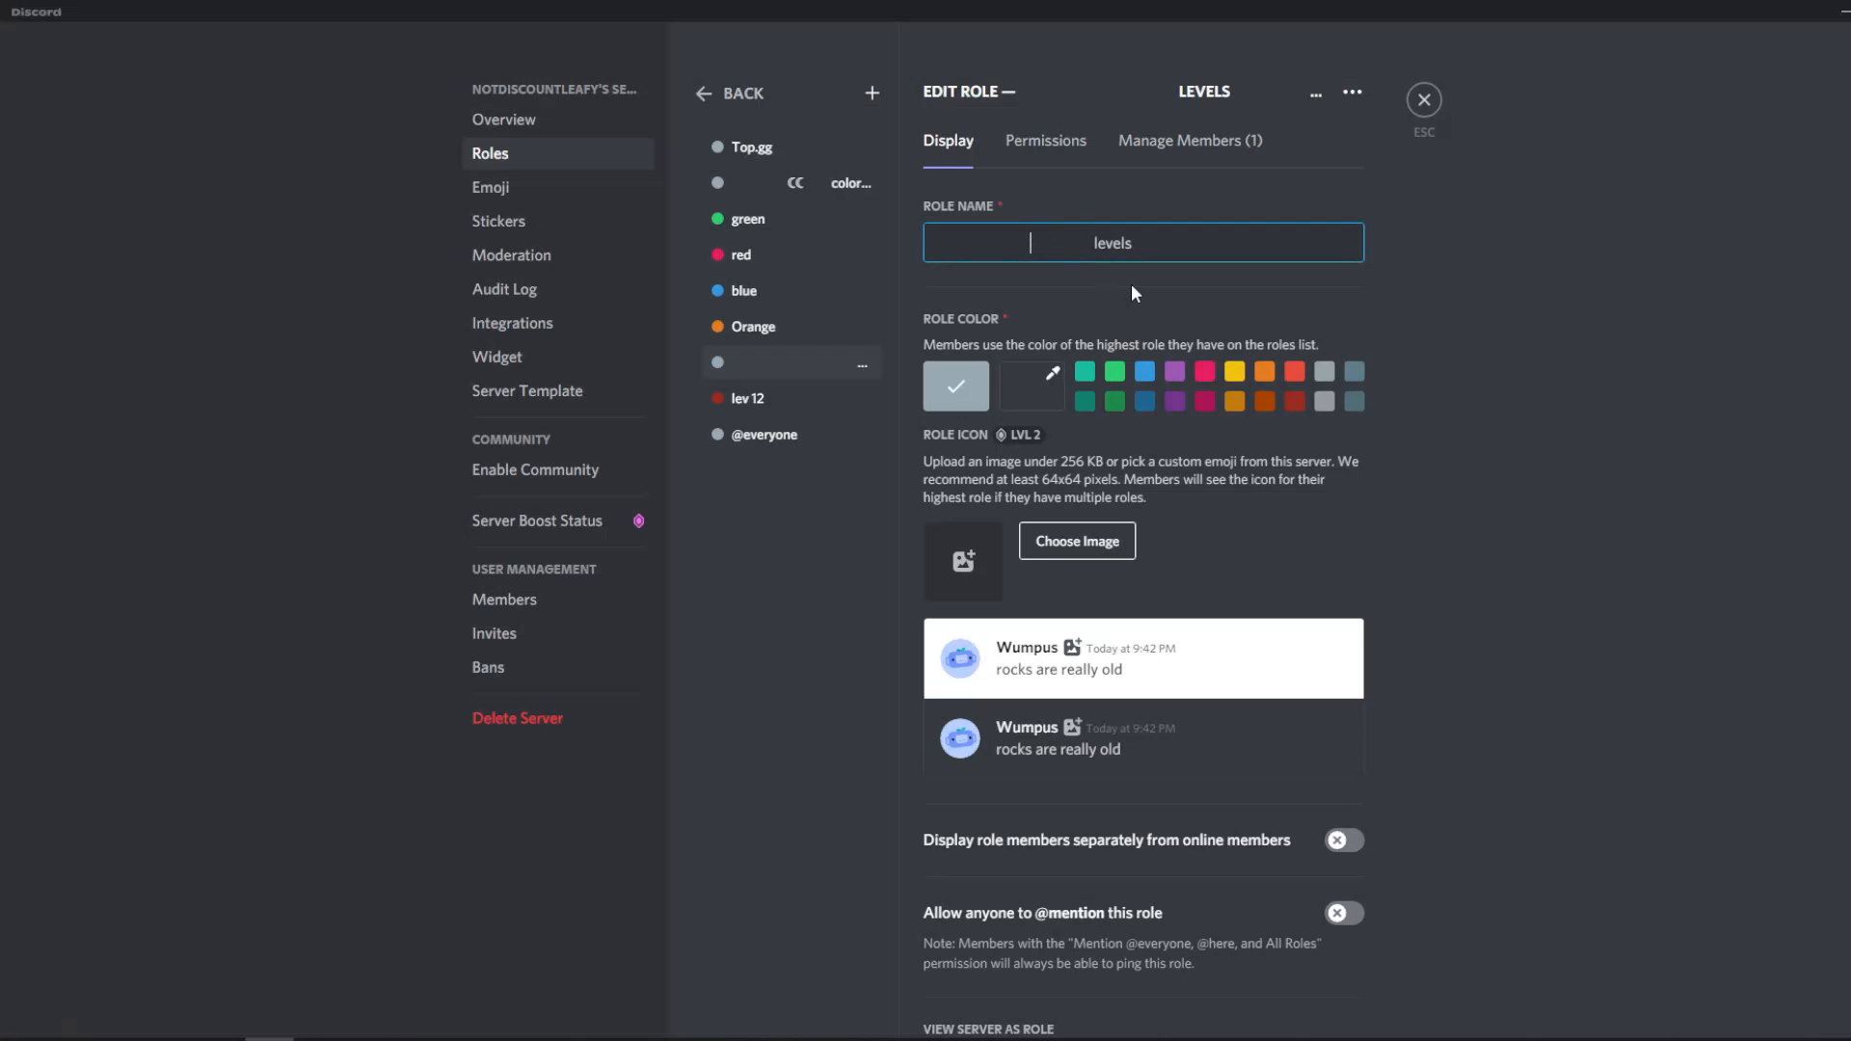
Rename the levels role with Hot Springs symbols on both sides, save, and exit settings.
text(level)
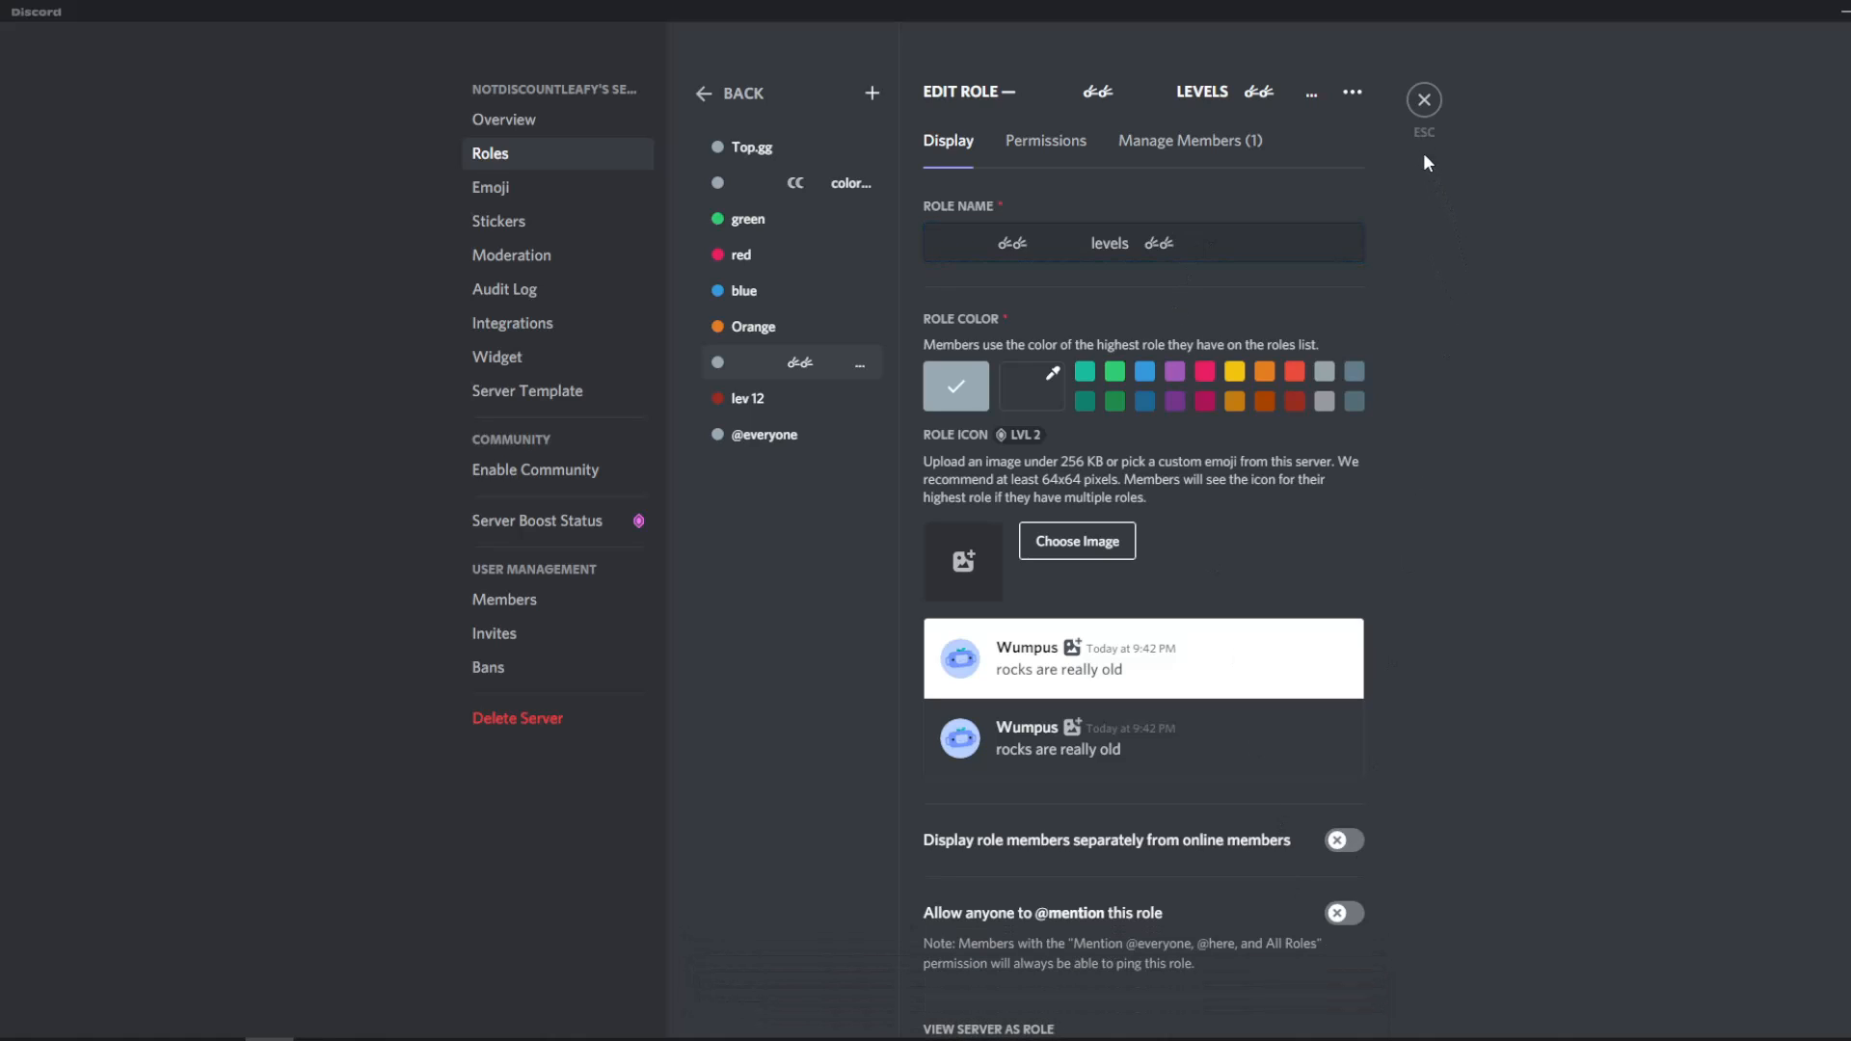
click(1423, 99)
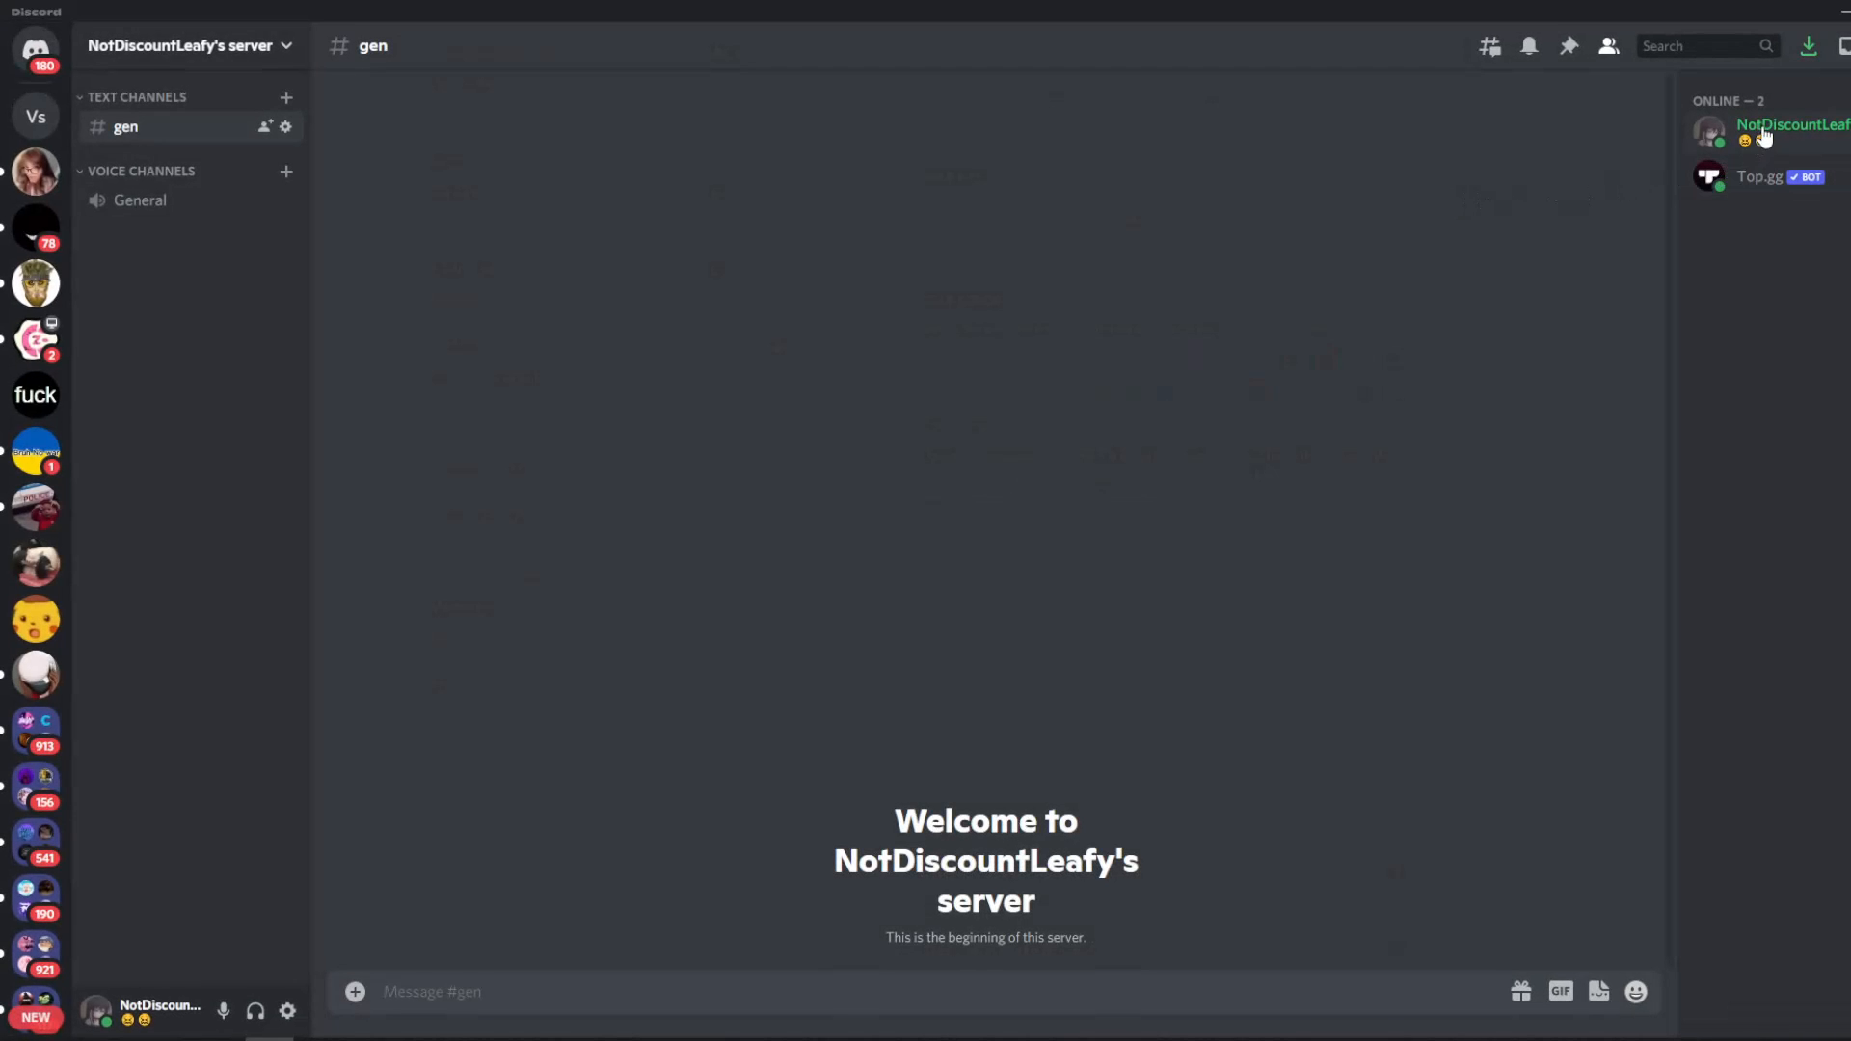
click(1789, 127)
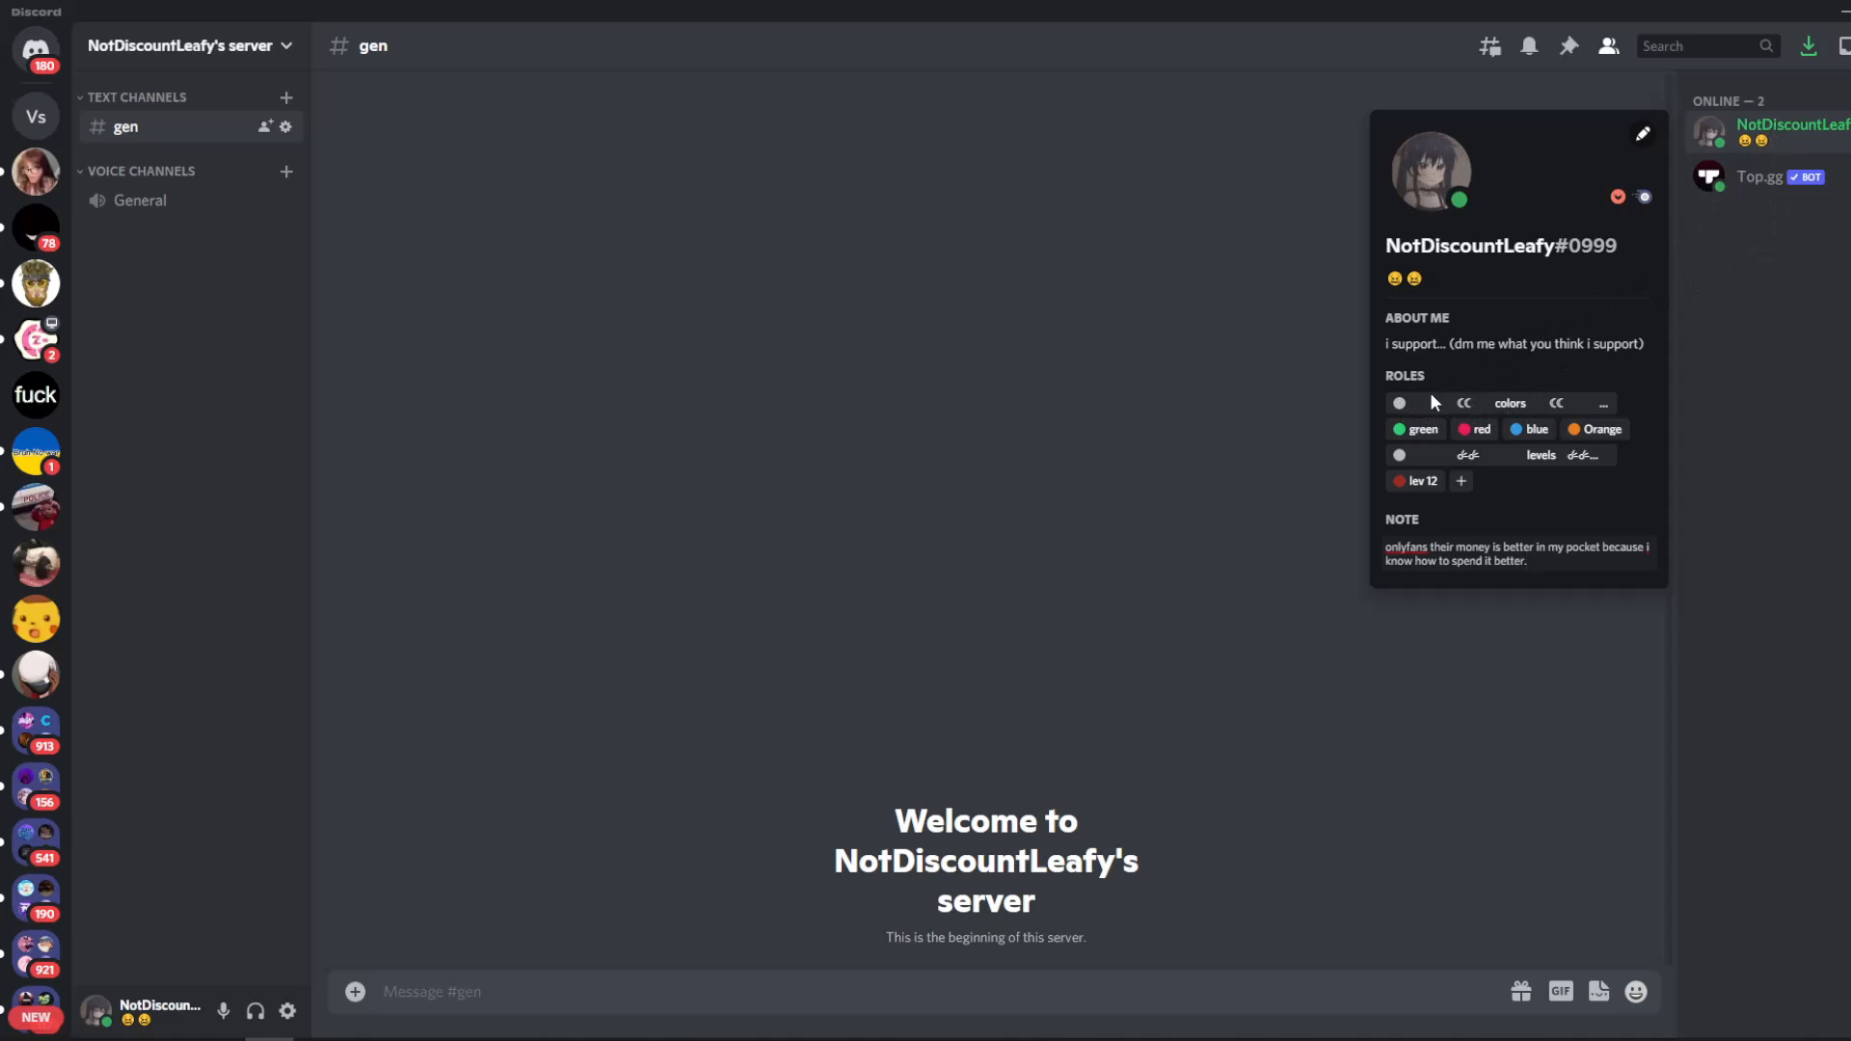
Remove the red, blue and Orange colour roles from your profile, keeping green.
click(1421, 428)
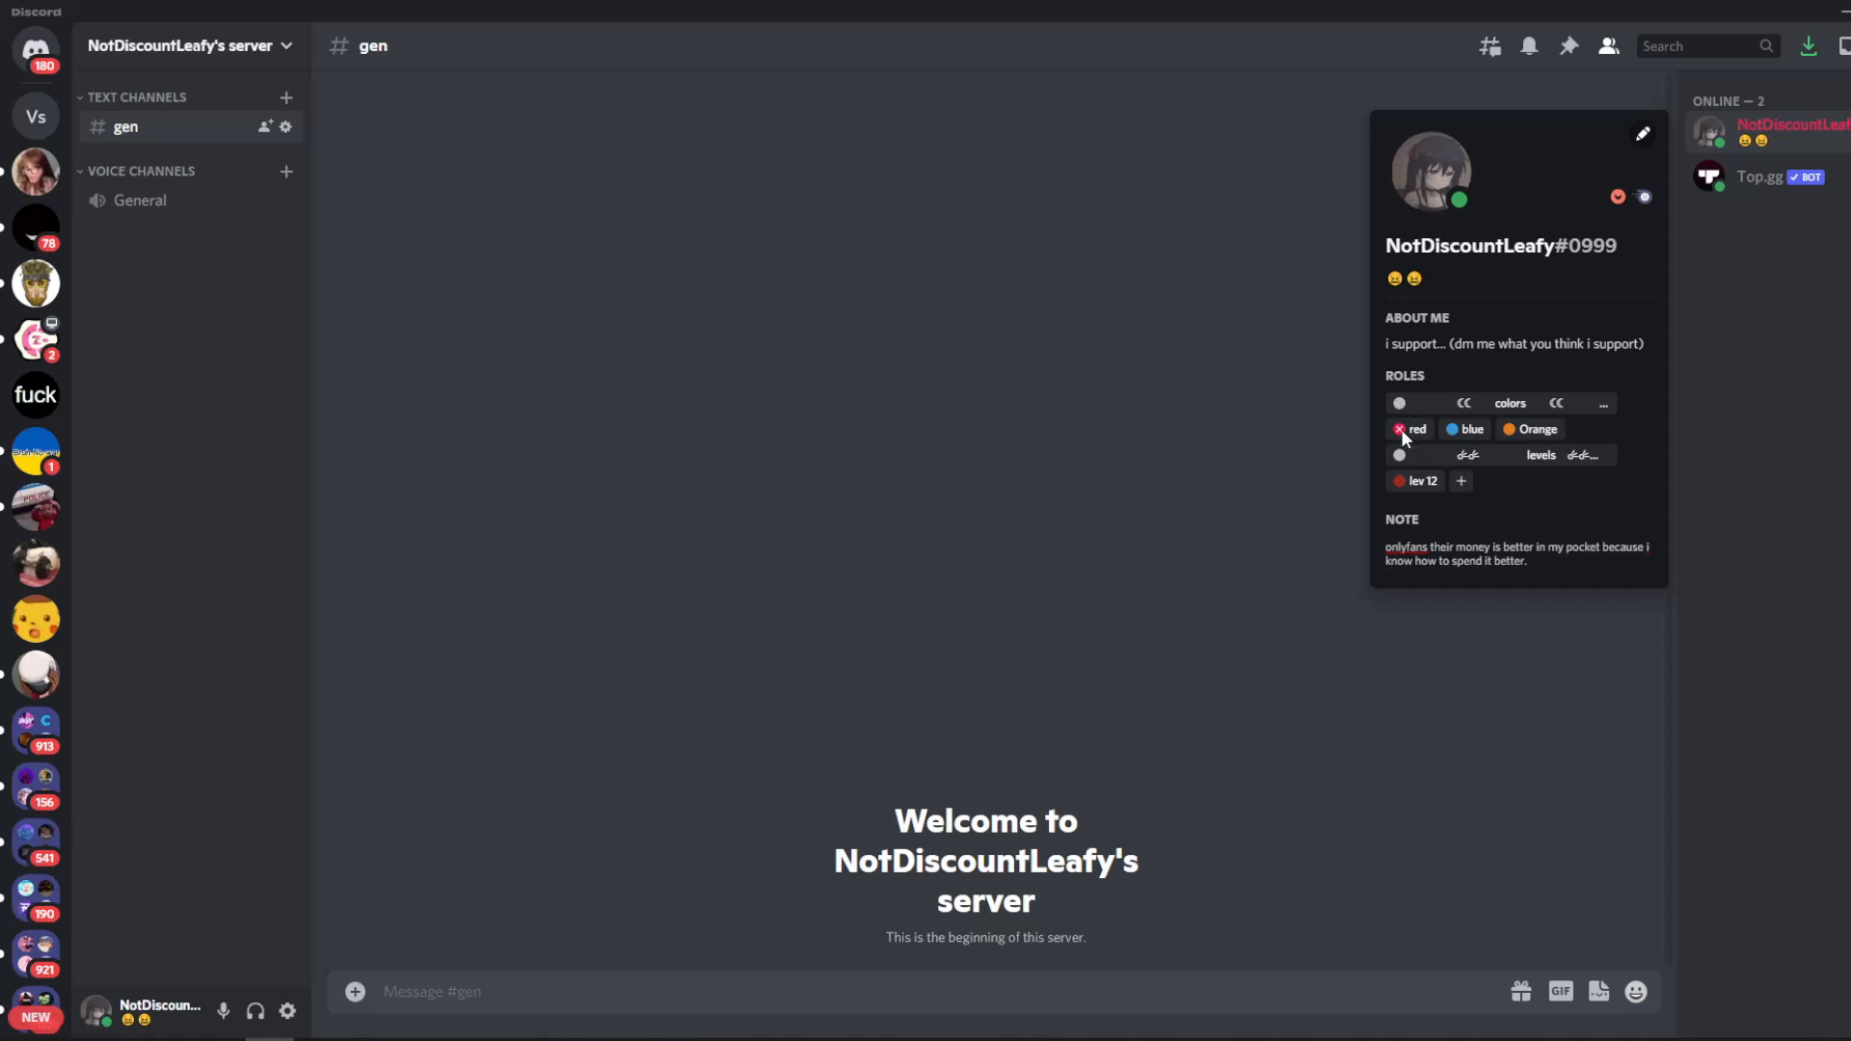
click(1400, 428)
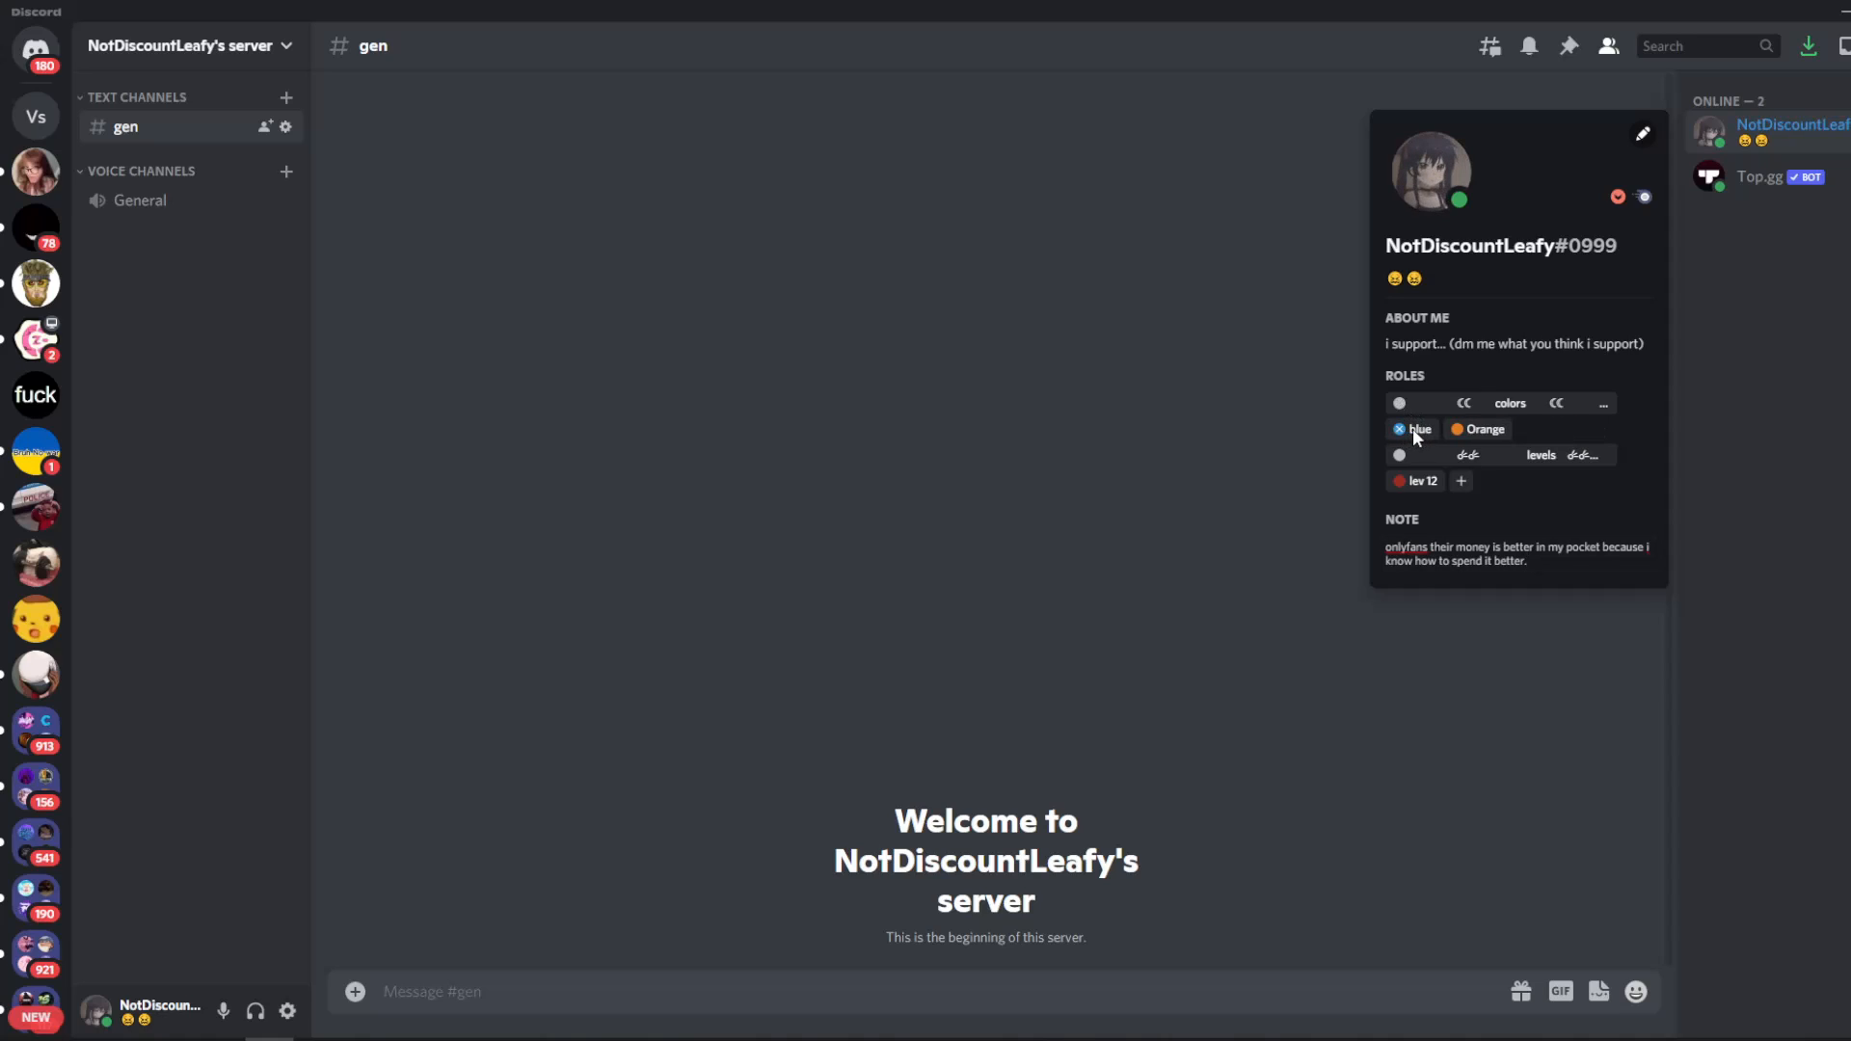
click(1414, 428)
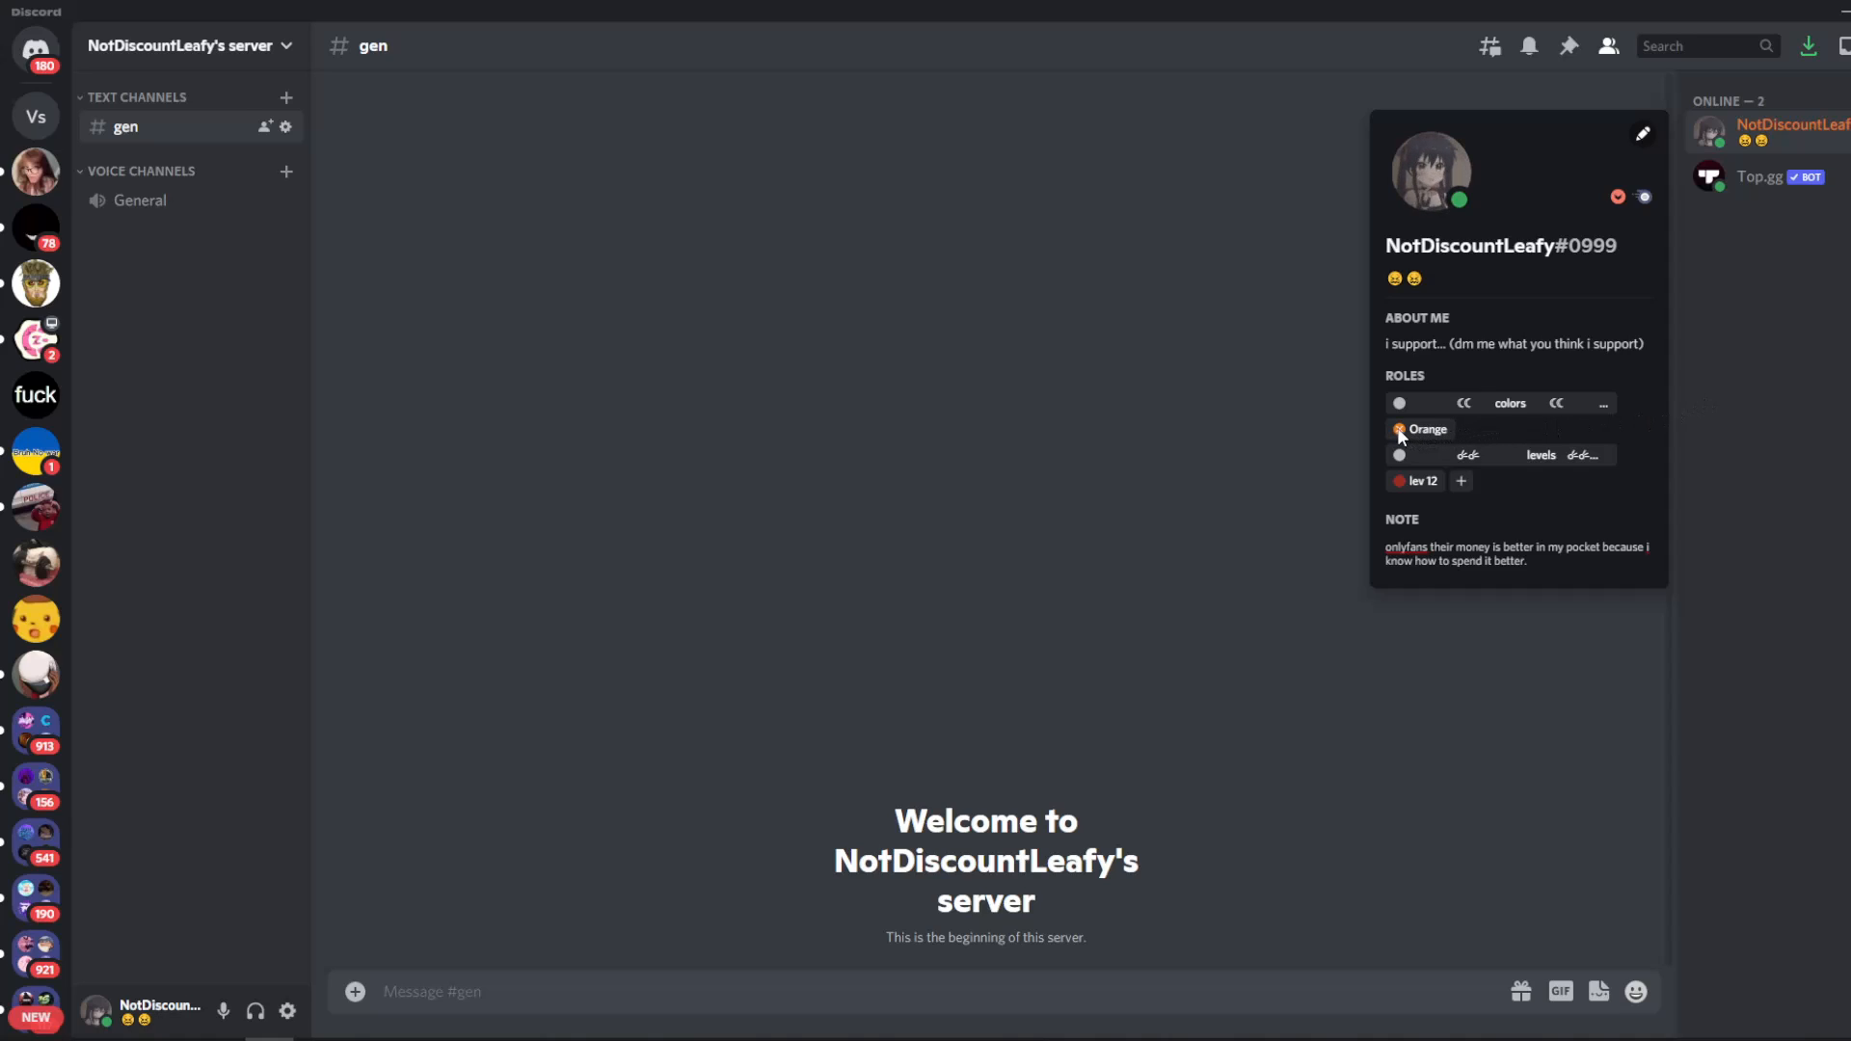
click(1400, 428)
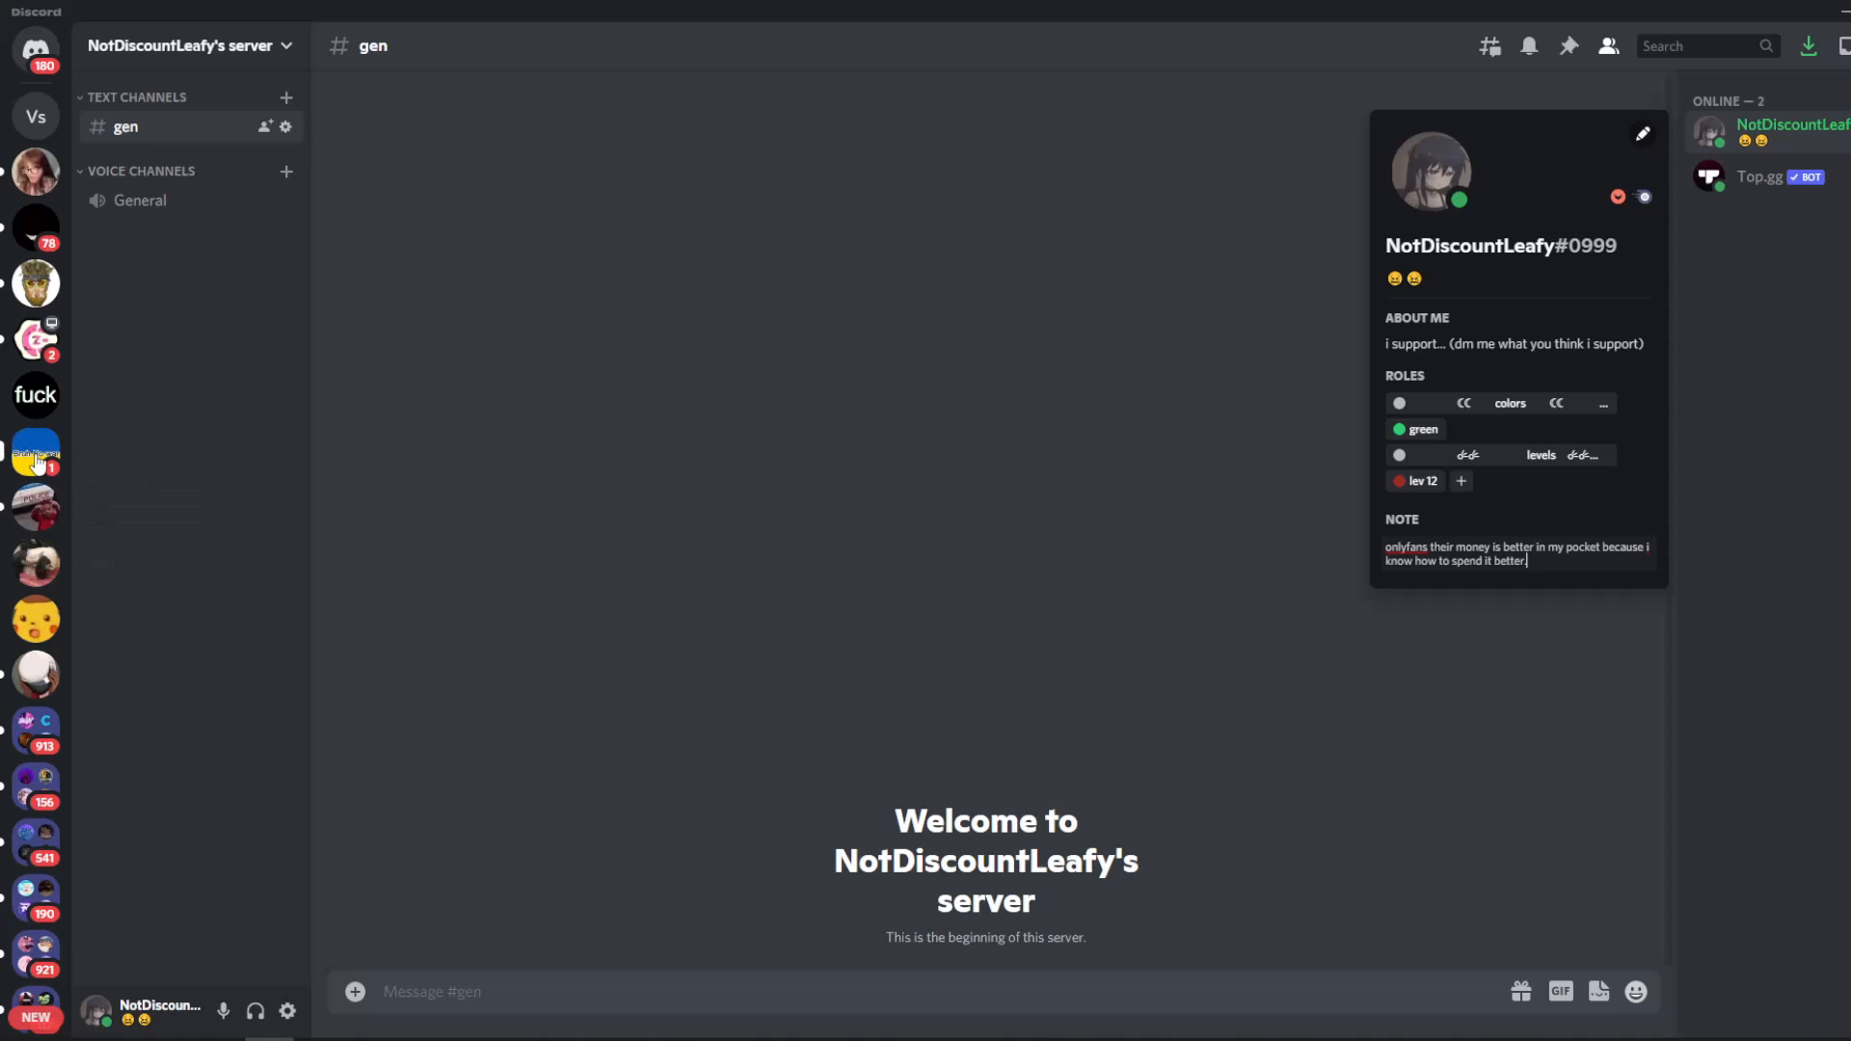
Switch to another server's chat channel and browse its messages.
click(34, 453)
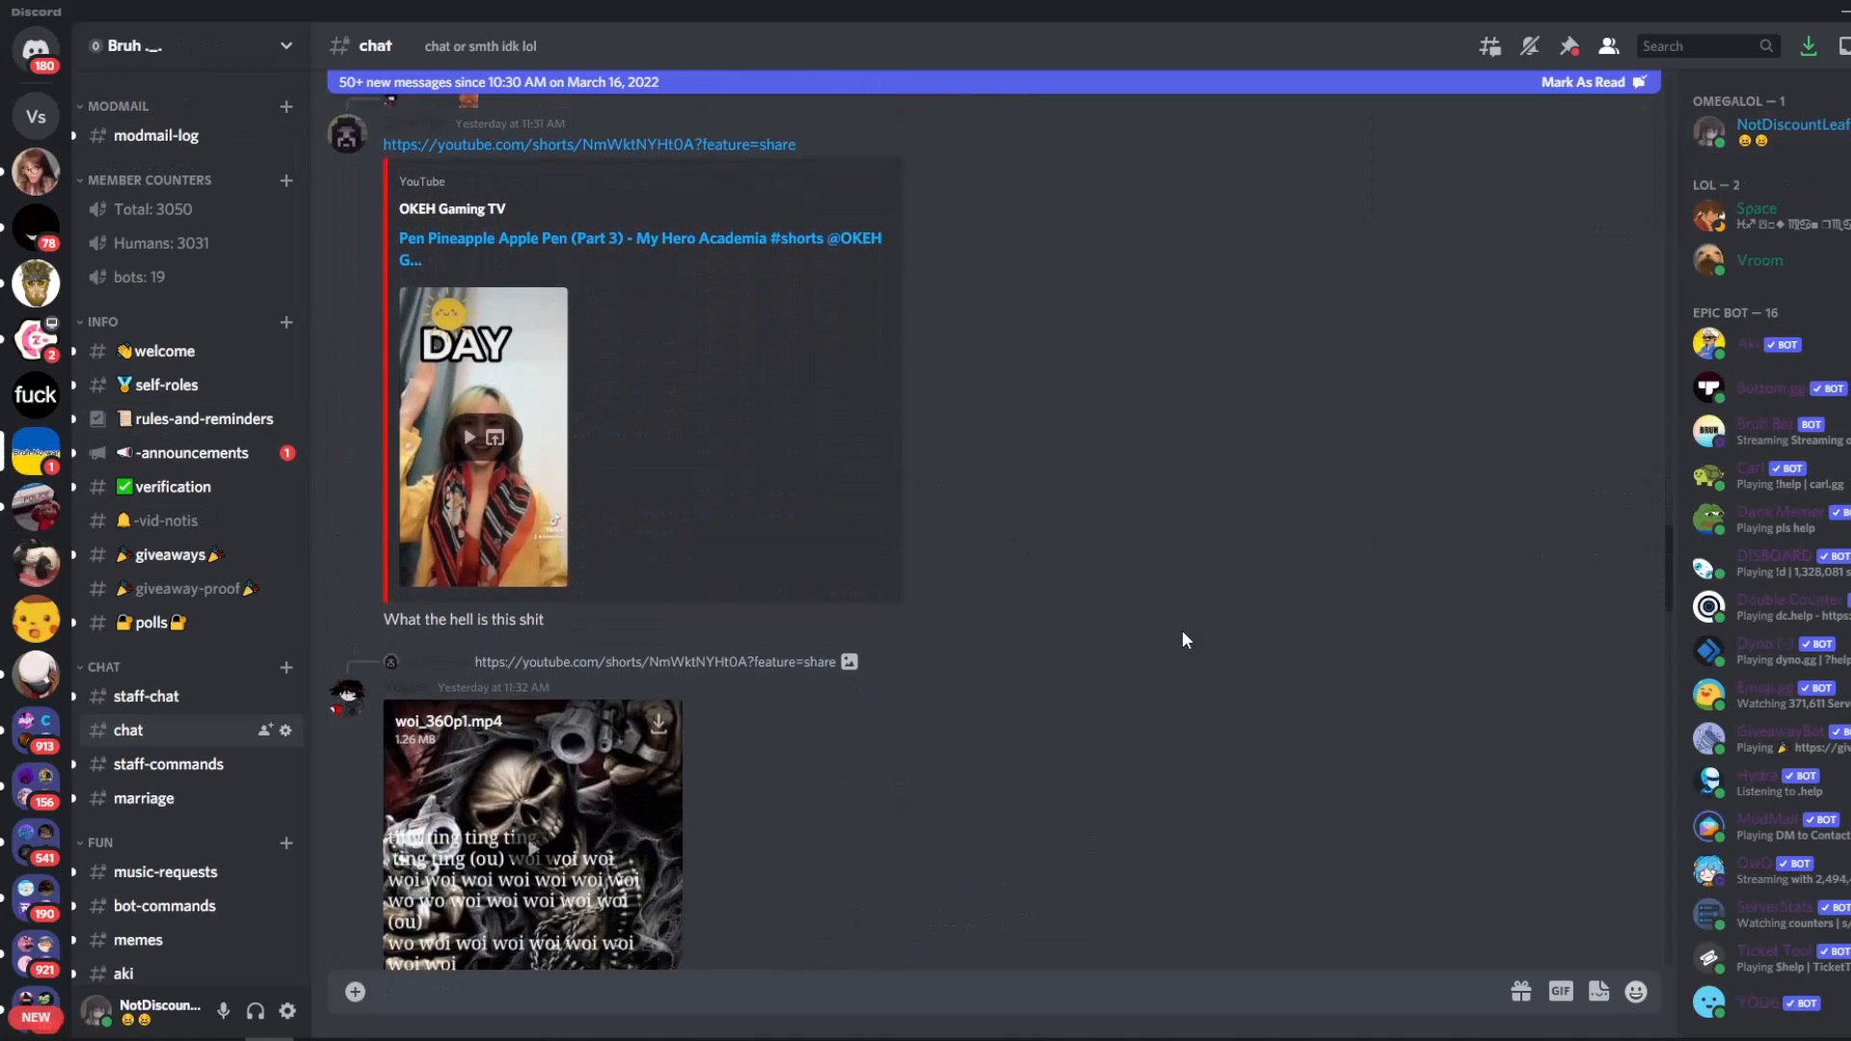
scroll(down, 3)
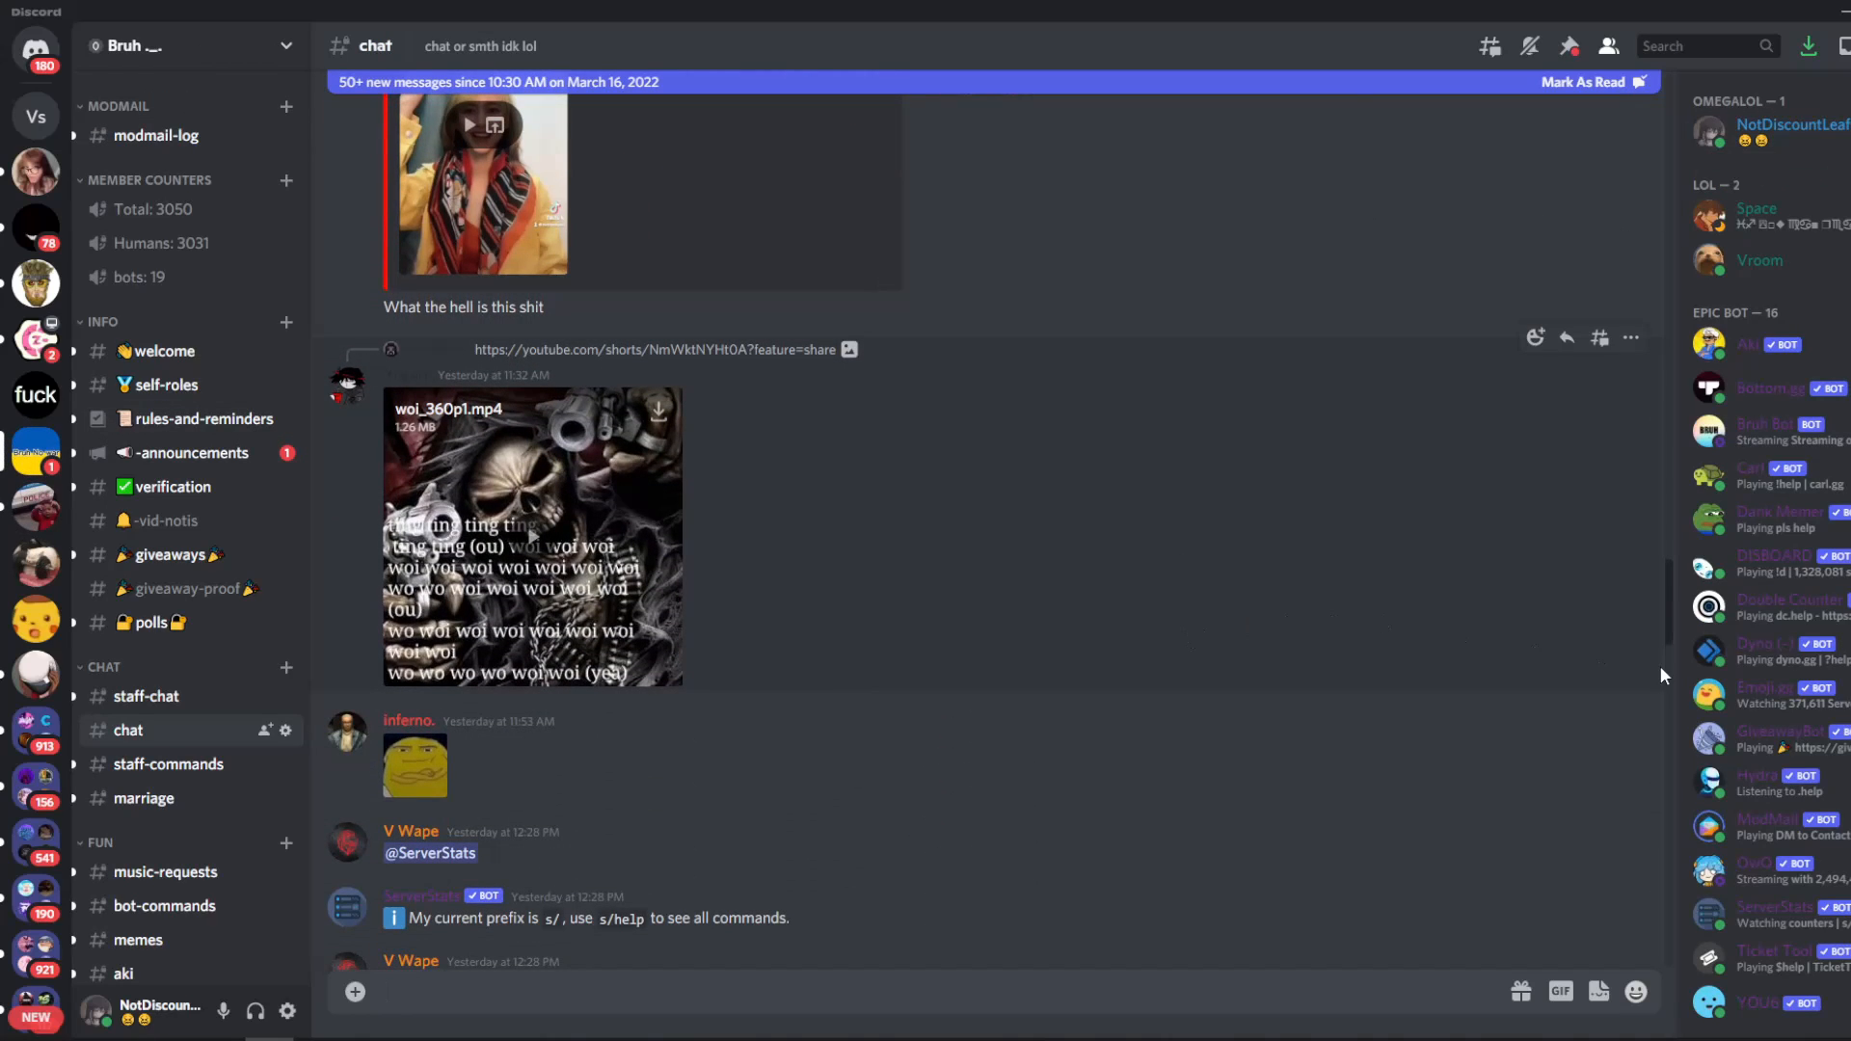